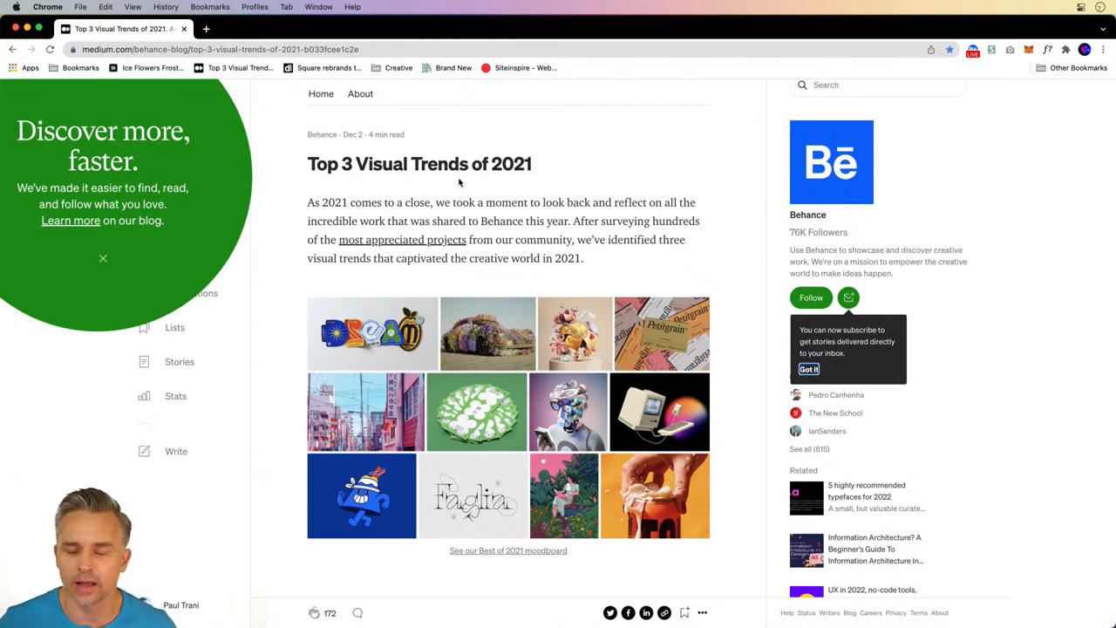
mouse_move(599, 301)
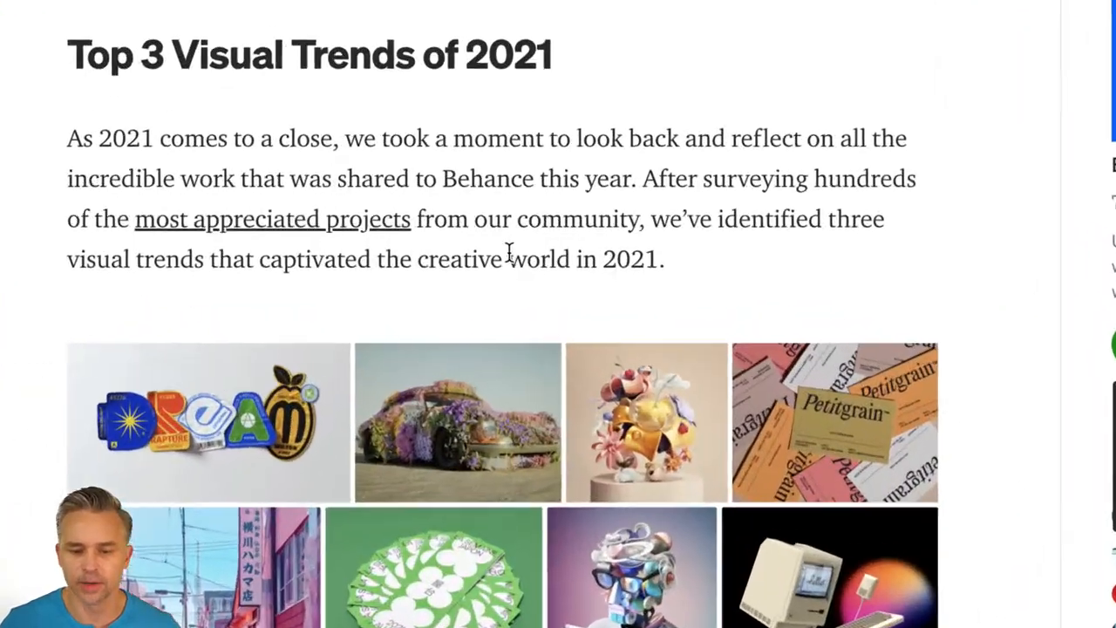
Scroll the Medium article down to the Trend #1: Tangerine Orange section
scroll("down", 3)
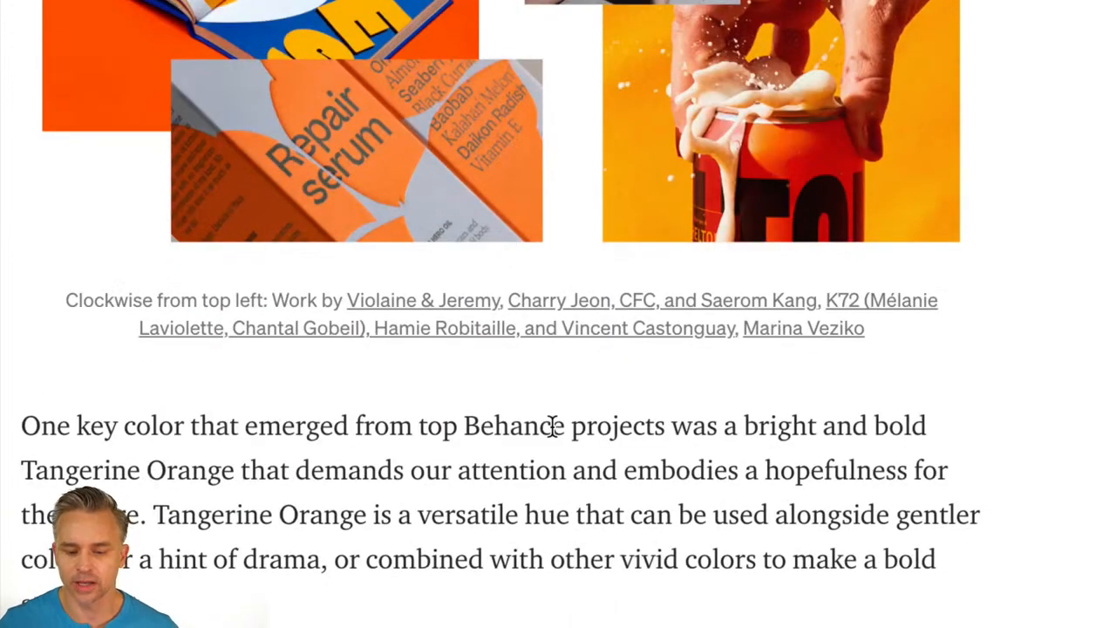
mouse_move(720, 440)
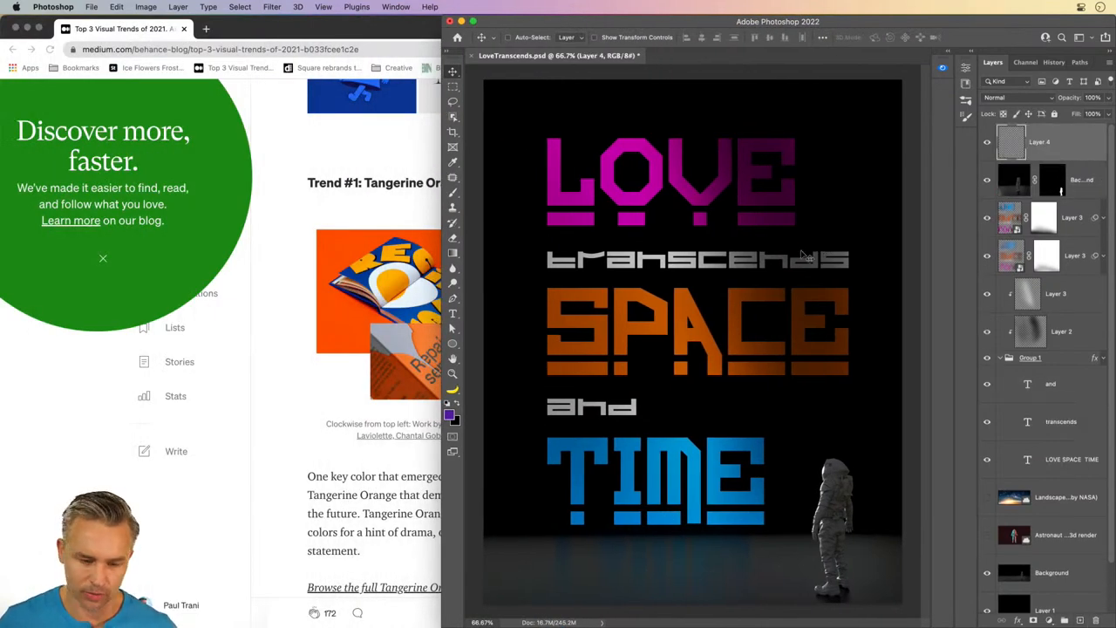
Open Photoshop's foreground Color Picker (purple 521a9d) and move it over the poster
left_click(449, 415)
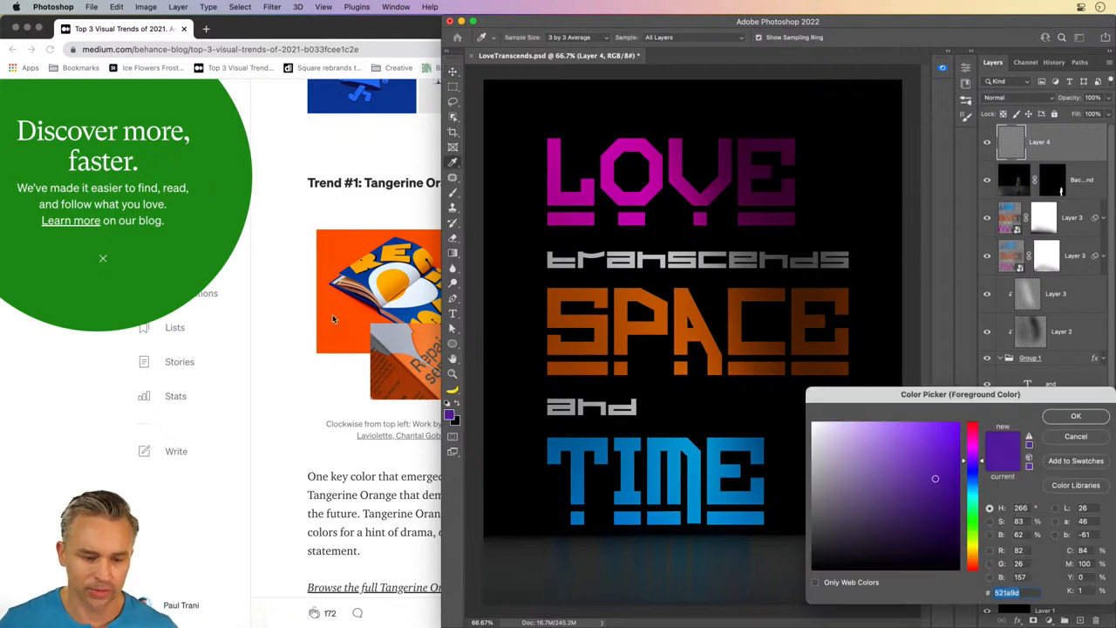
left_click_drag(960, 394, 643, 235)
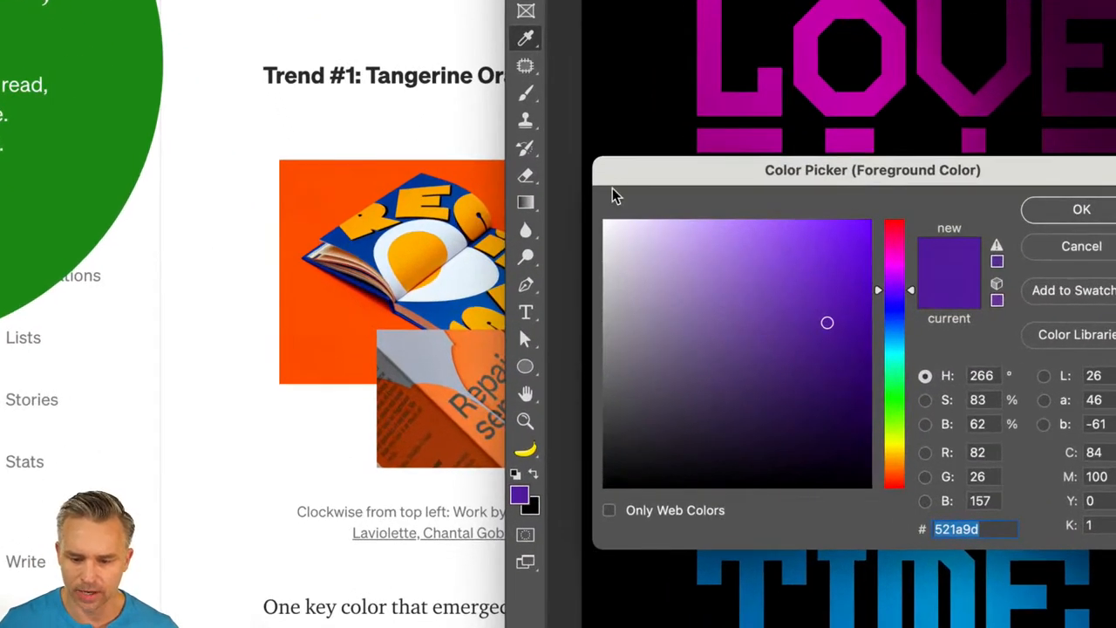
mouse_move(532, 148)
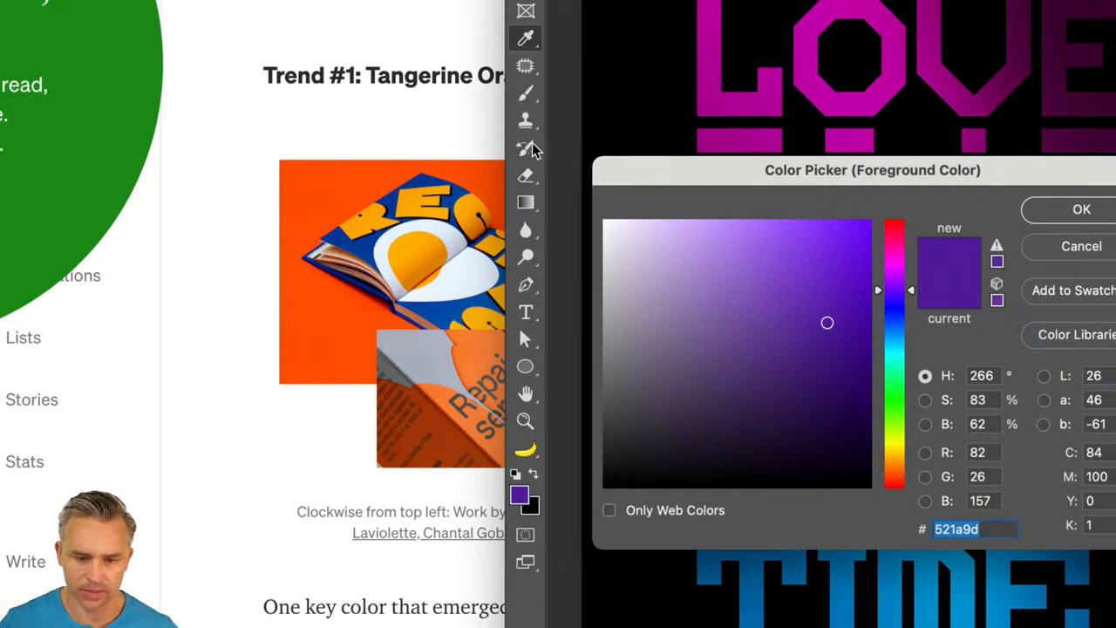
mouse_move(339, 191)
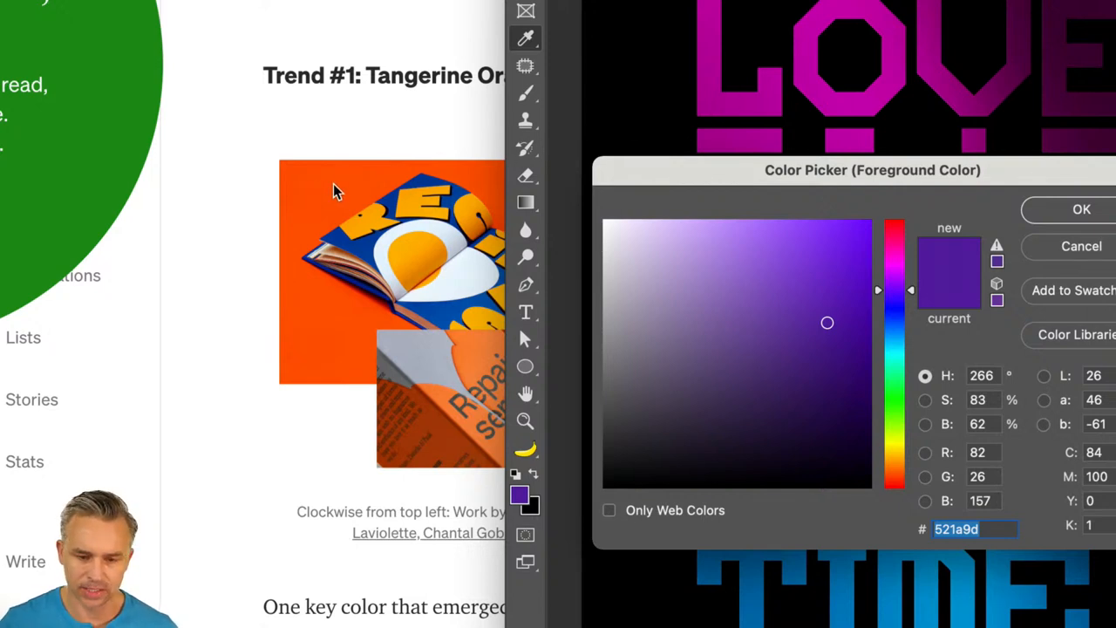
left_click(761, 327)
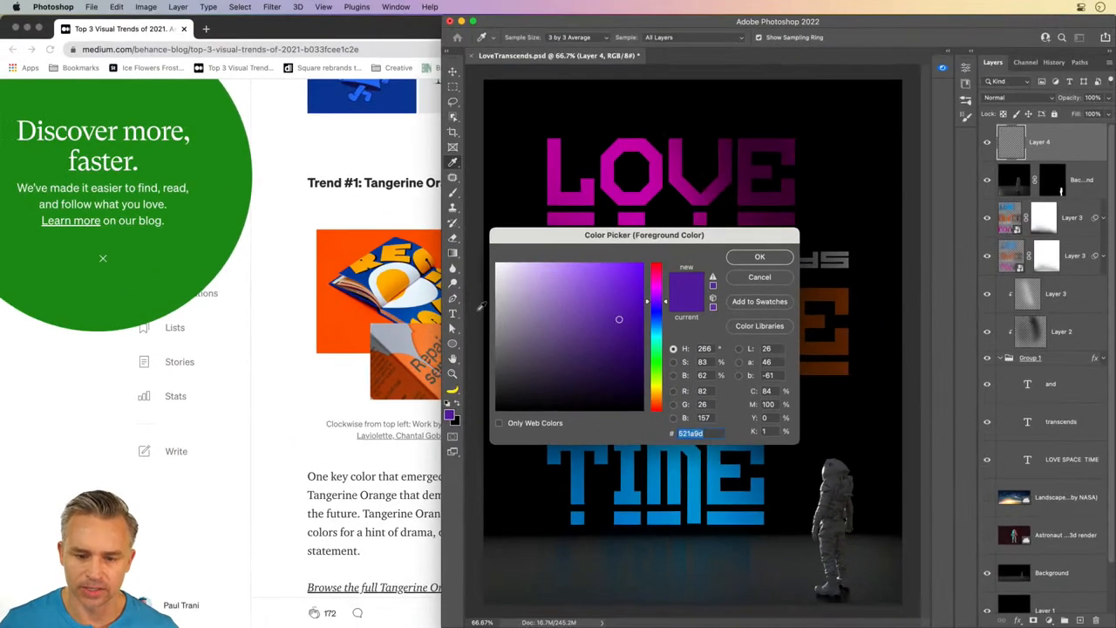
Sample the article's orange, shift the hue redder, and accept tangerine H18 S100 B100
left_click(656, 267)
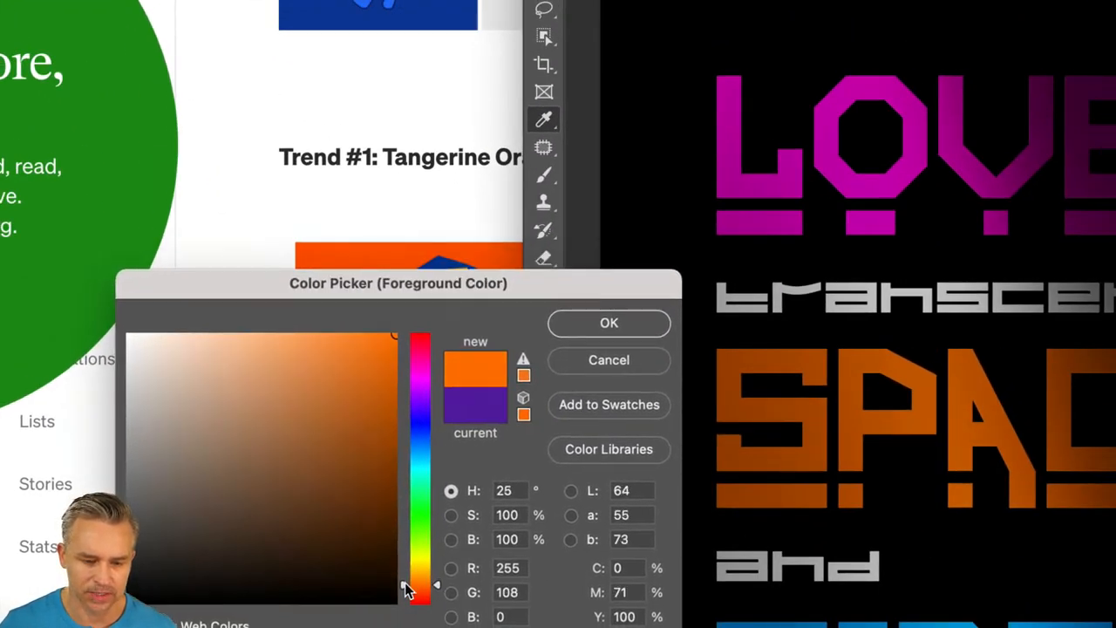
left_click_drag(419, 585, 419, 593)
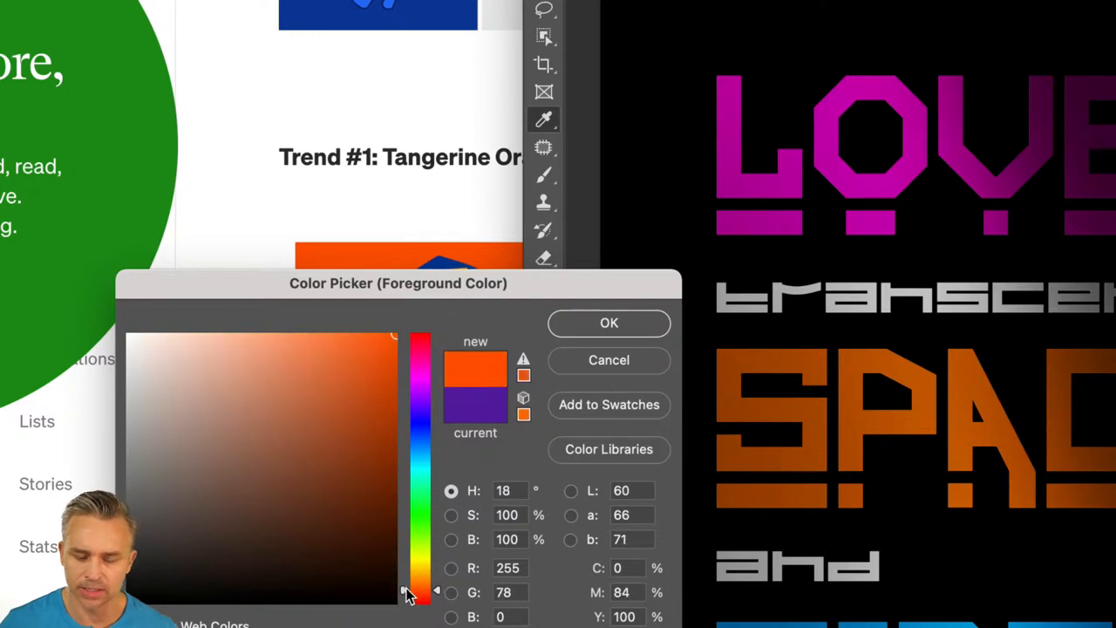
mouse_move(486, 373)
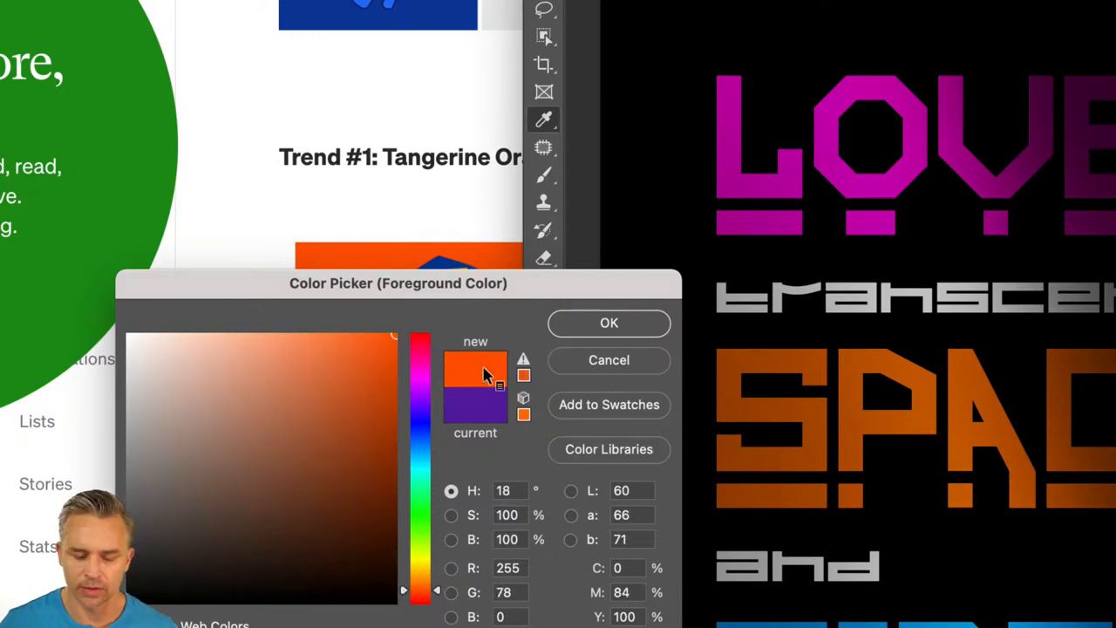
left_click(608, 323)
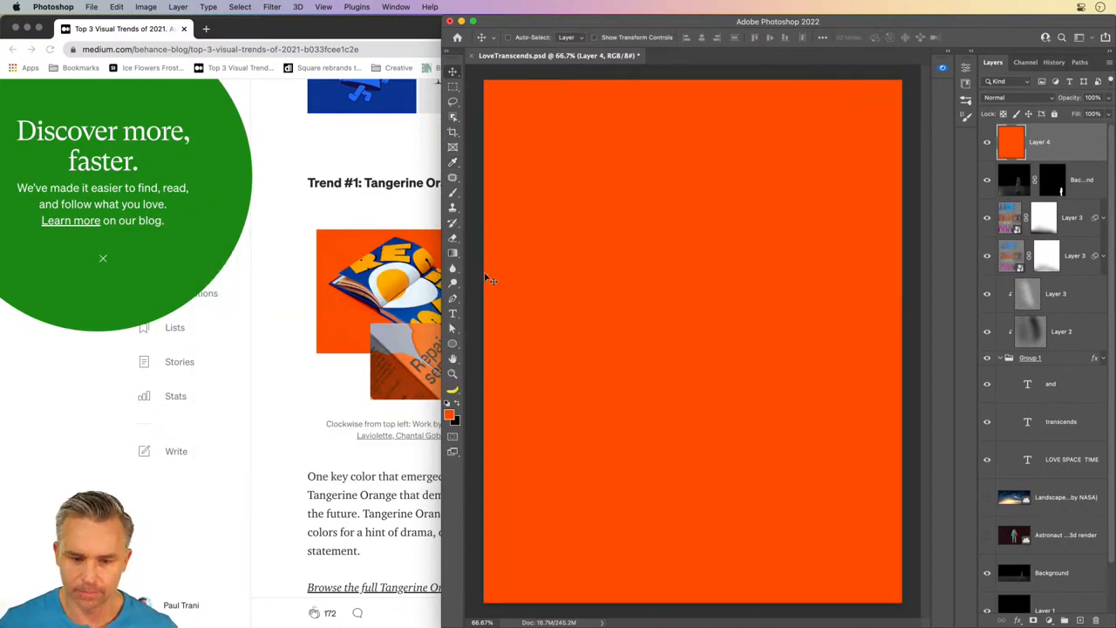
mouse_move(527, 286)
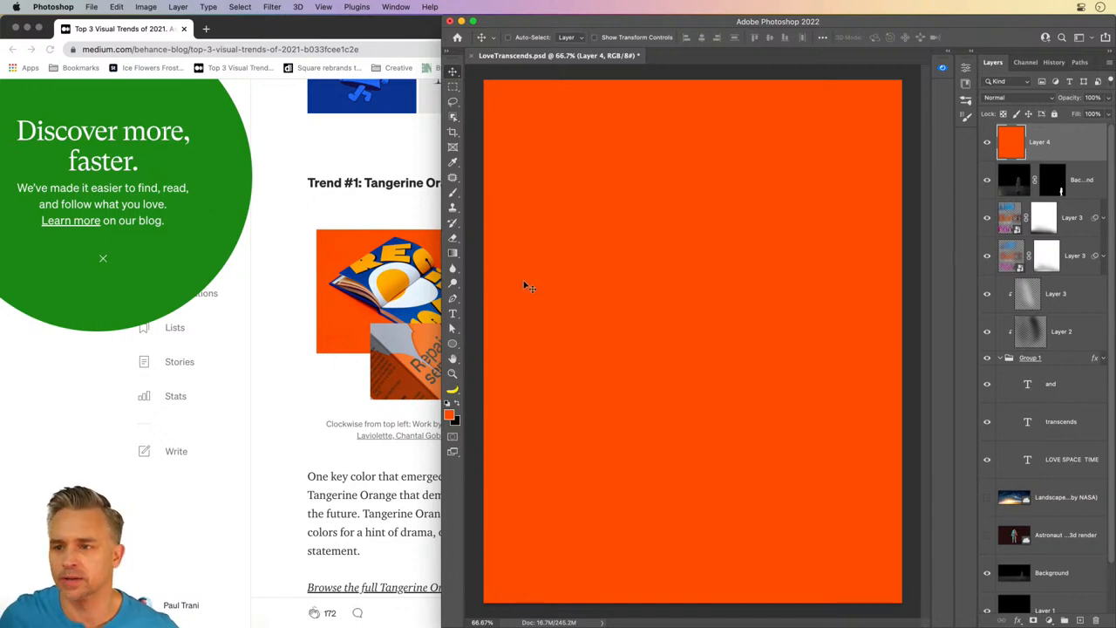
mouse_move(541, 268)
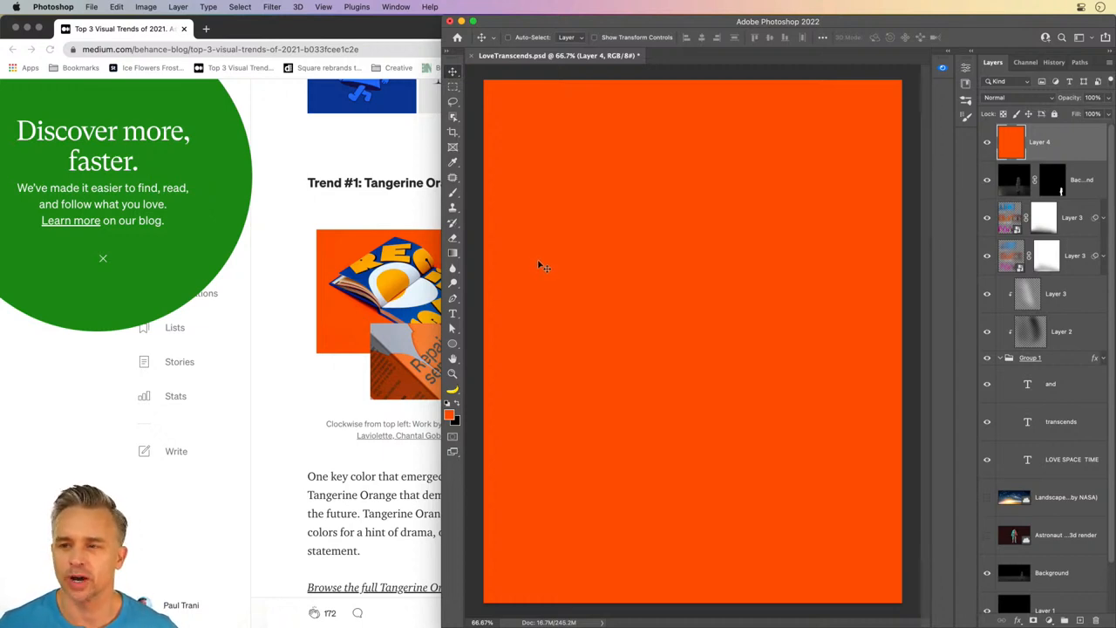
mouse_move(485, 159)
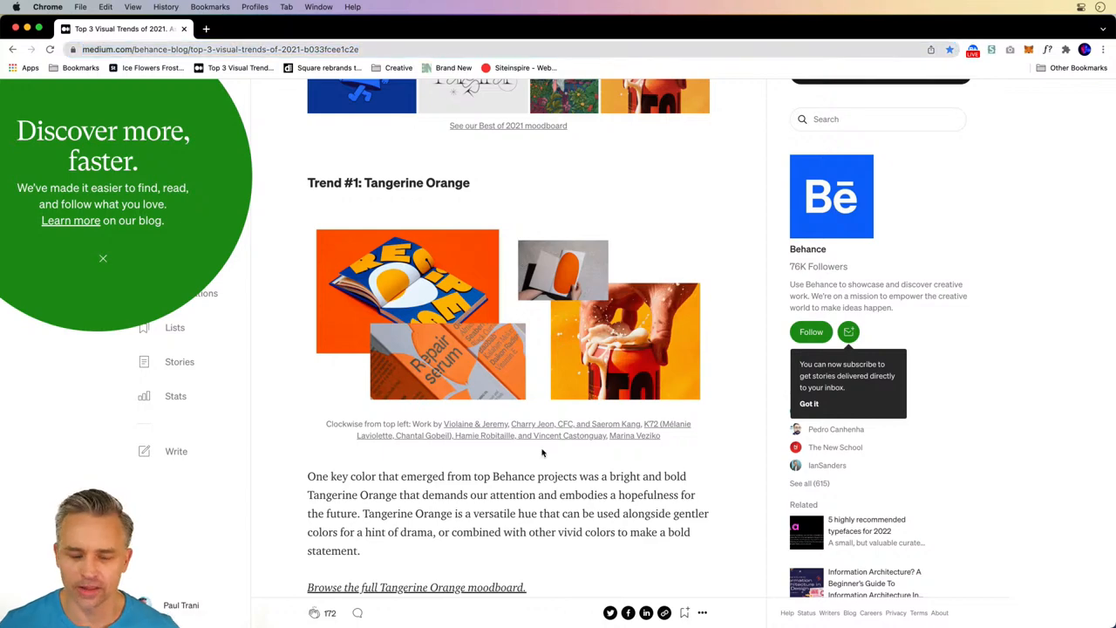
Scroll past the Tangerine Orange examples to Trend #2: Voluminous Forms
scroll("down", 3)
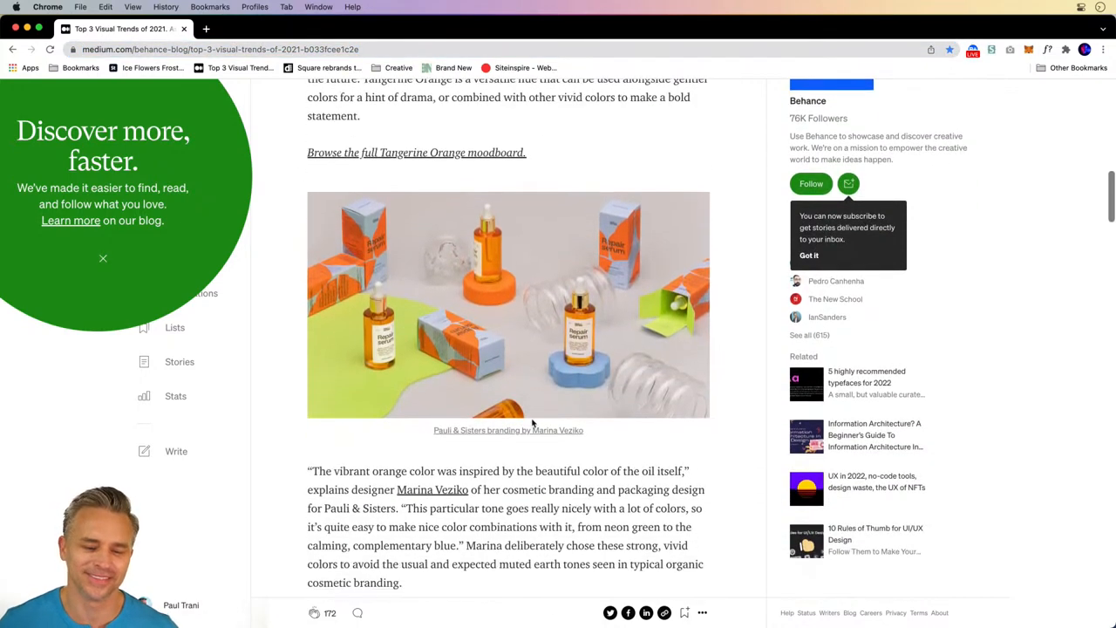
scroll("down", 3)
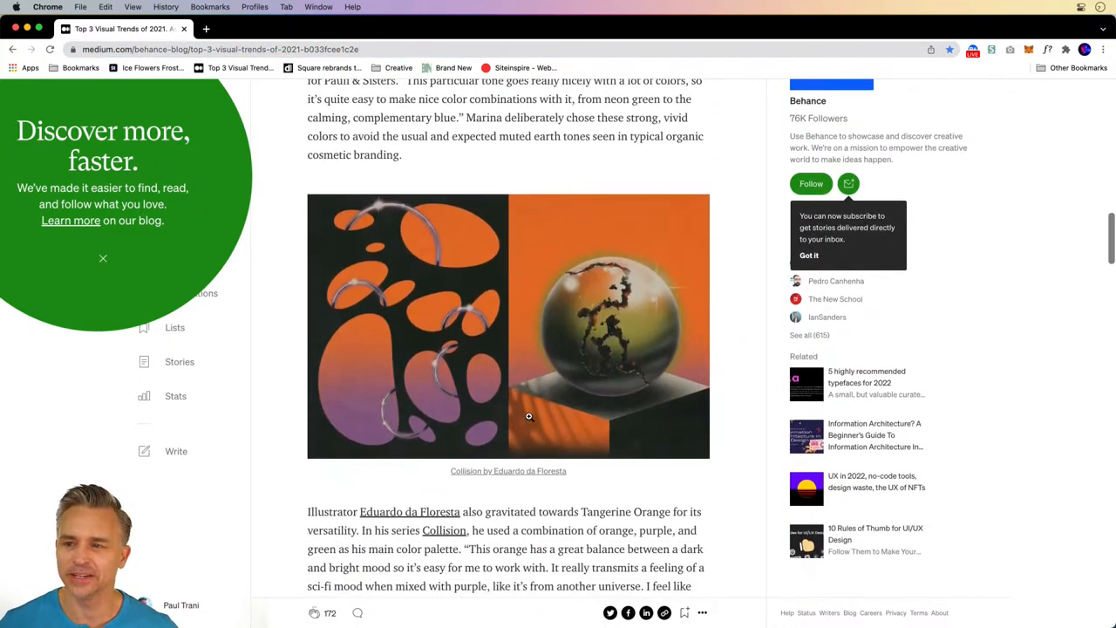
scroll("up", 3)
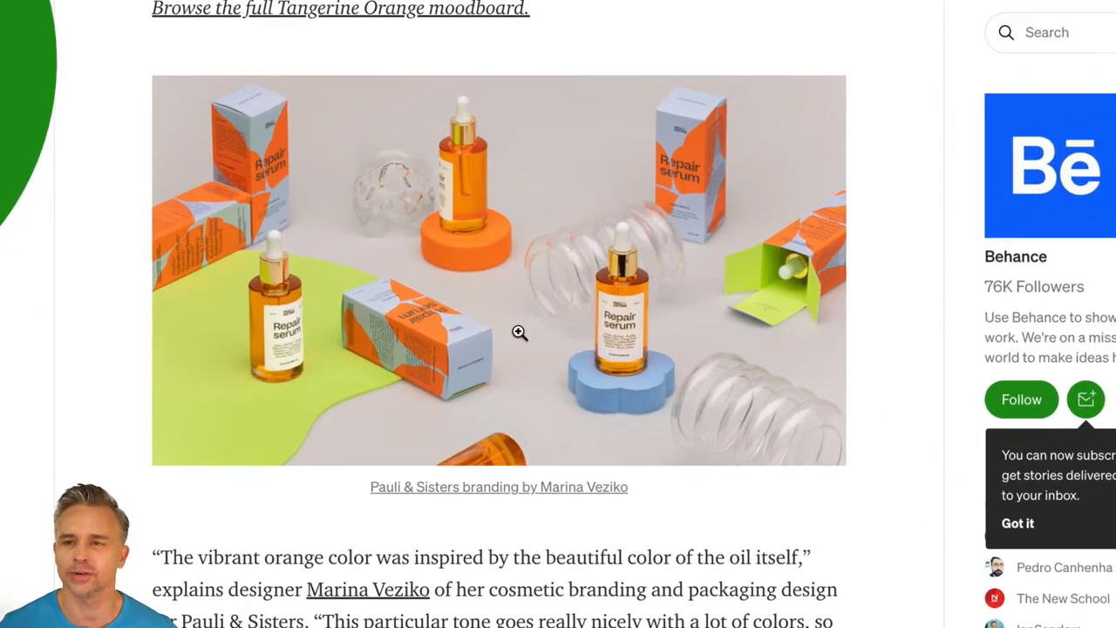
scroll("down", 3)
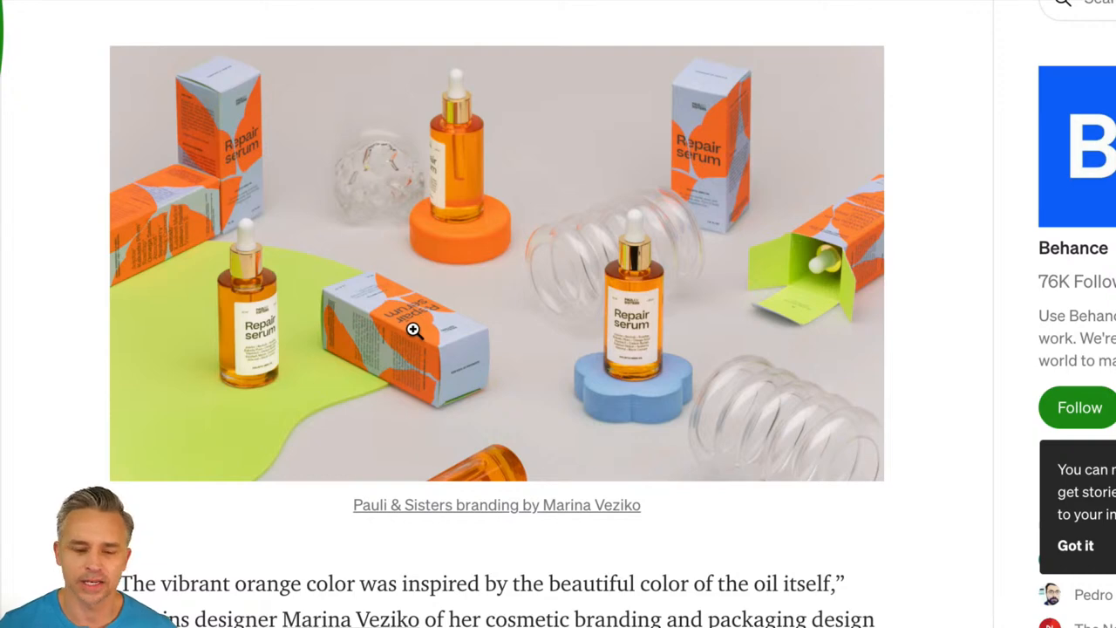
scroll("down", 3)
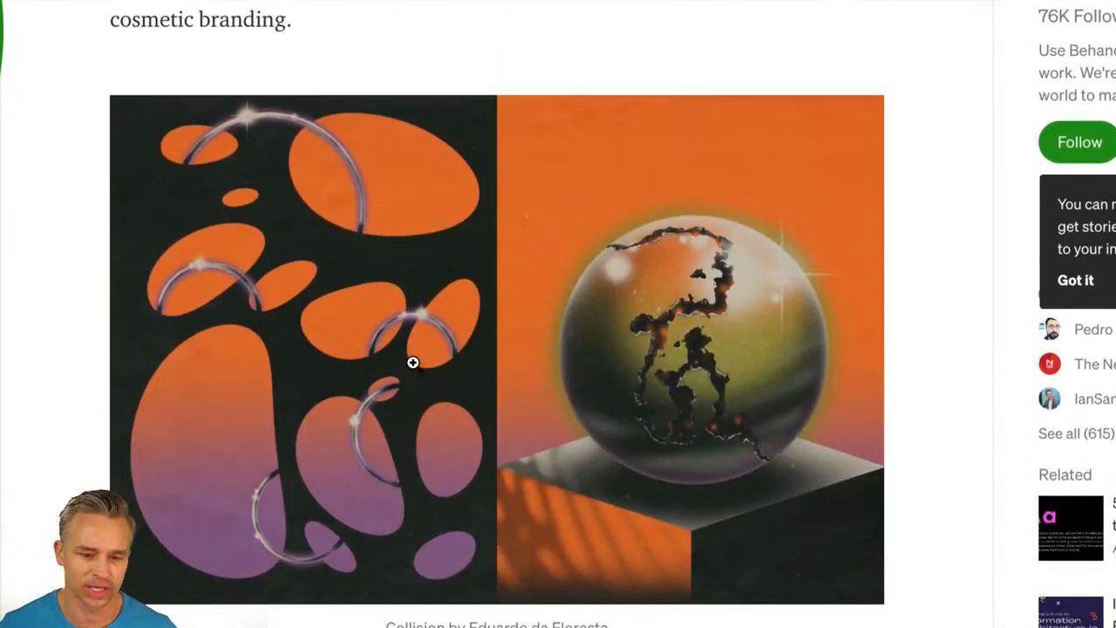
scroll("down", 3)
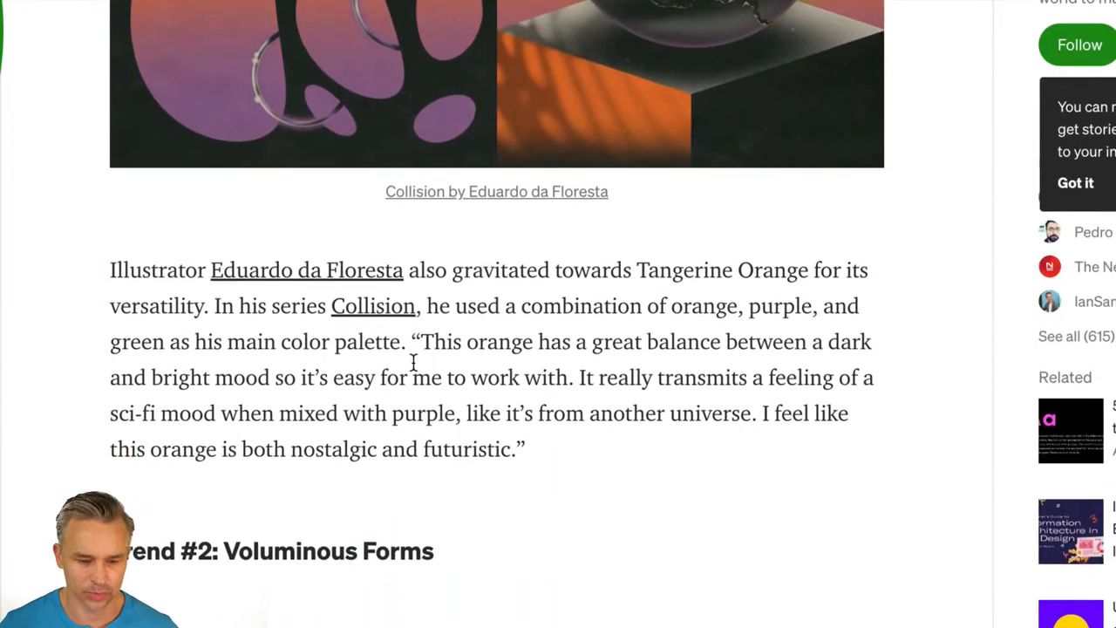
scroll("down", 3)
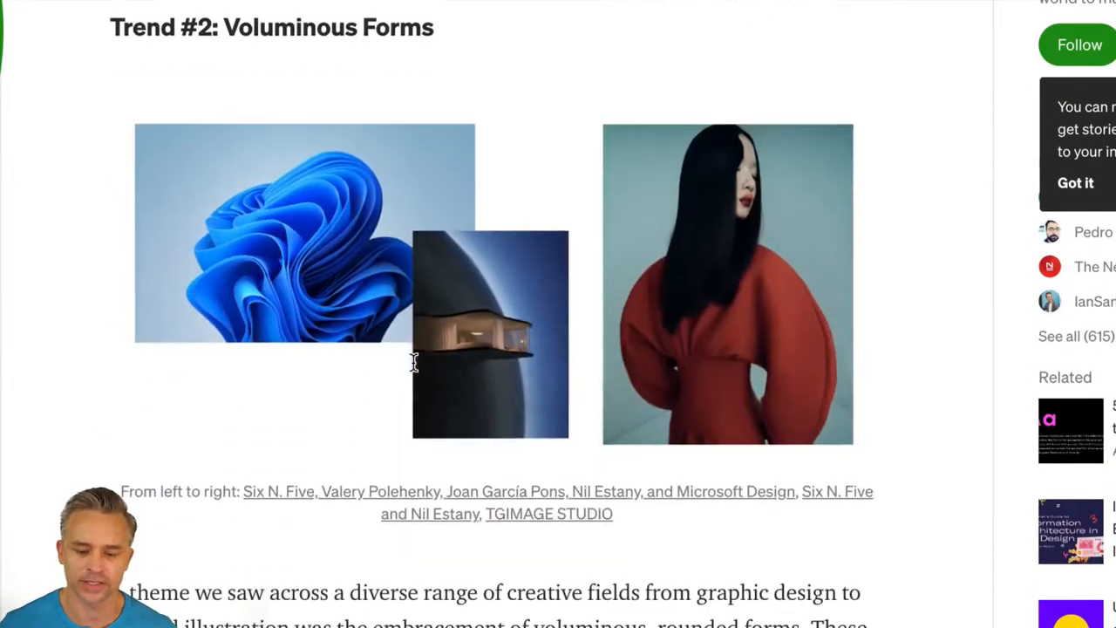
scroll("up", 3)
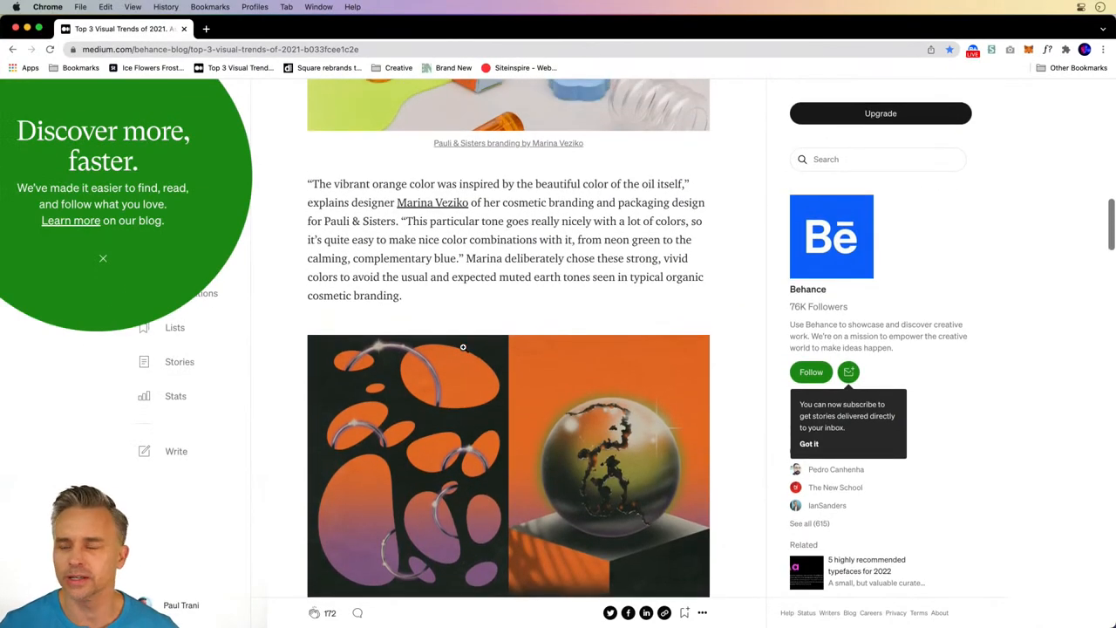
scroll("down", 3)
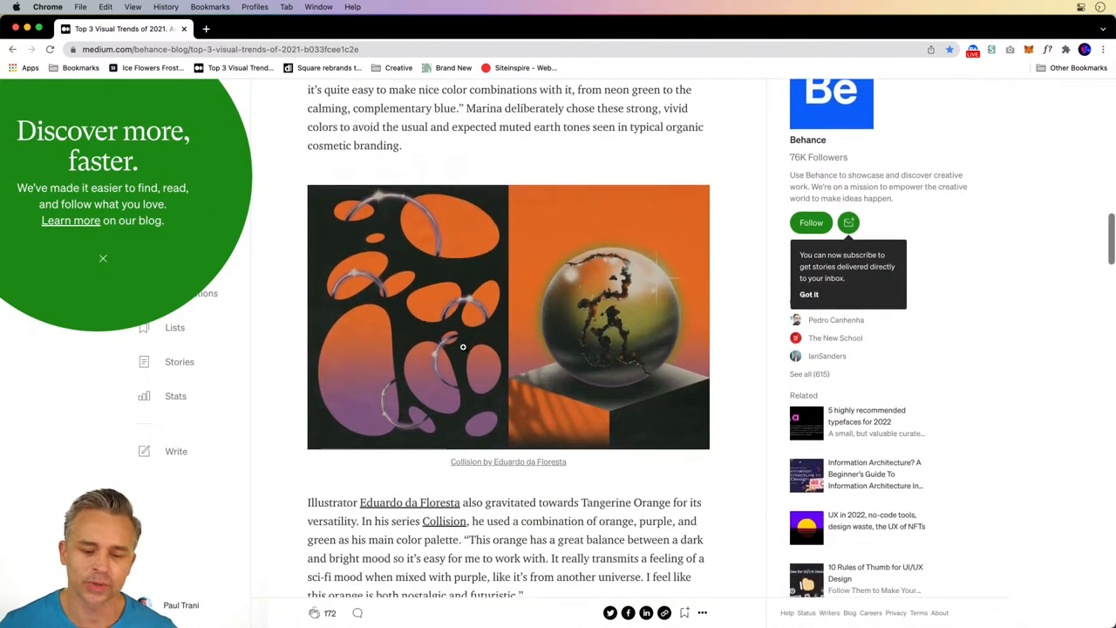
scroll("up", 3)
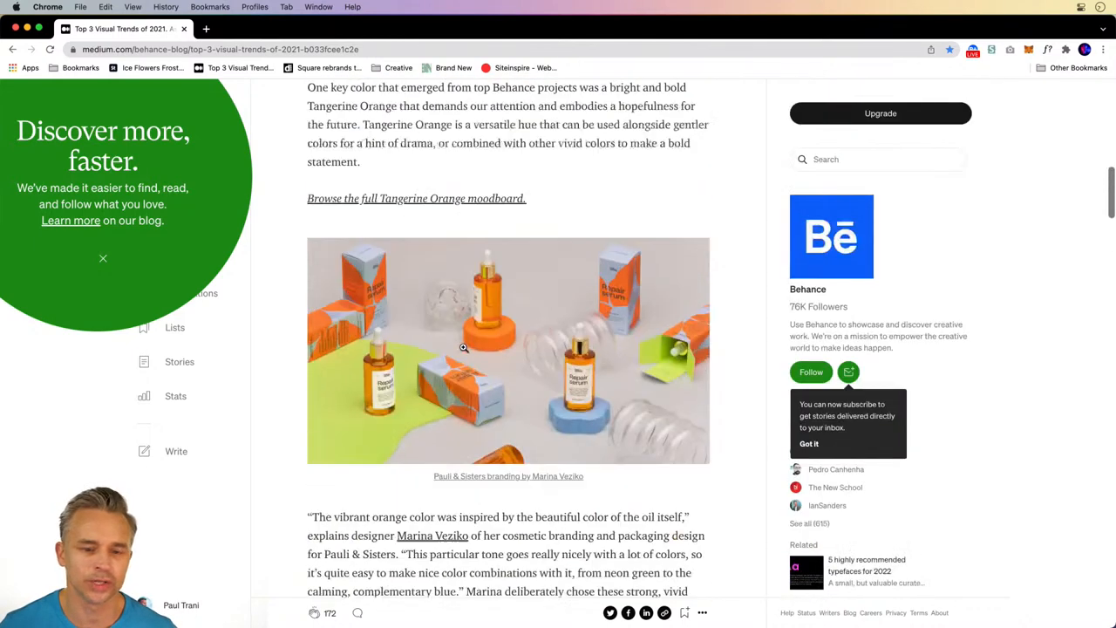
scroll("down", 3)
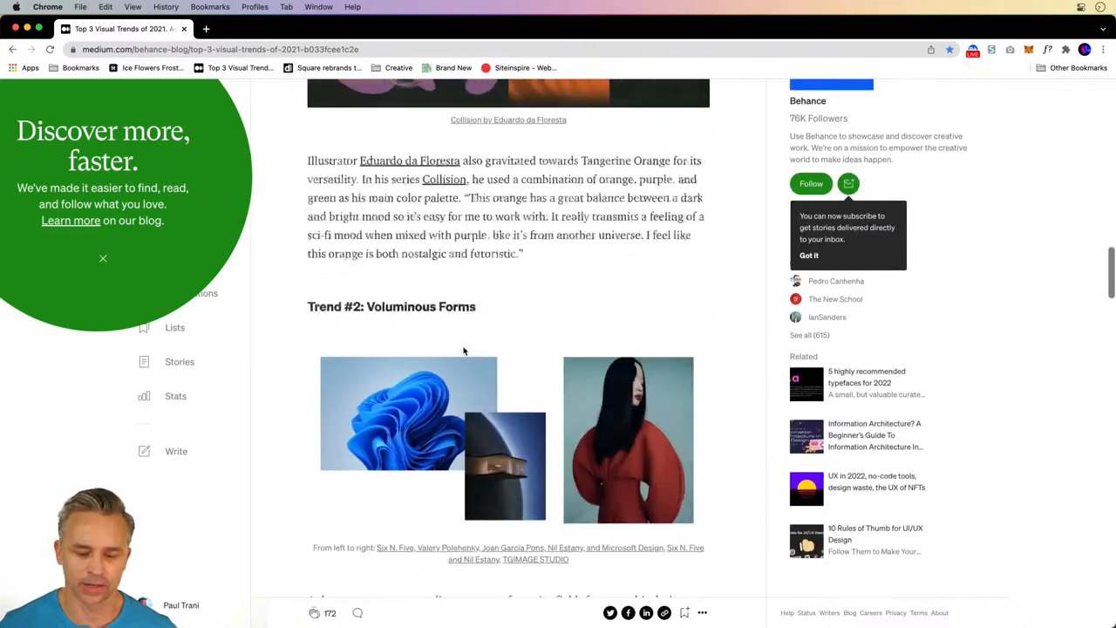
scroll("down", 3)
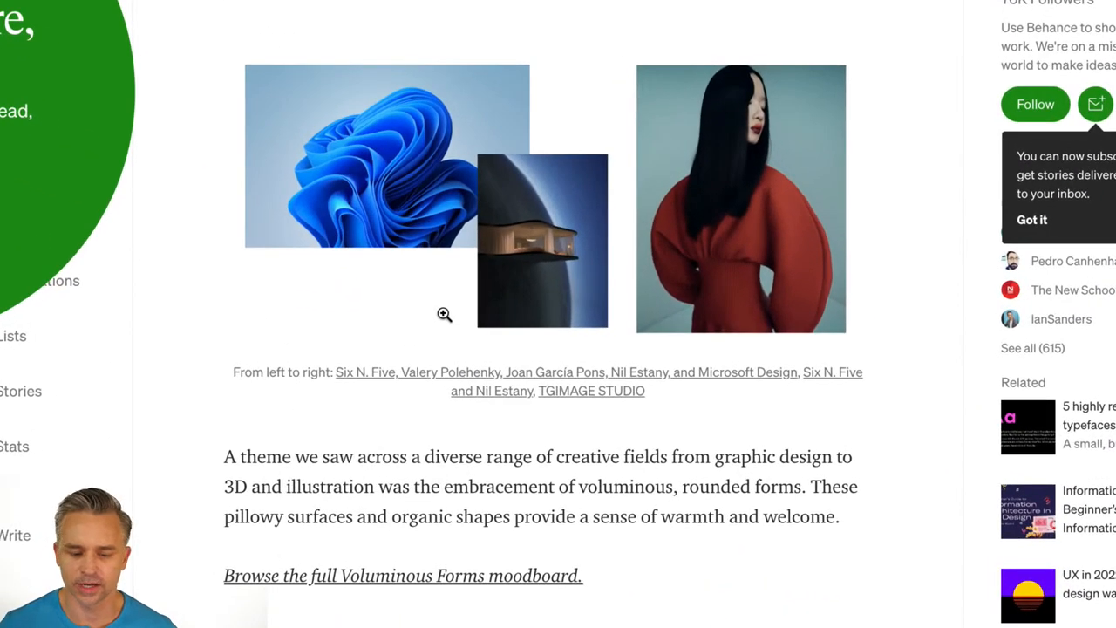
mouse_move(347, 108)
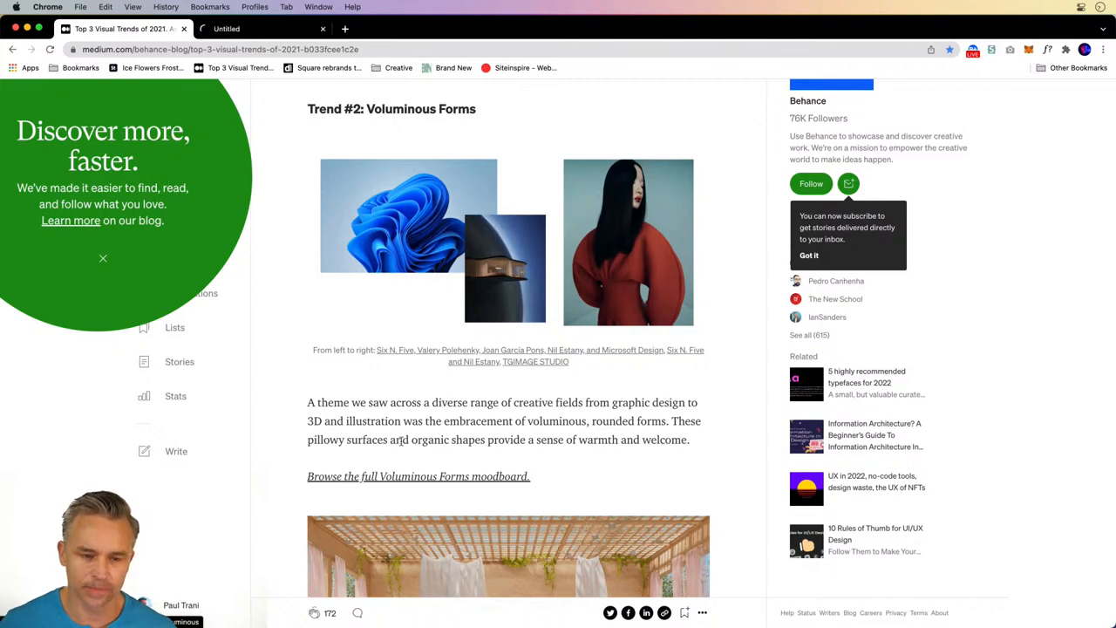
left_click(419, 476)
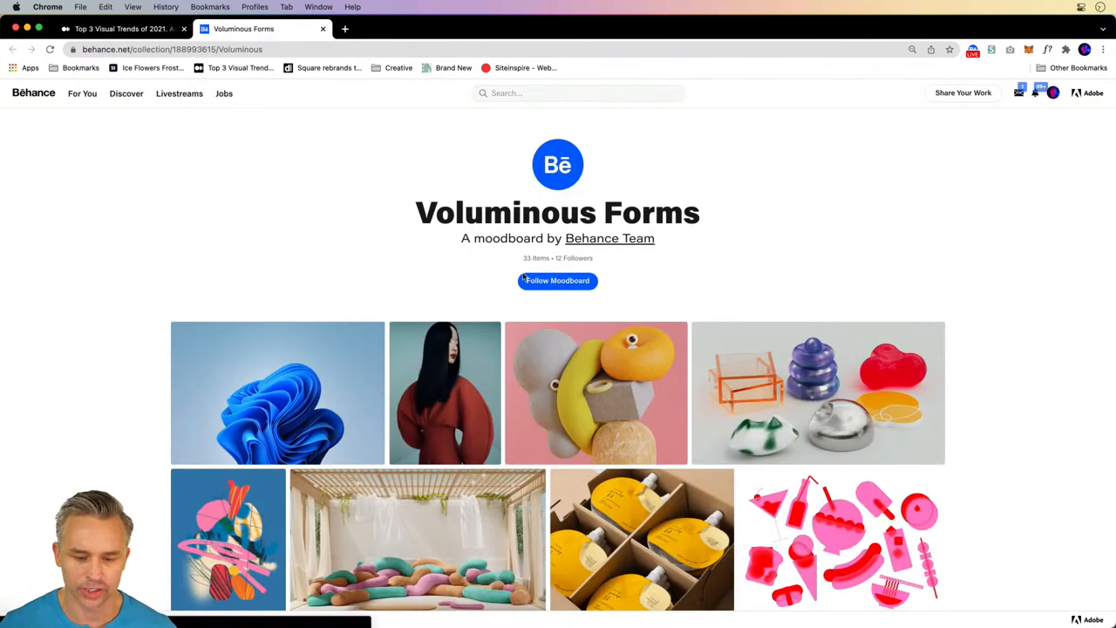
scroll("down", 3)
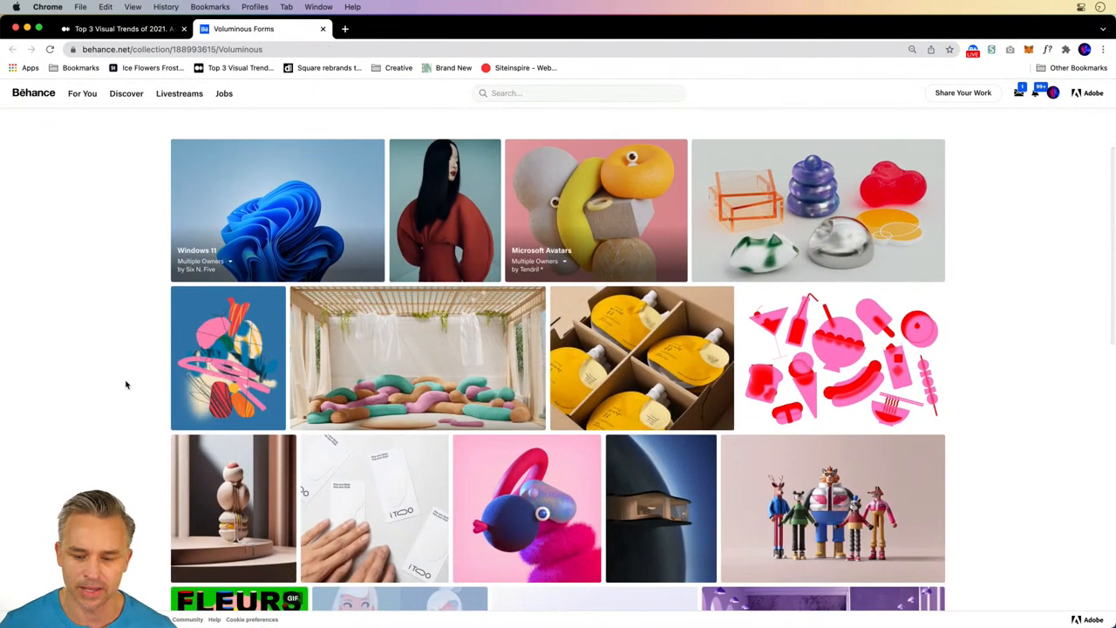
scroll("down", 3)
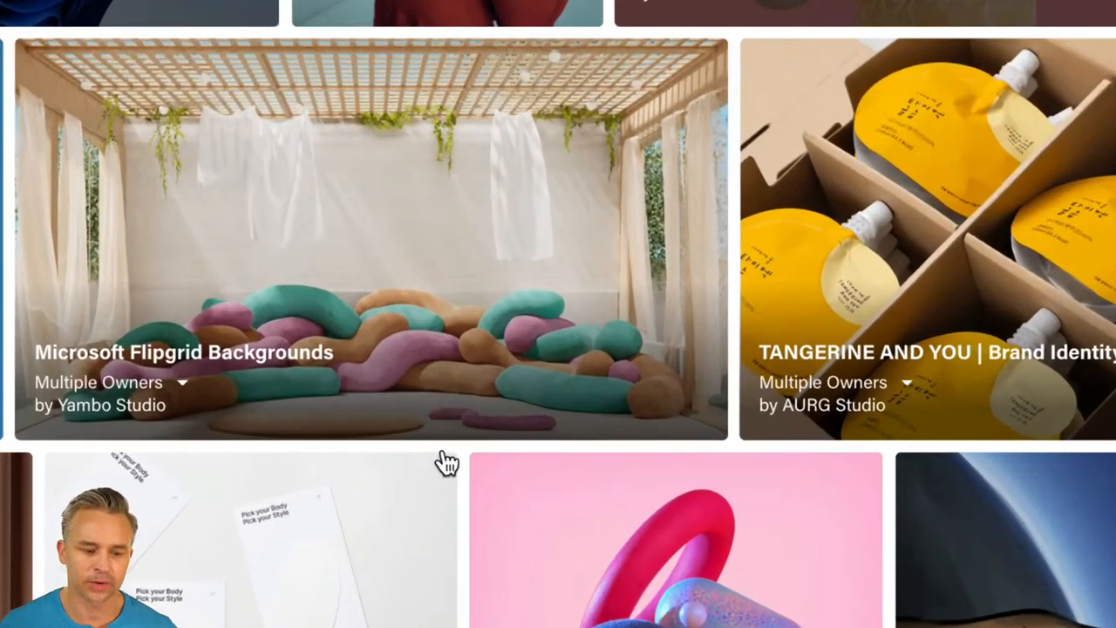
mouse_move(438, 330)
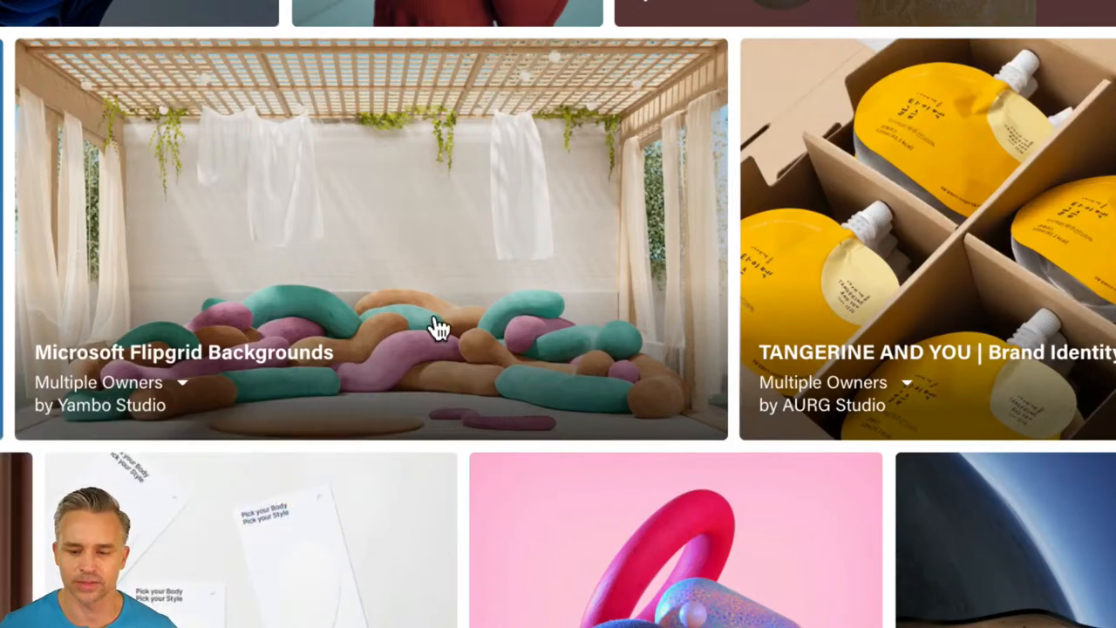
scroll("down", 3)
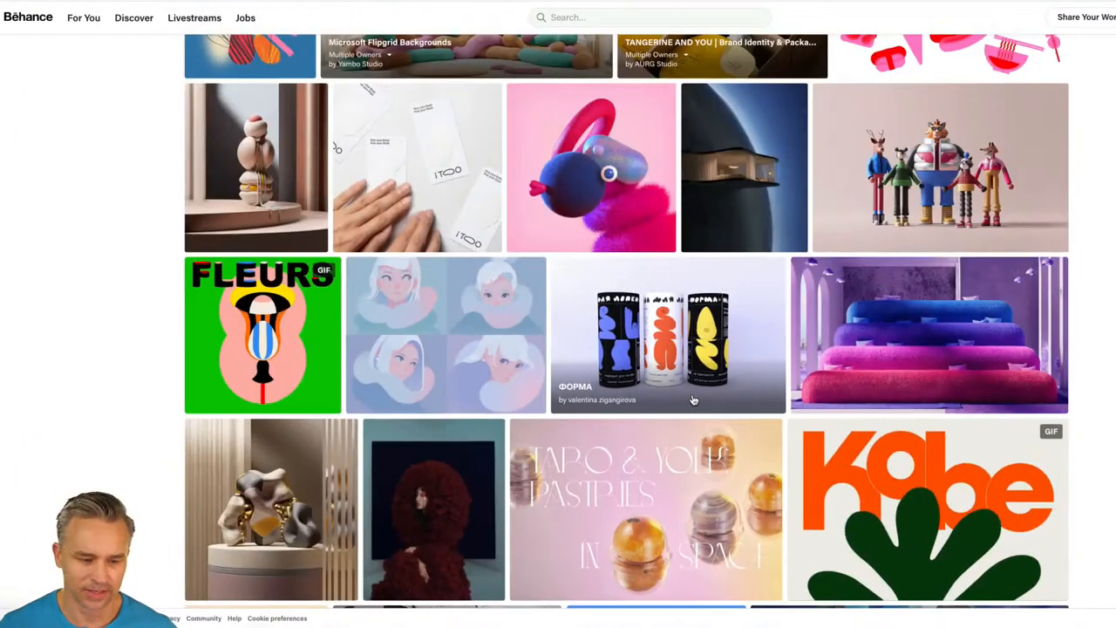
scroll("down", 3)
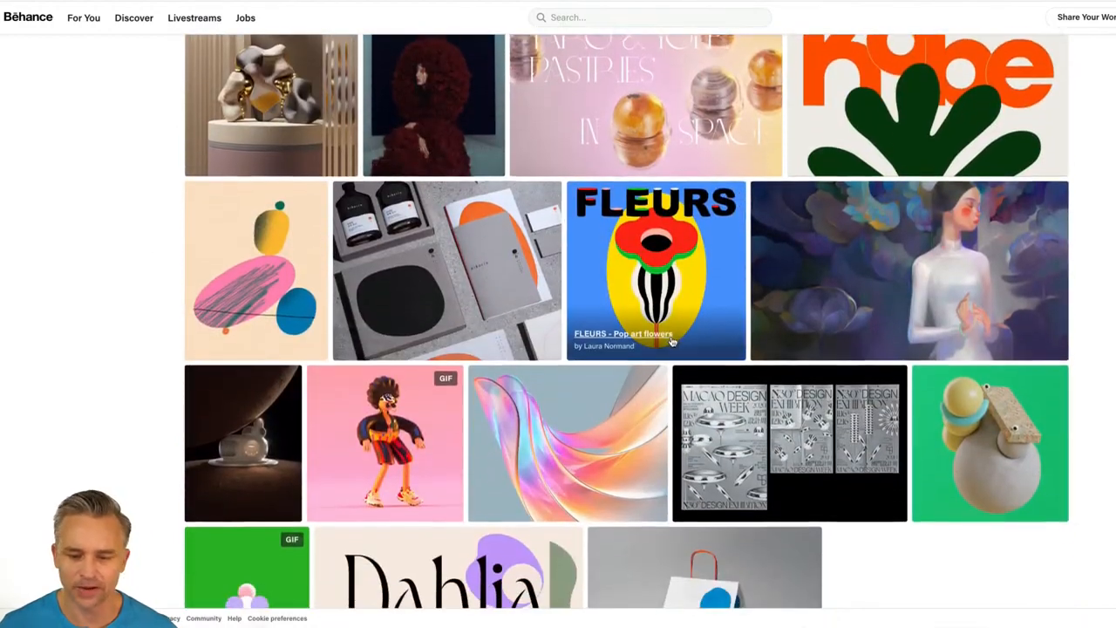
scroll("up", 3)
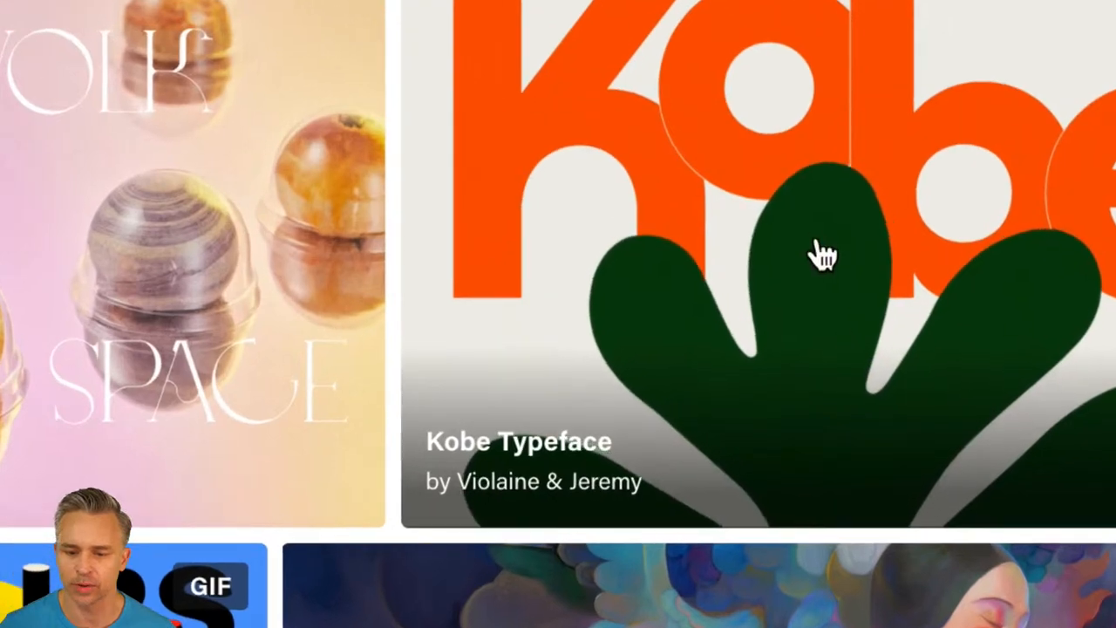
scroll("down", 3)
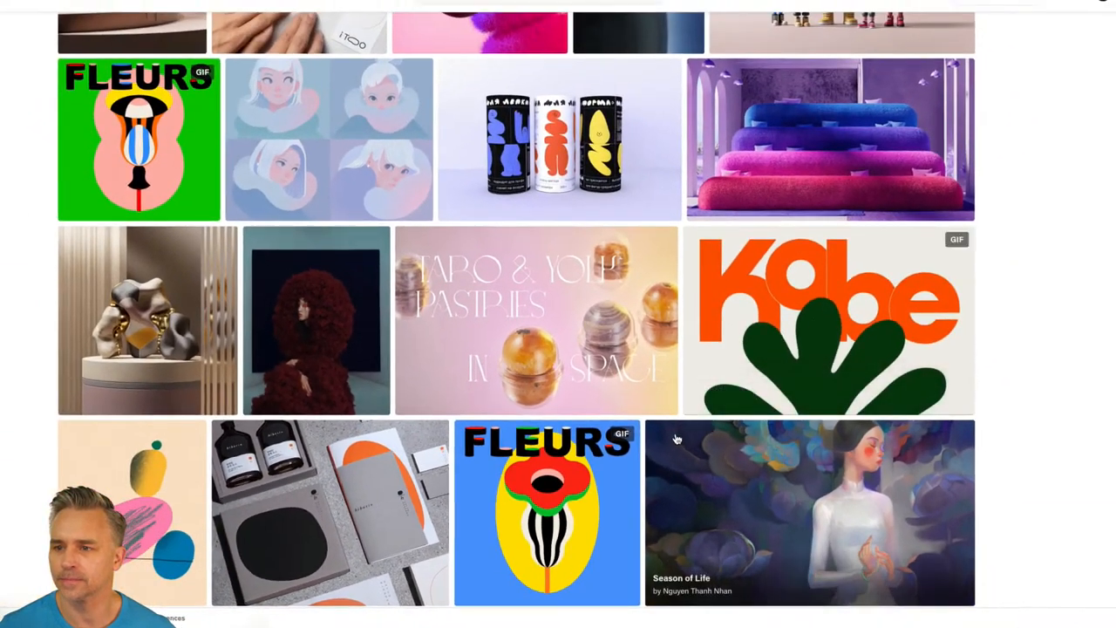
scroll("down", 3)
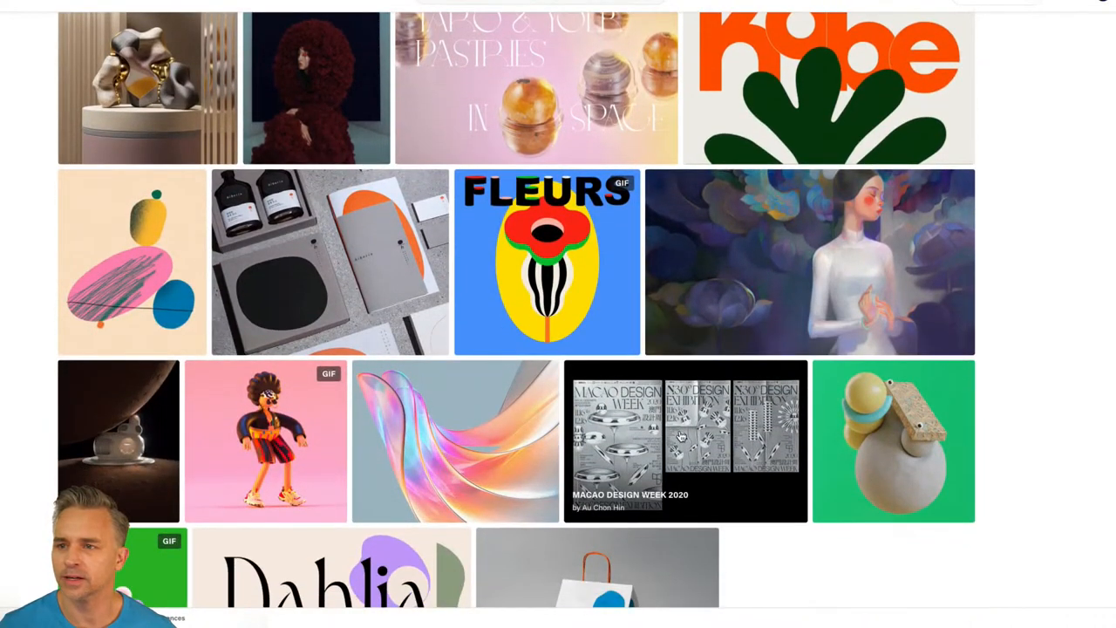
mouse_move(662, 379)
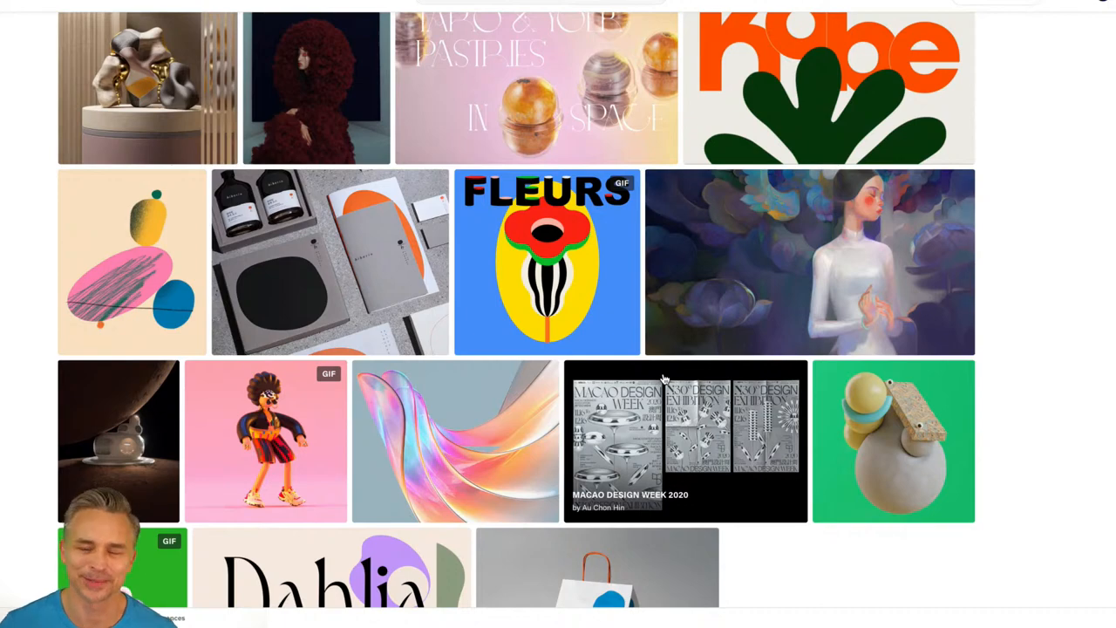
scroll("down", 3)
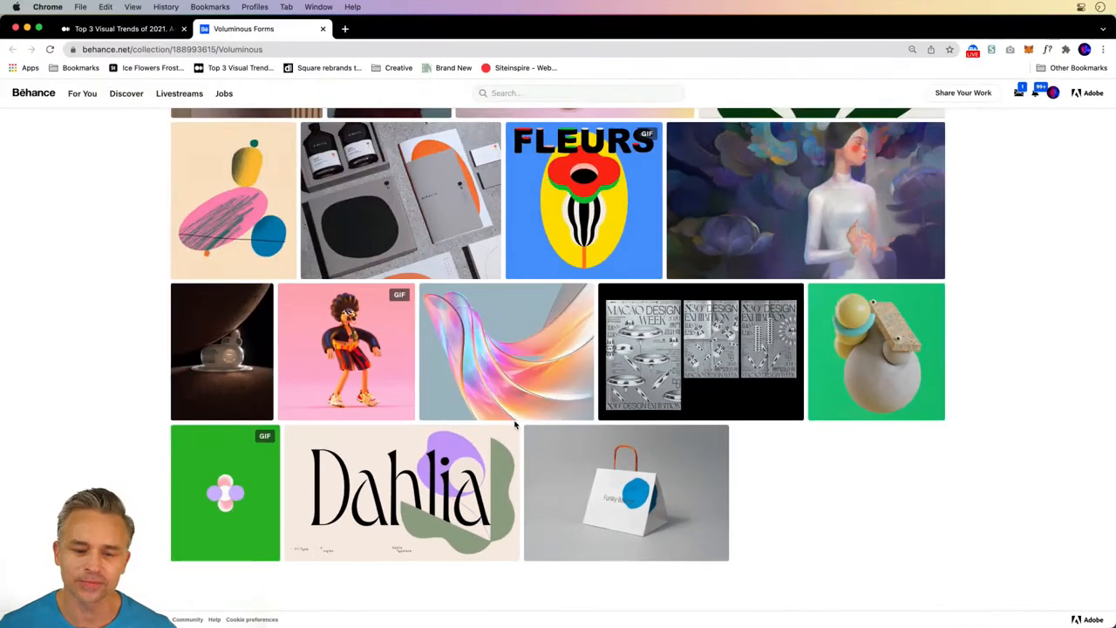
scroll("up", 3)
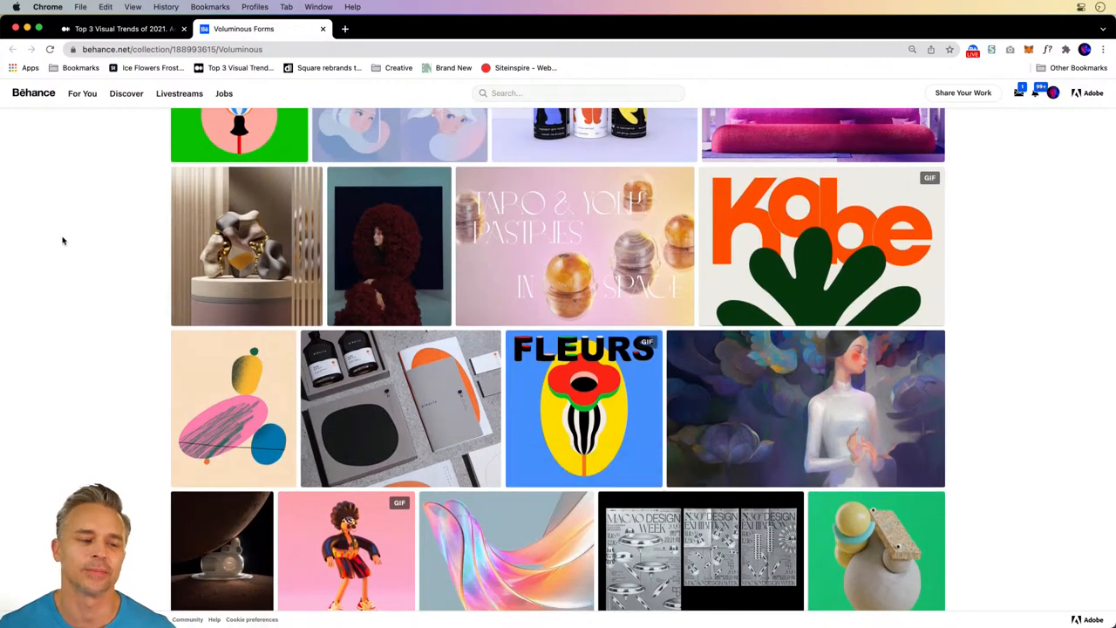
Return to the trends article and follow the Friendly Faces moodboard link
left_click(122, 29)
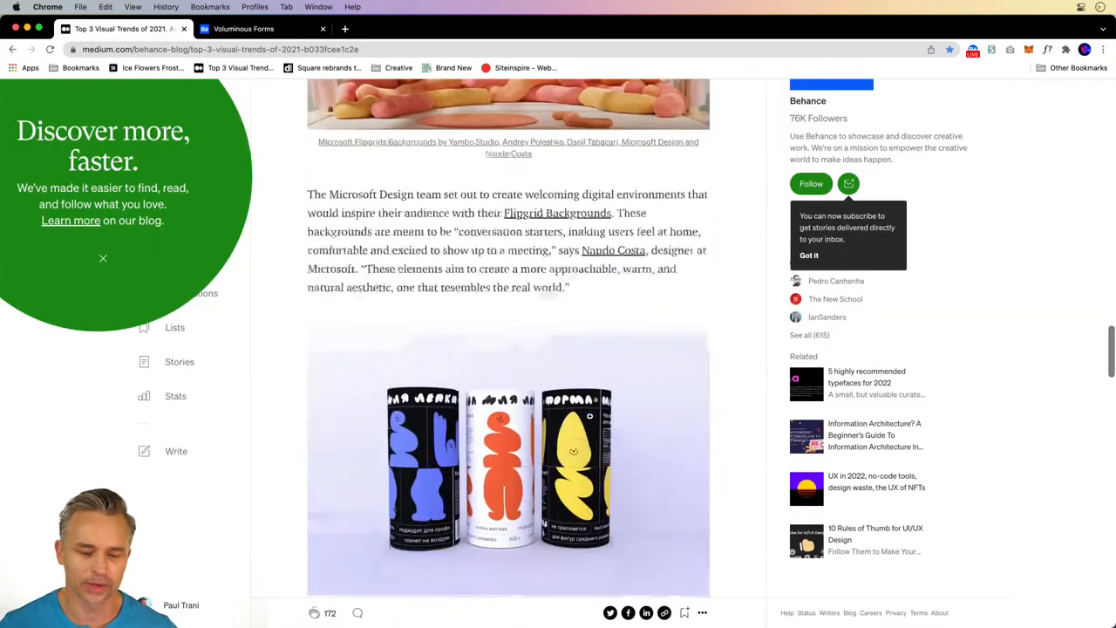
scroll("down", 3)
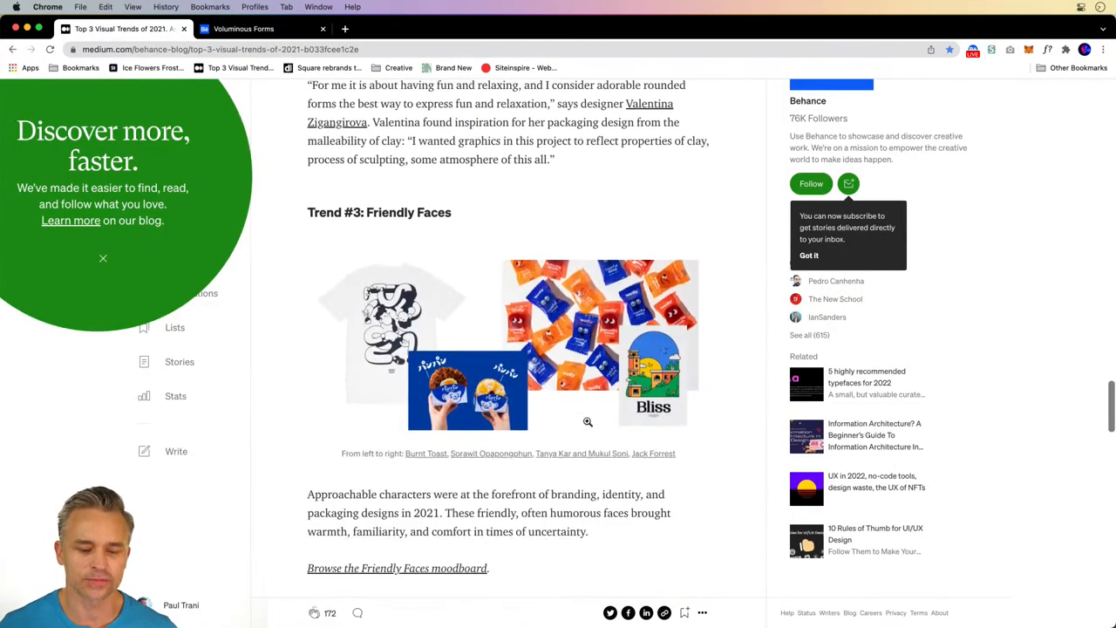
scroll("down", 3)
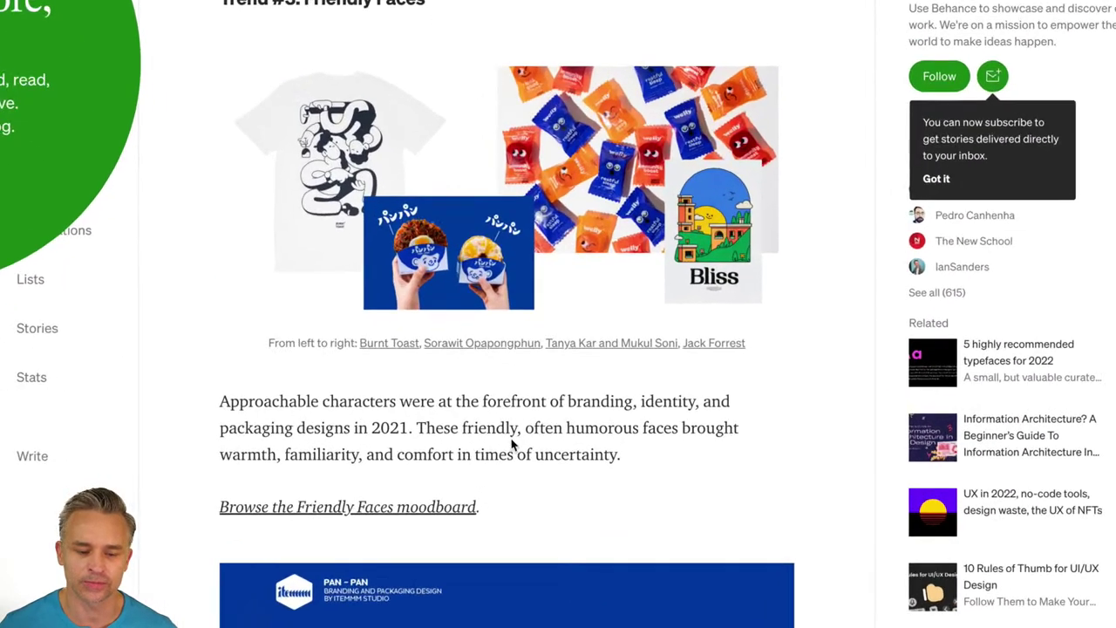
left_click(347, 506)
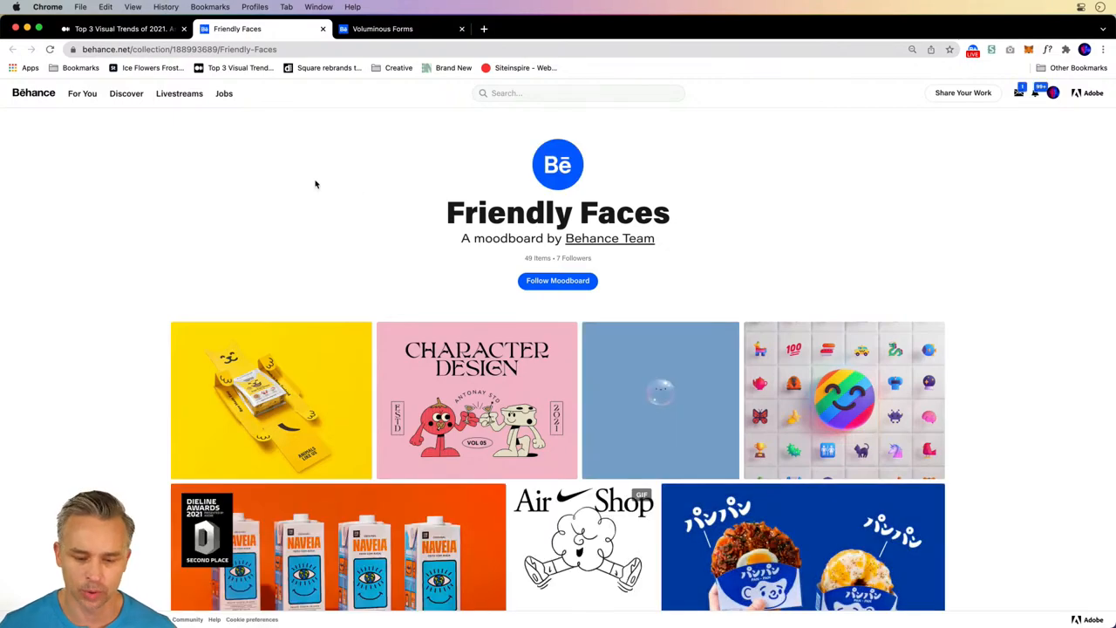
Browse down through the Friendly Faces character moodboard on Behance
left_click(476, 399)
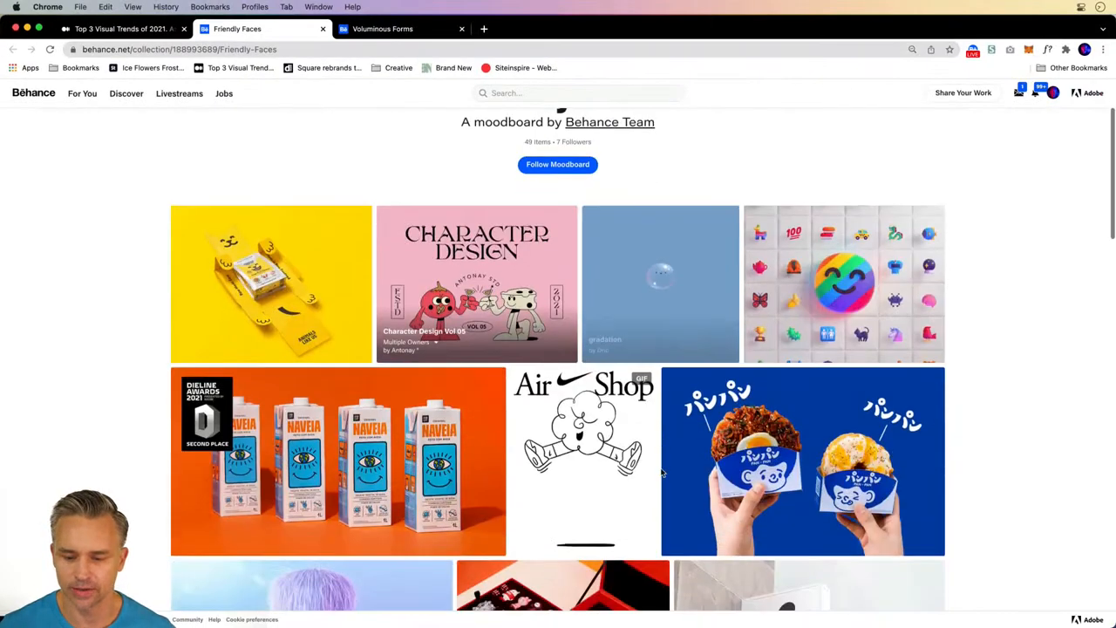
scroll("down", 3)
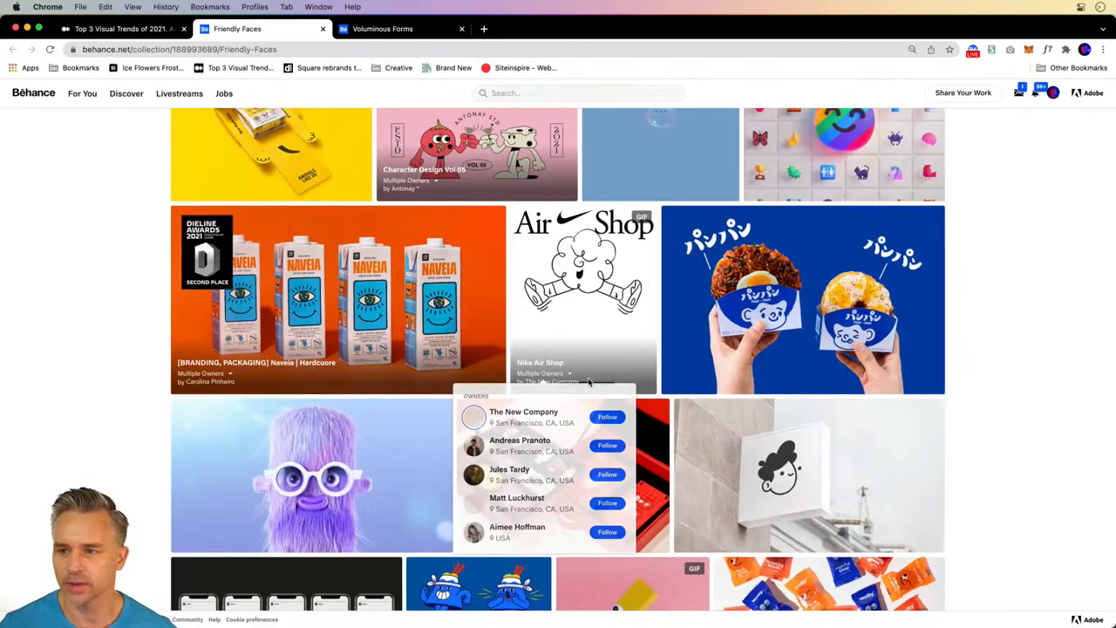
scroll("down", 3)
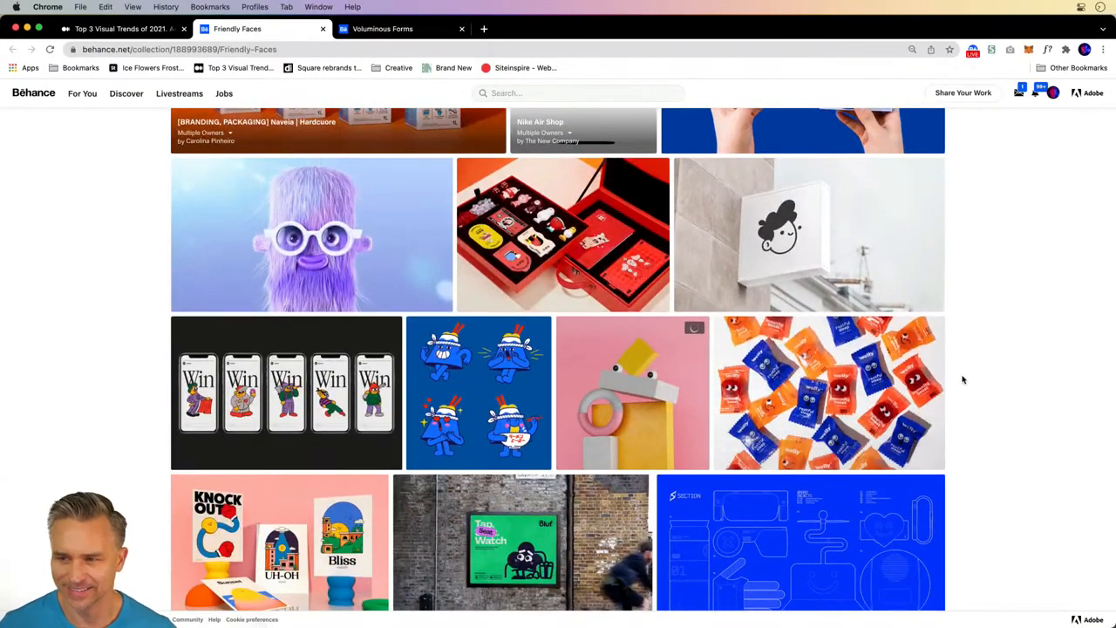
scroll("down", 3)
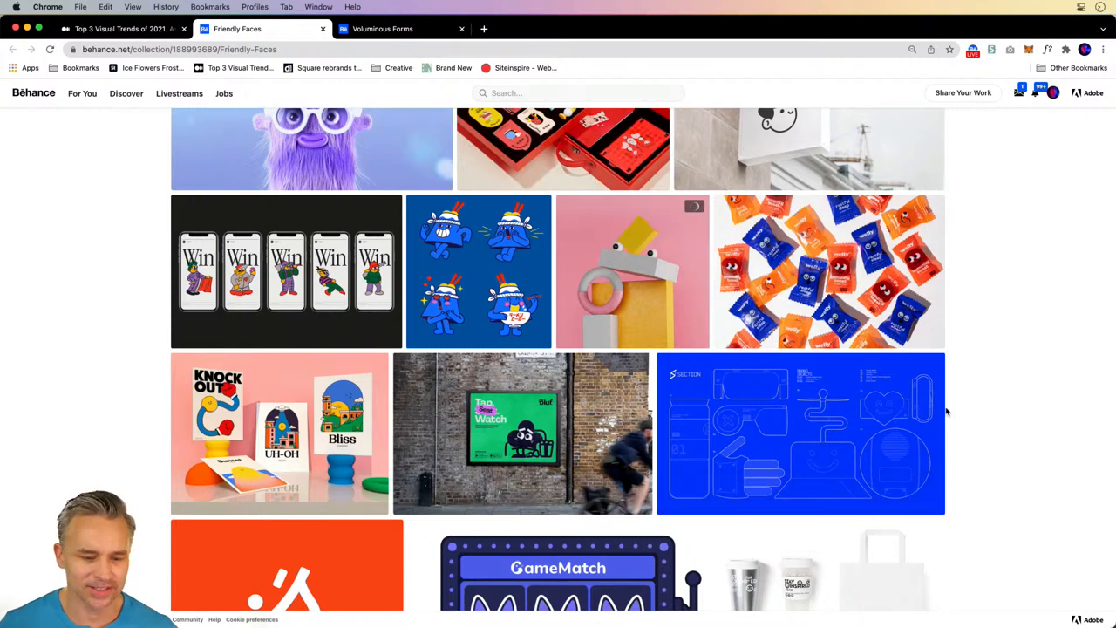
scroll("down", 3)
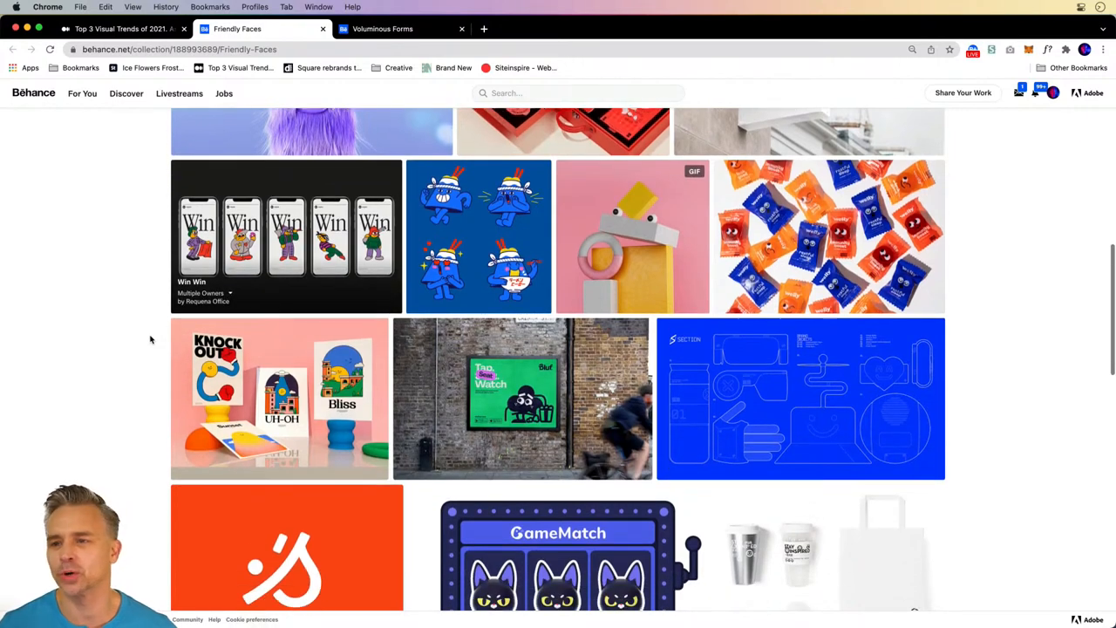
scroll("down", 3)
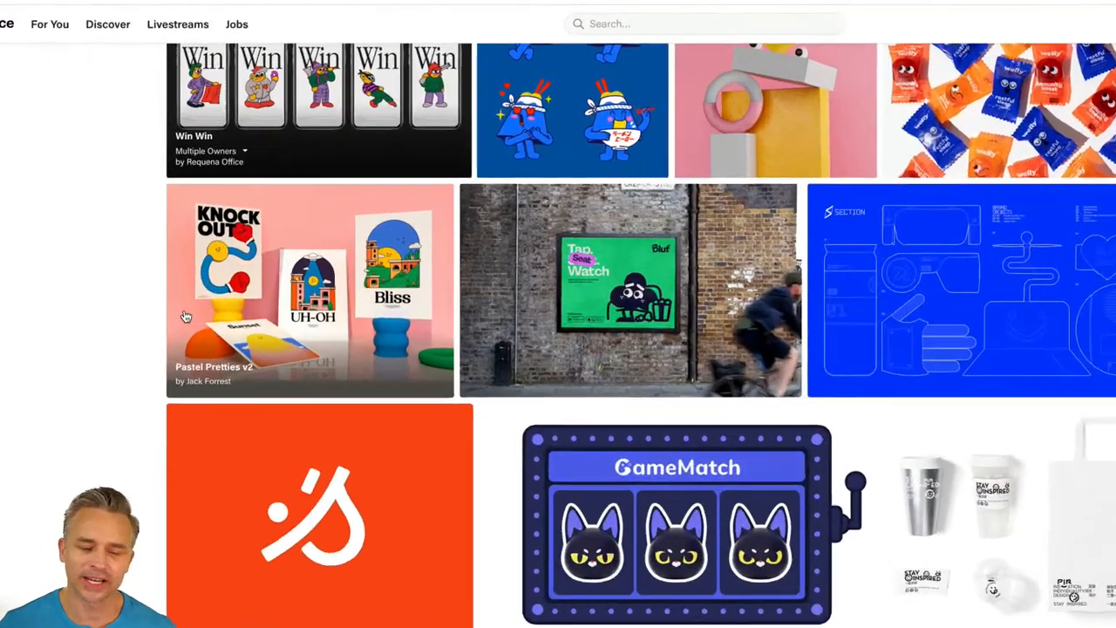
Open further items, ending on an article about Square rebranding to Block
left_click(310, 290)
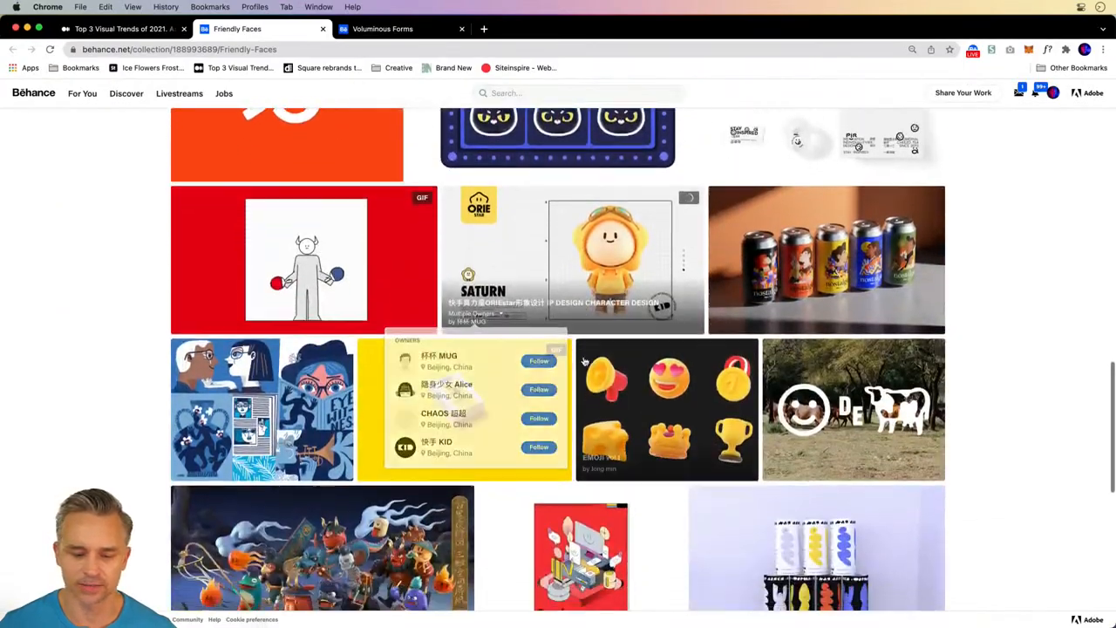
scroll("down", 3)
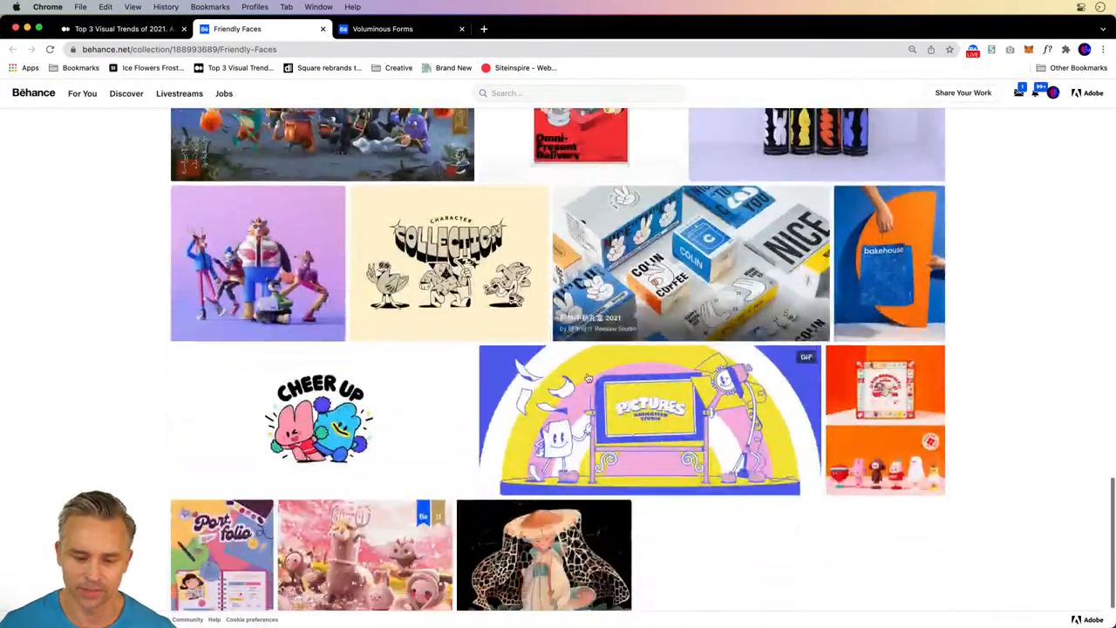
left_click(815, 143)
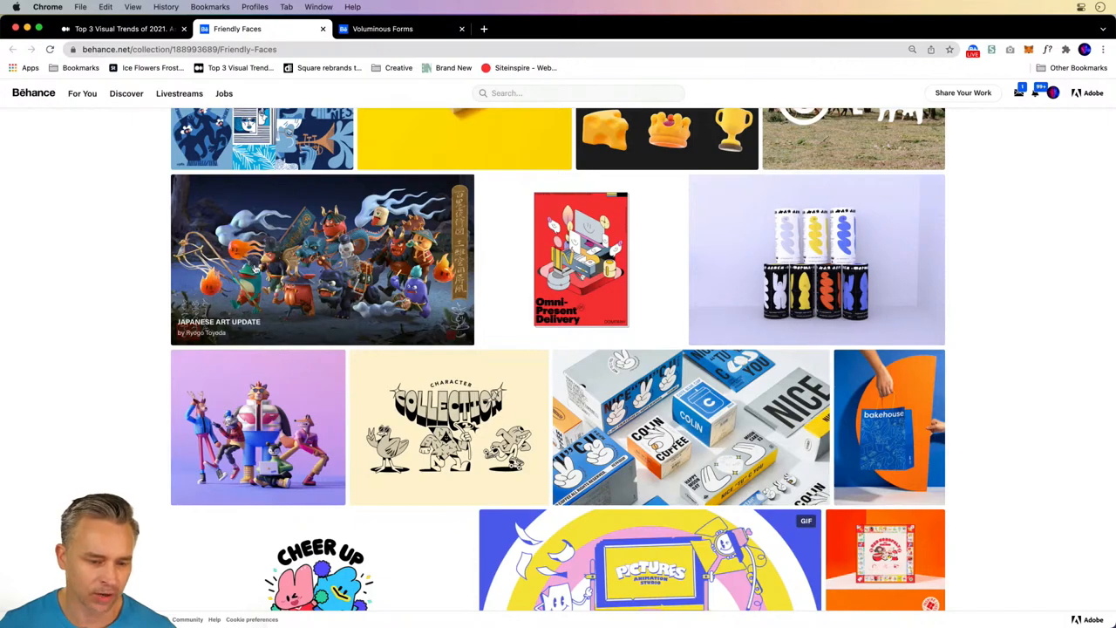
left_click(322, 259)
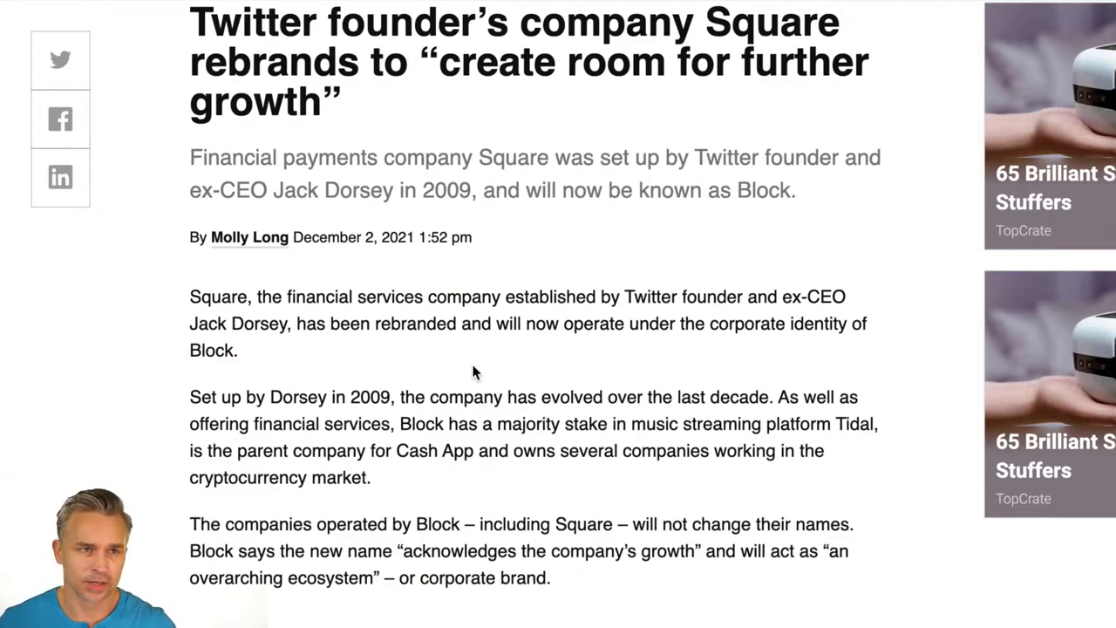
Scroll through the Square-to-Block rebrand article to the new Block logo
scroll("down", 3)
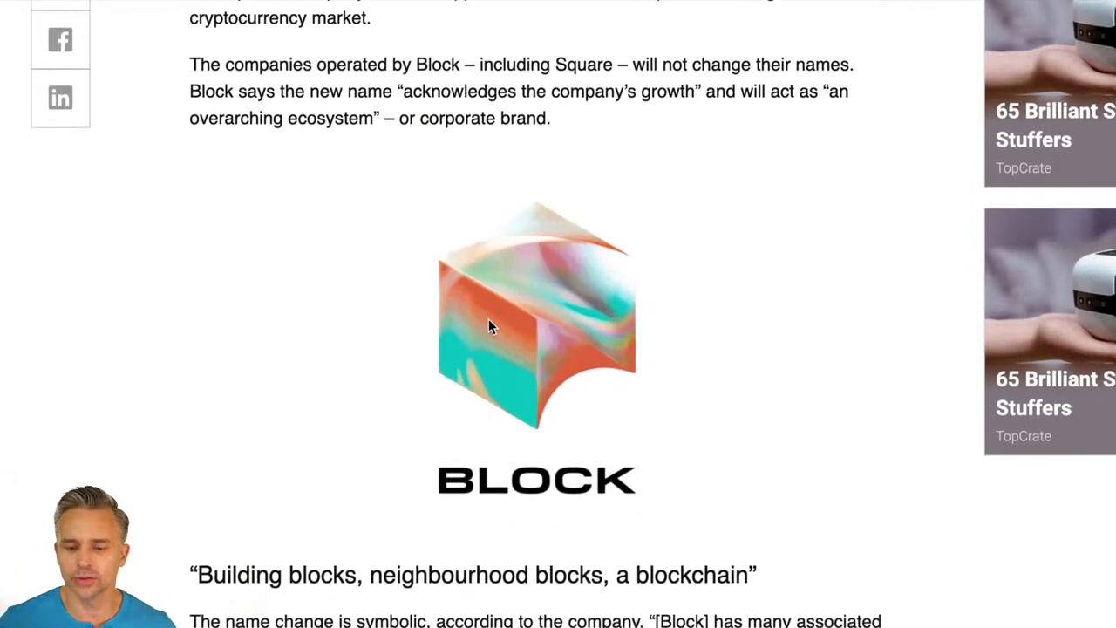
scroll("down", 3)
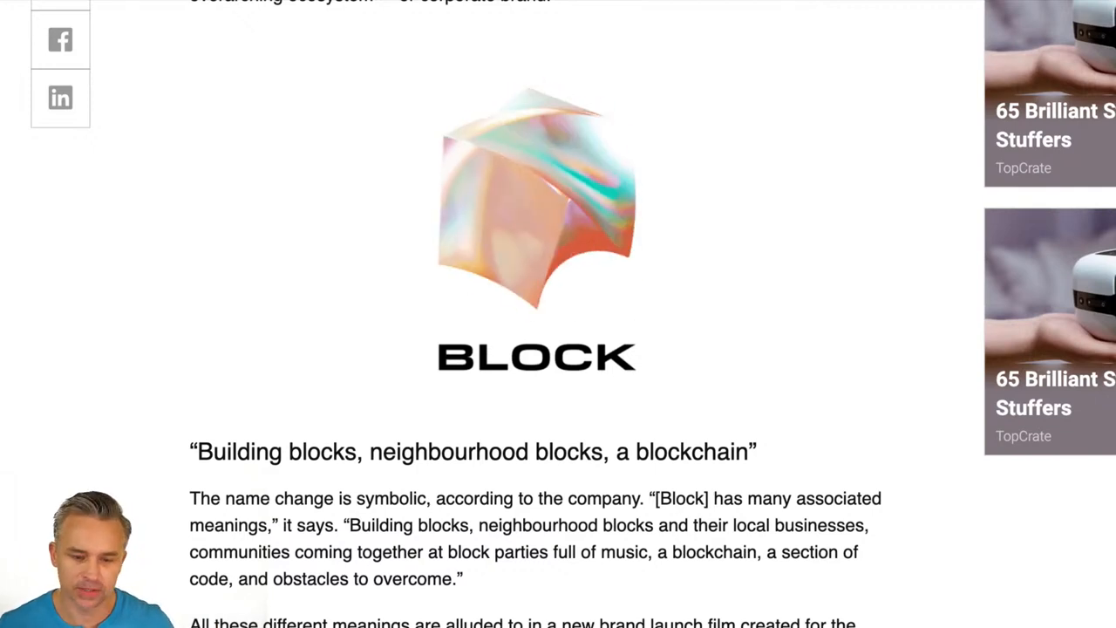
scroll("down", 3)
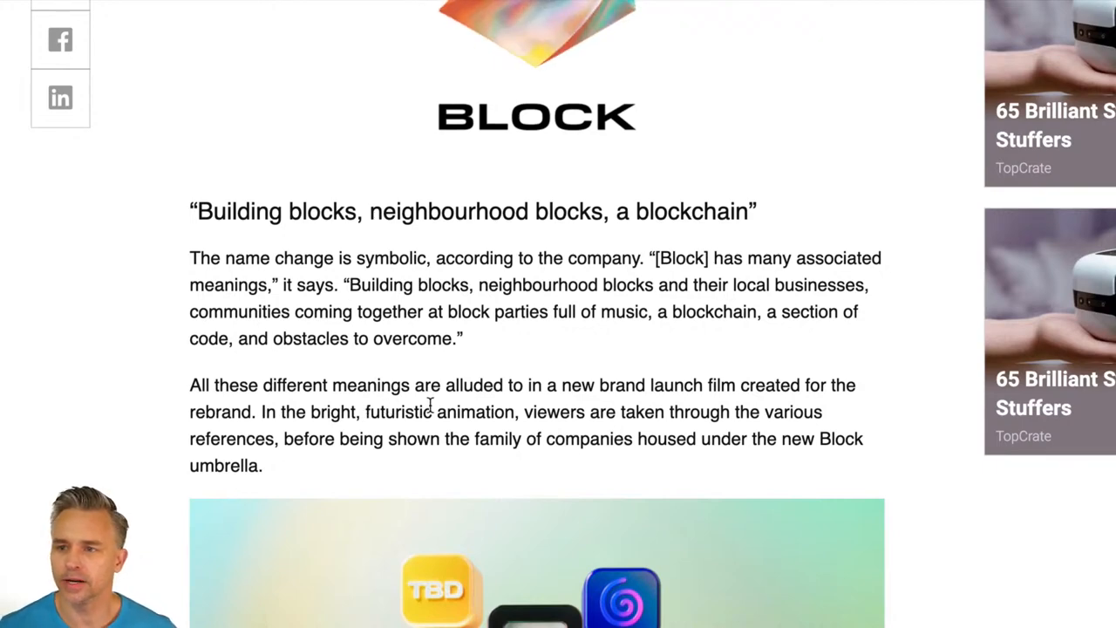
scroll("up", 3)
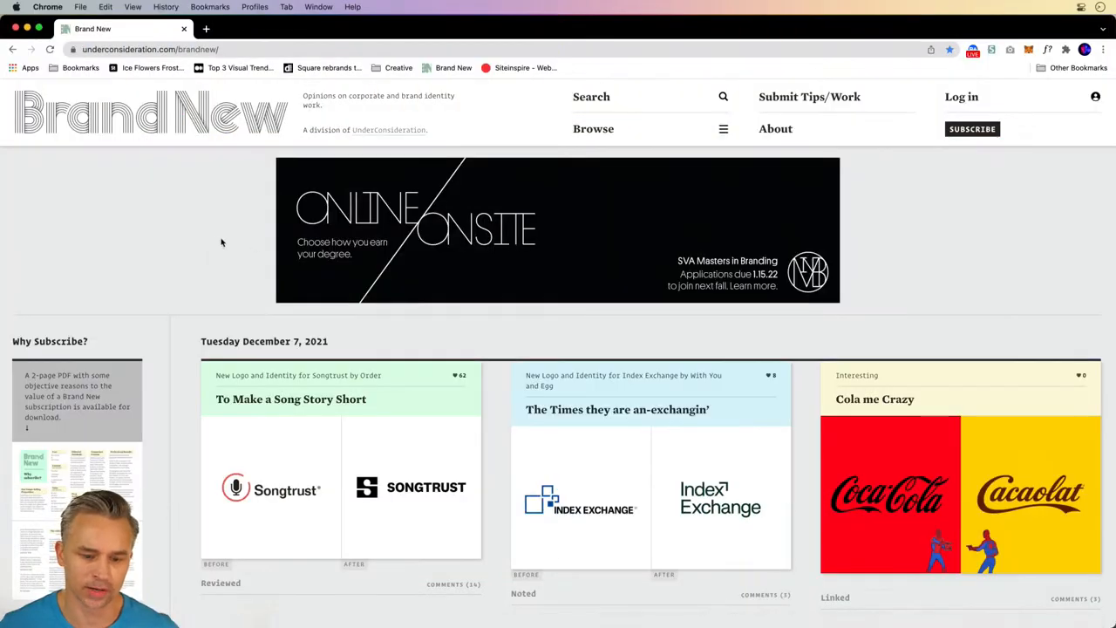
scroll("down", 3)
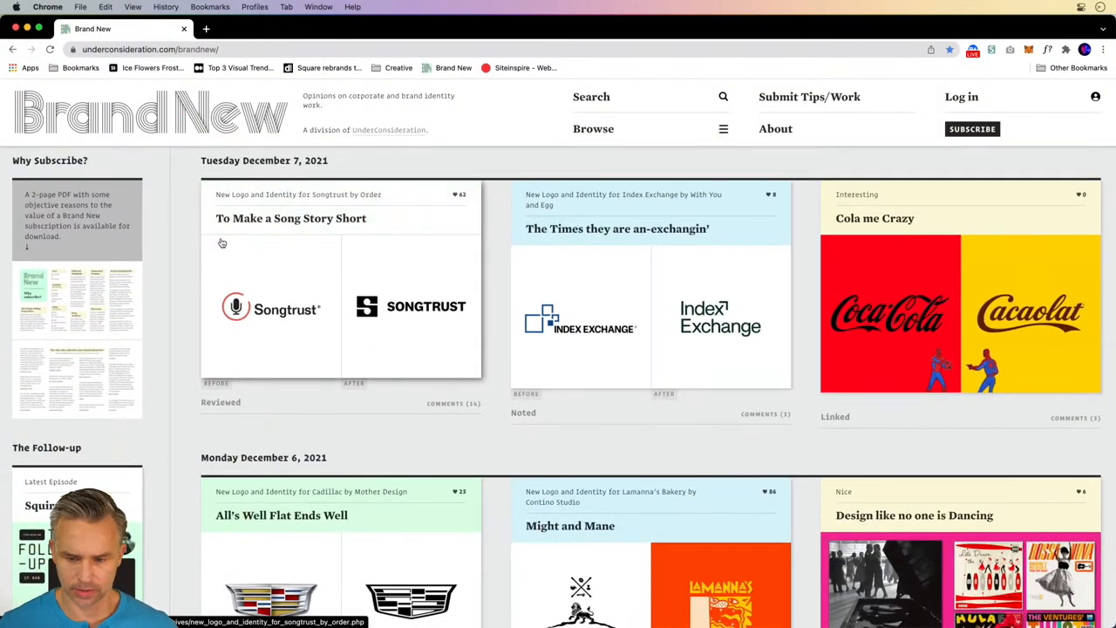
scroll("up", 3)
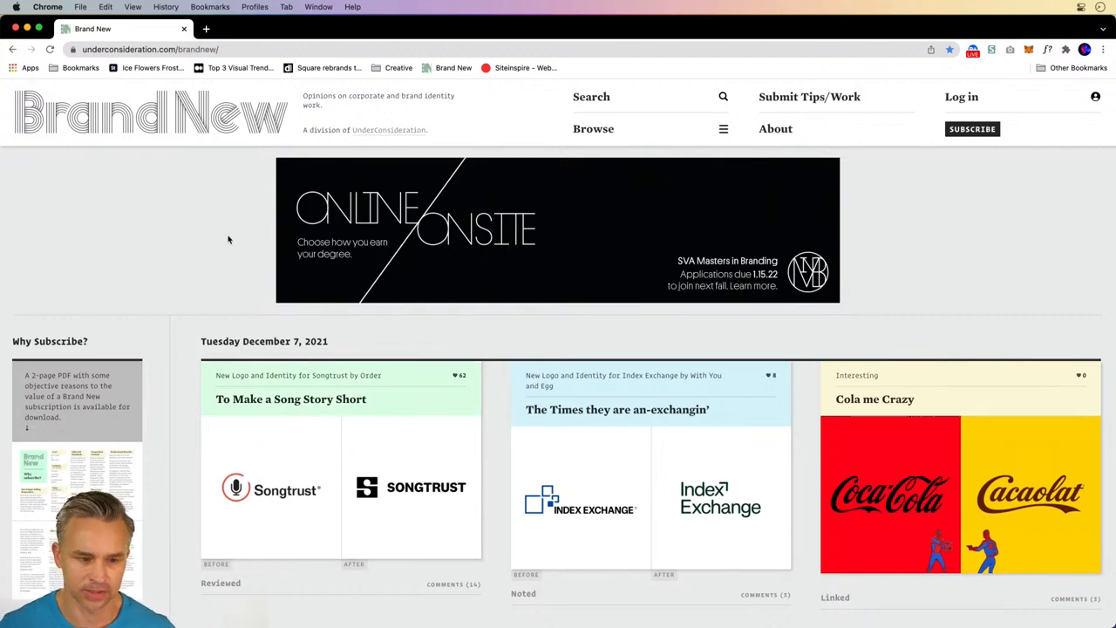
scroll("down", 3)
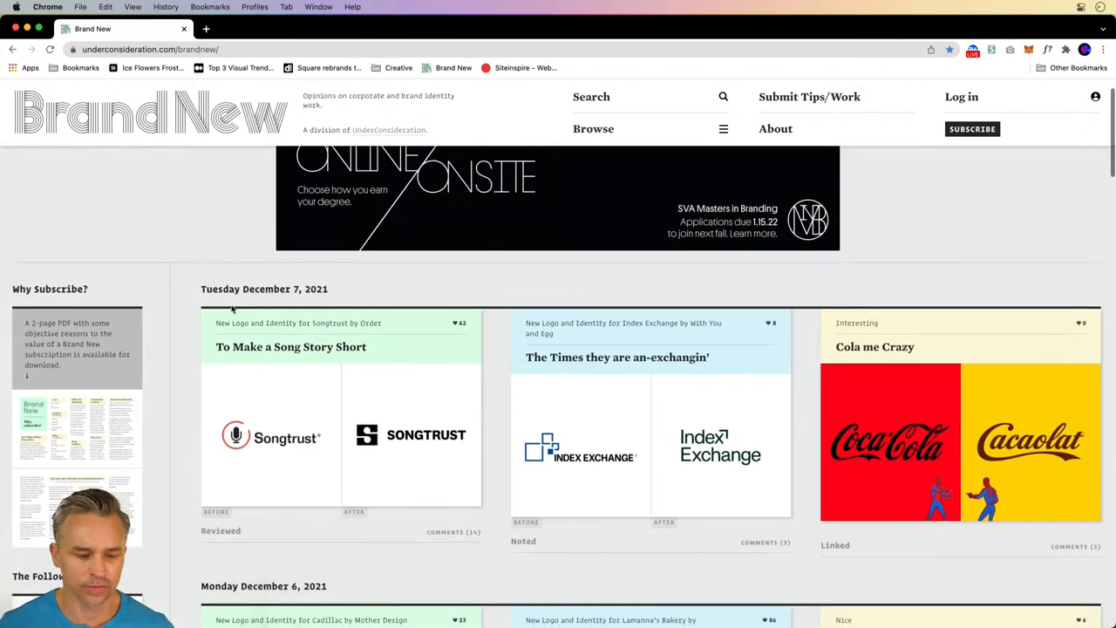
scroll("down", 3)
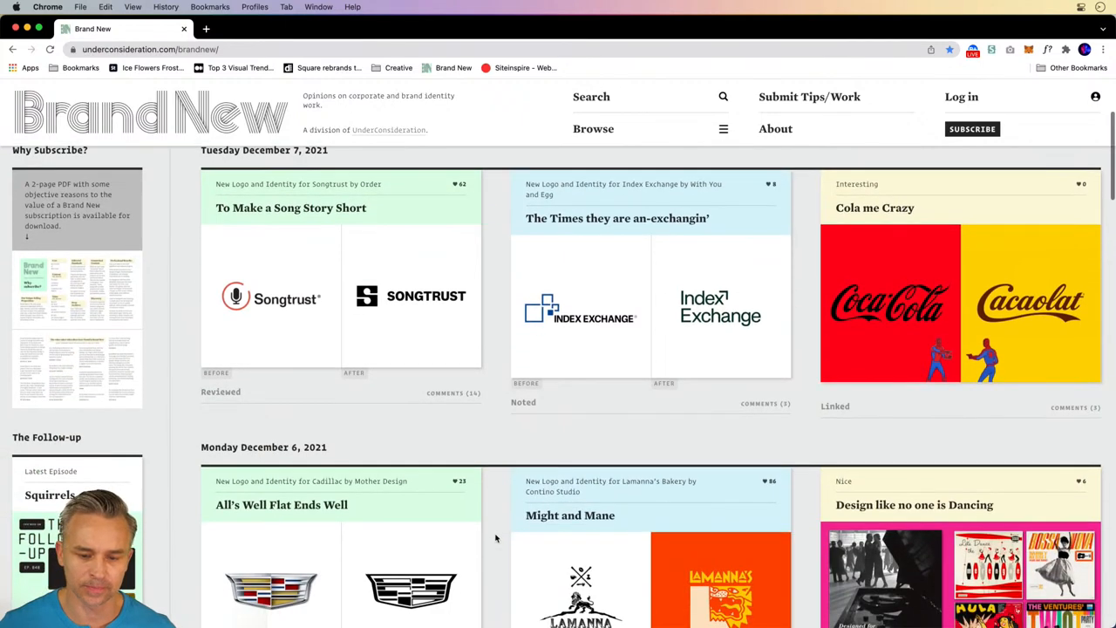
scroll("up", 3)
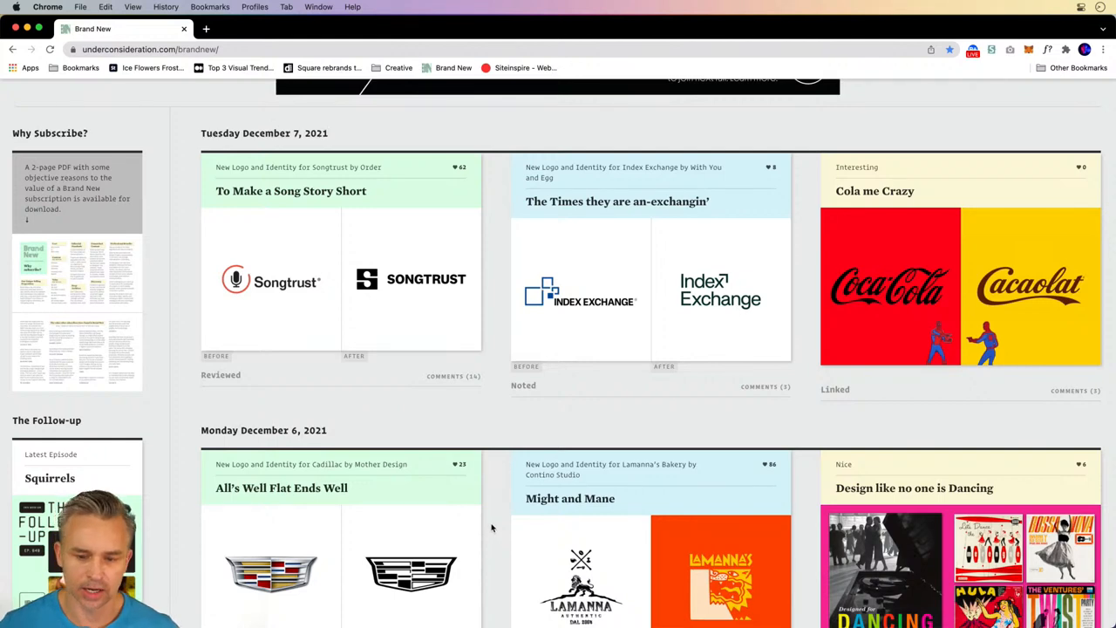
mouse_move(291, 253)
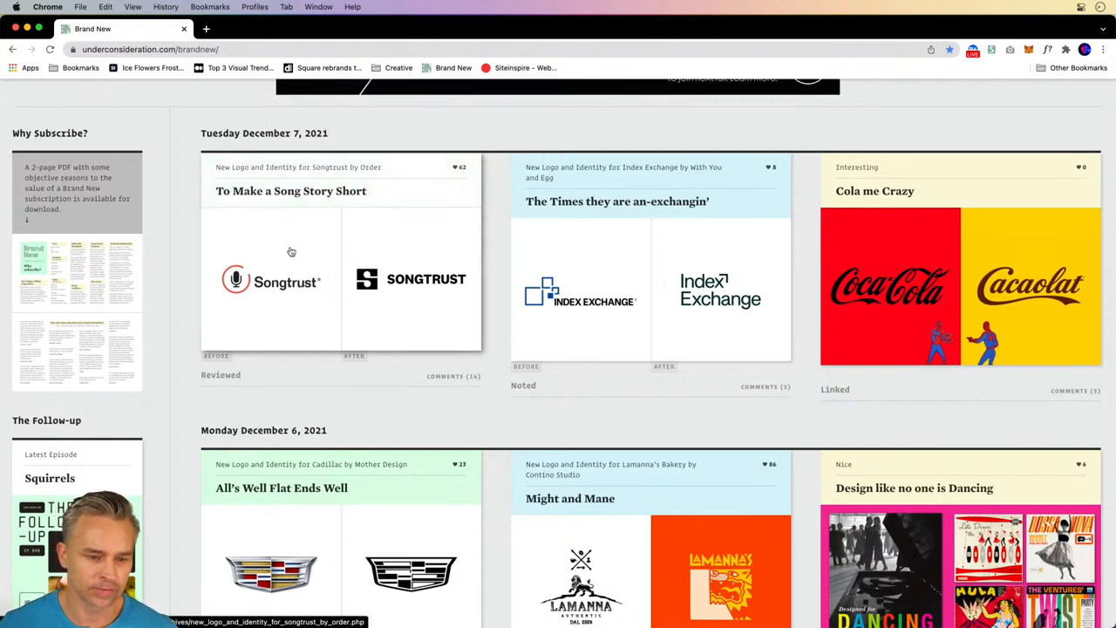
scroll("up", 3)
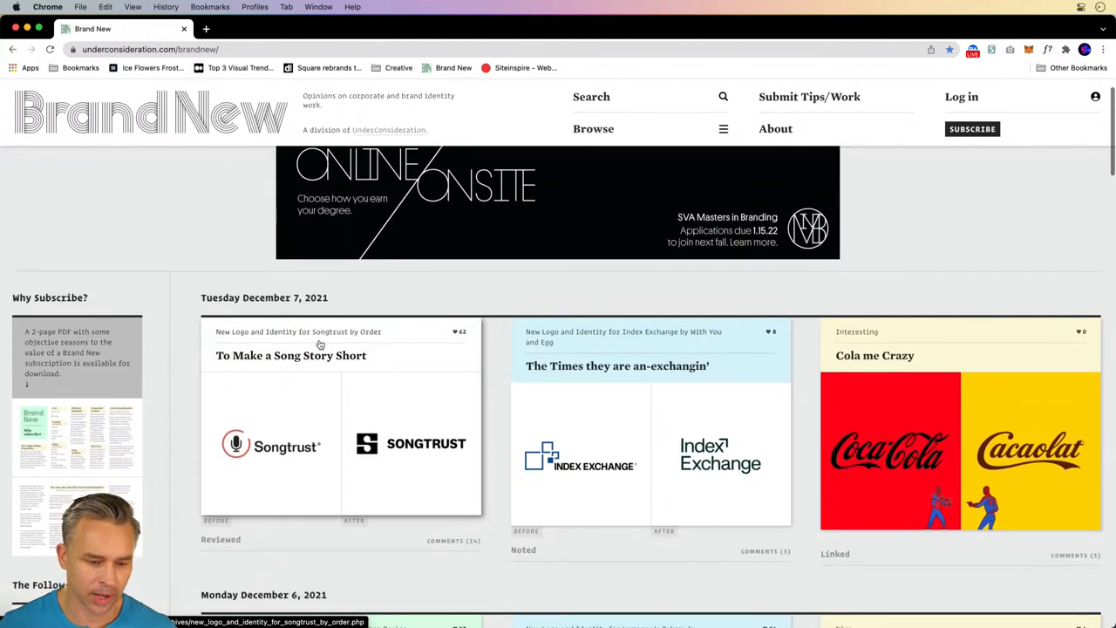
scroll("down", 3)
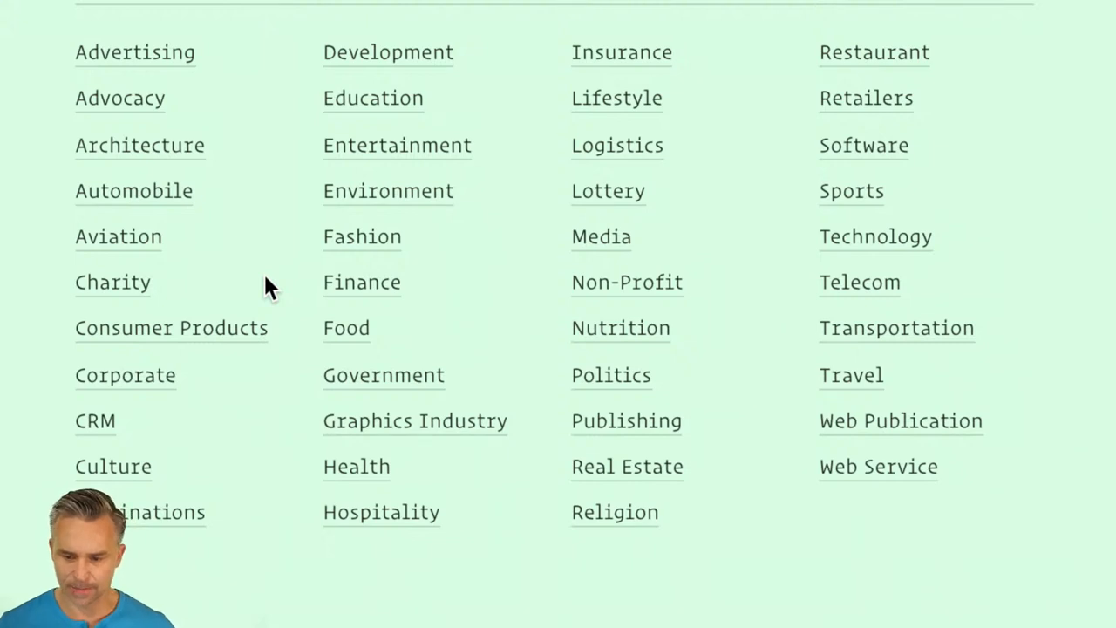
mouse_move(684, 174)
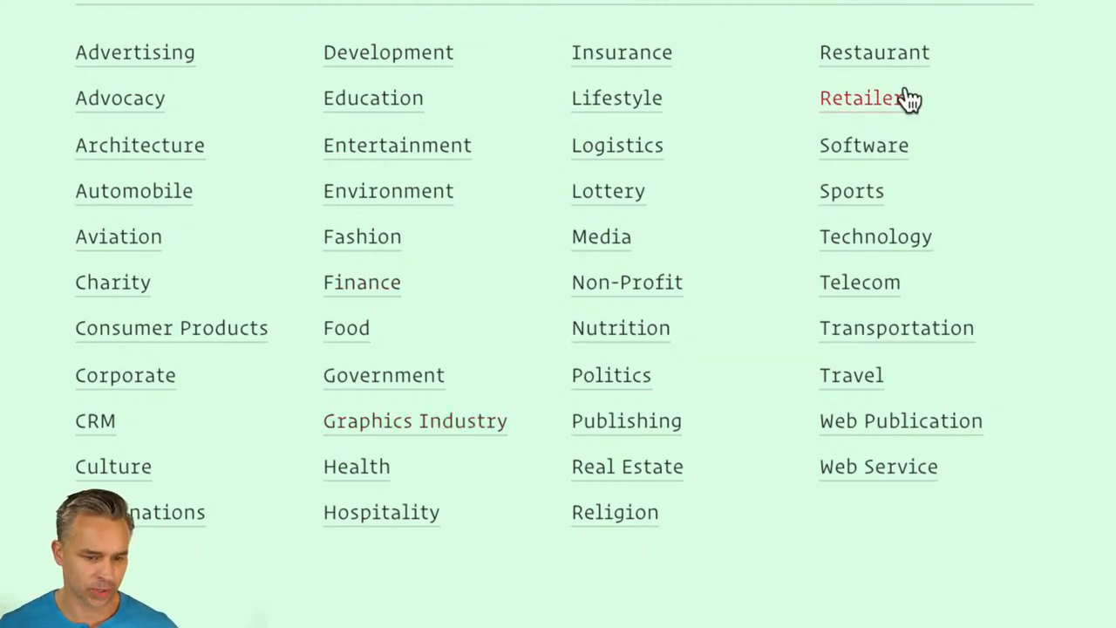
mouse_move(361, 236)
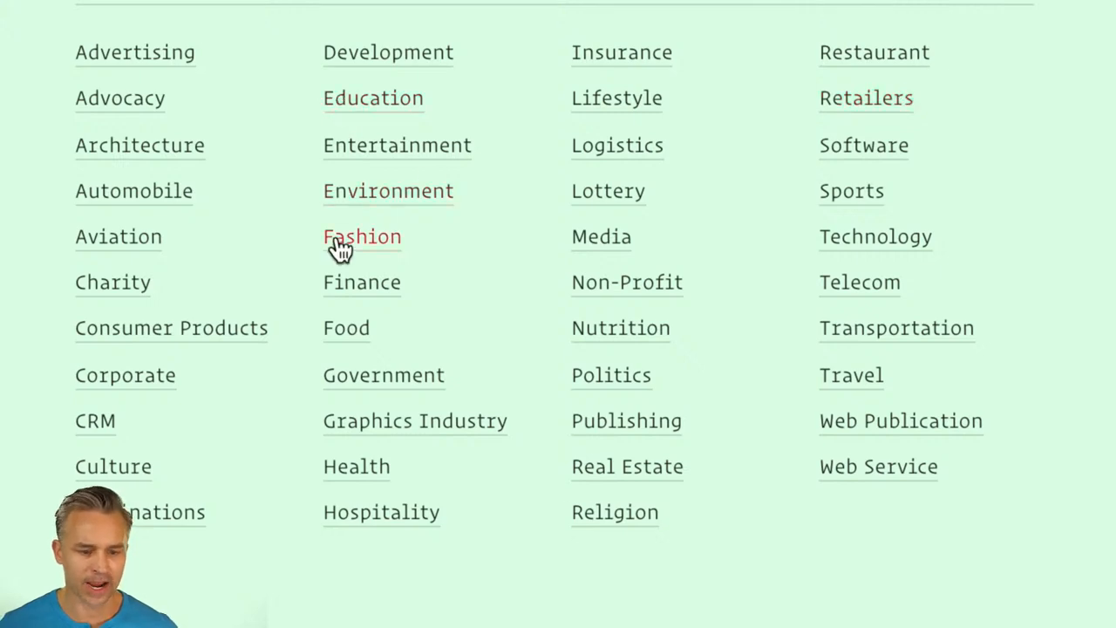
Open Brand New's Fashion industry archive and scroll through its logo posts
left_click(361, 236)
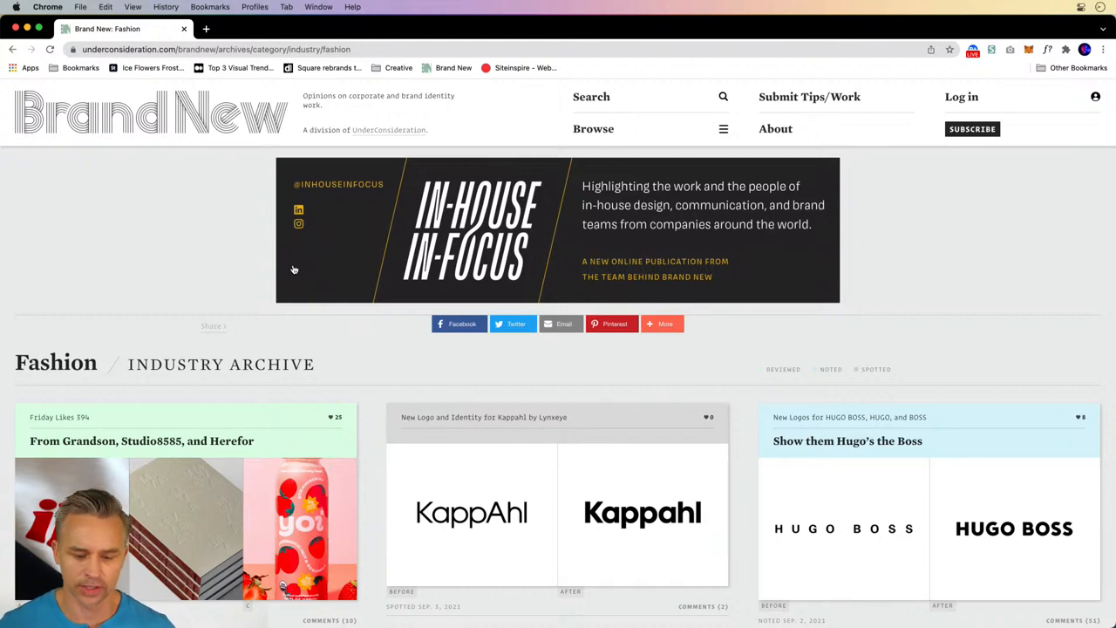
scroll("down", 3)
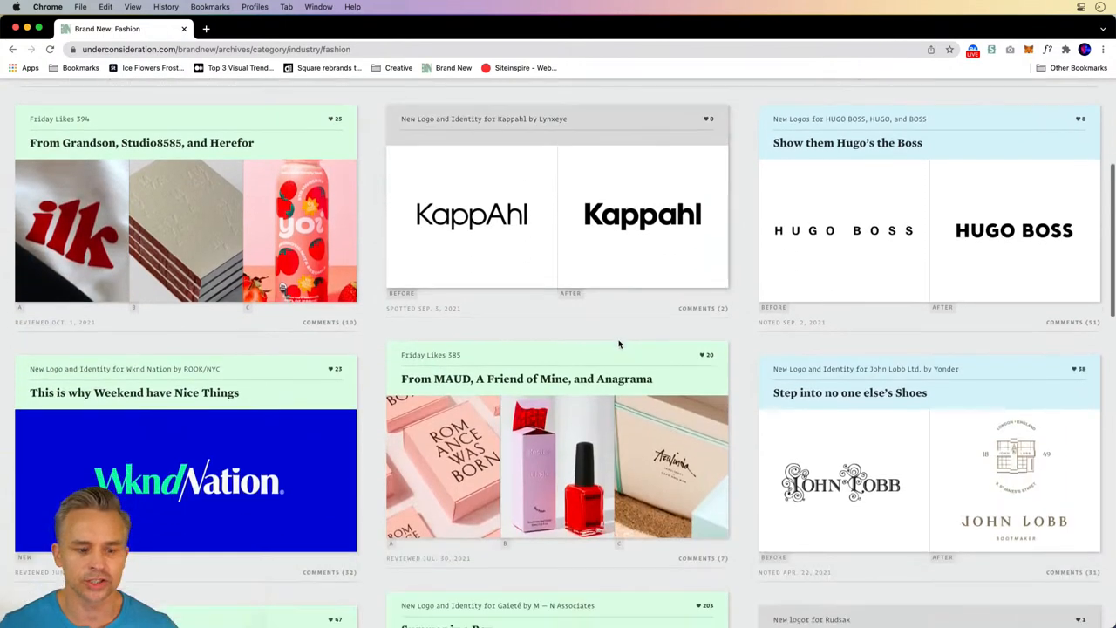
scroll("down", 3)
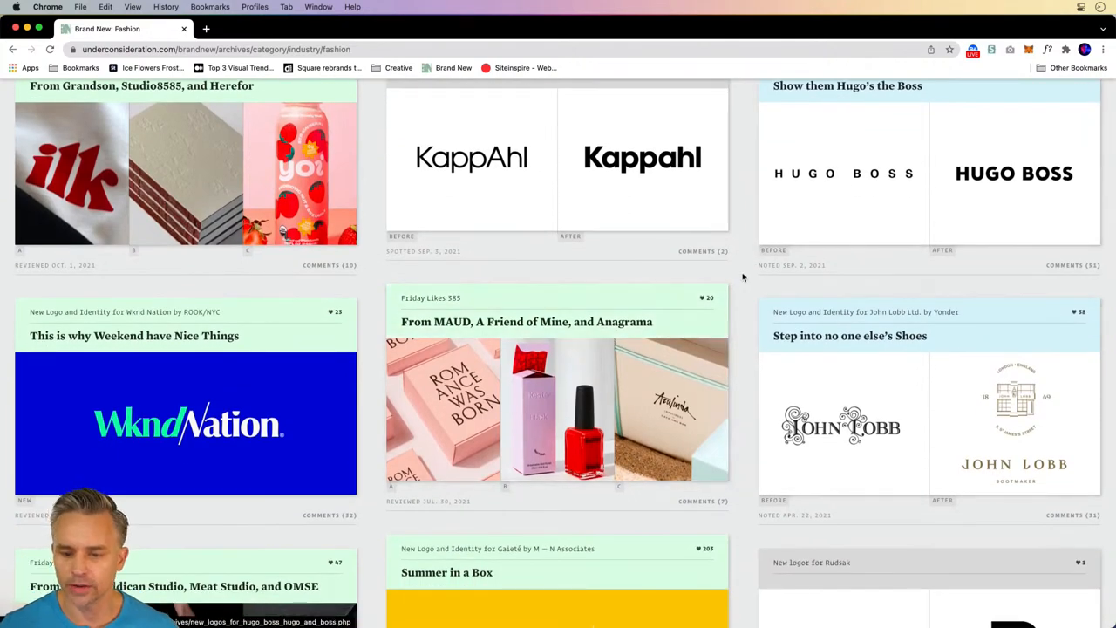
scroll("down", 3)
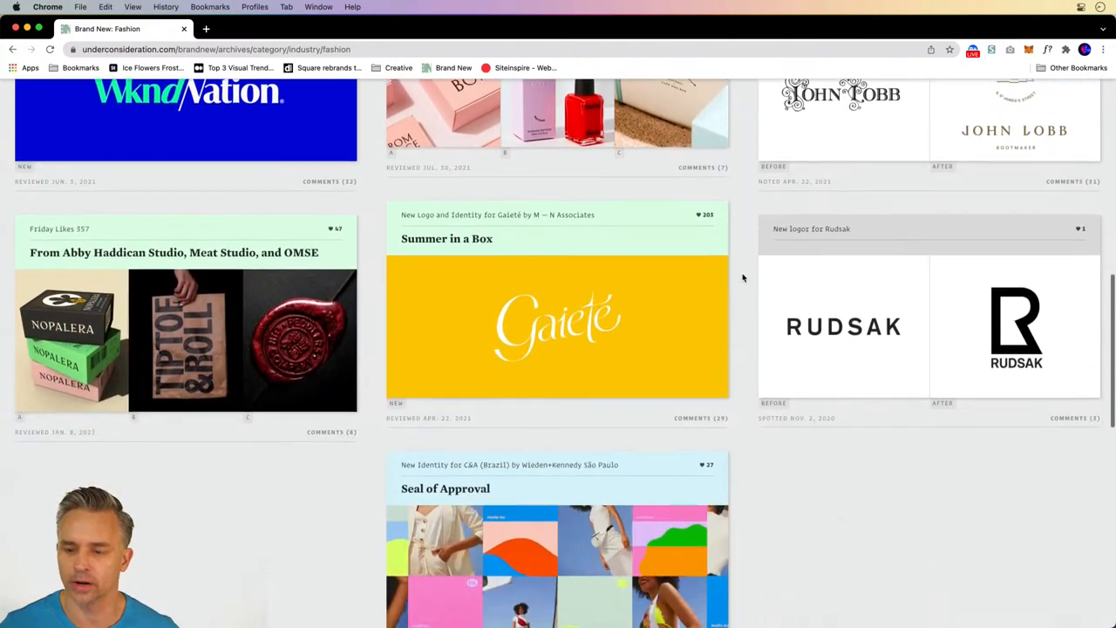
scroll("down", 3)
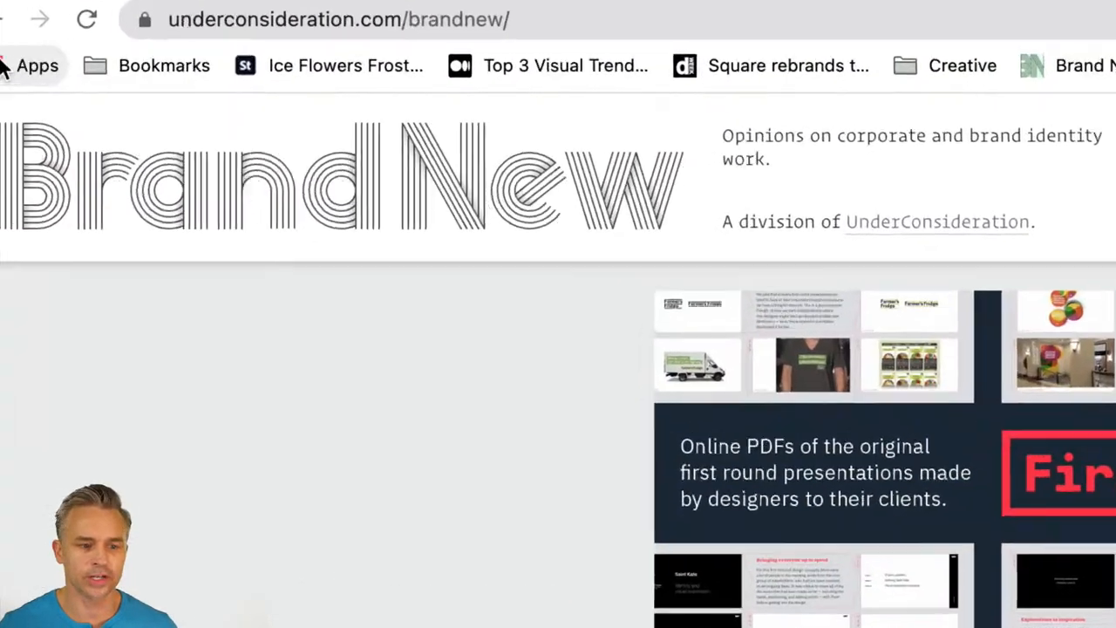
Visit UnderConsideration's site, scroll its concluded projects, and open Art of the Menu
left_click(383, 48)
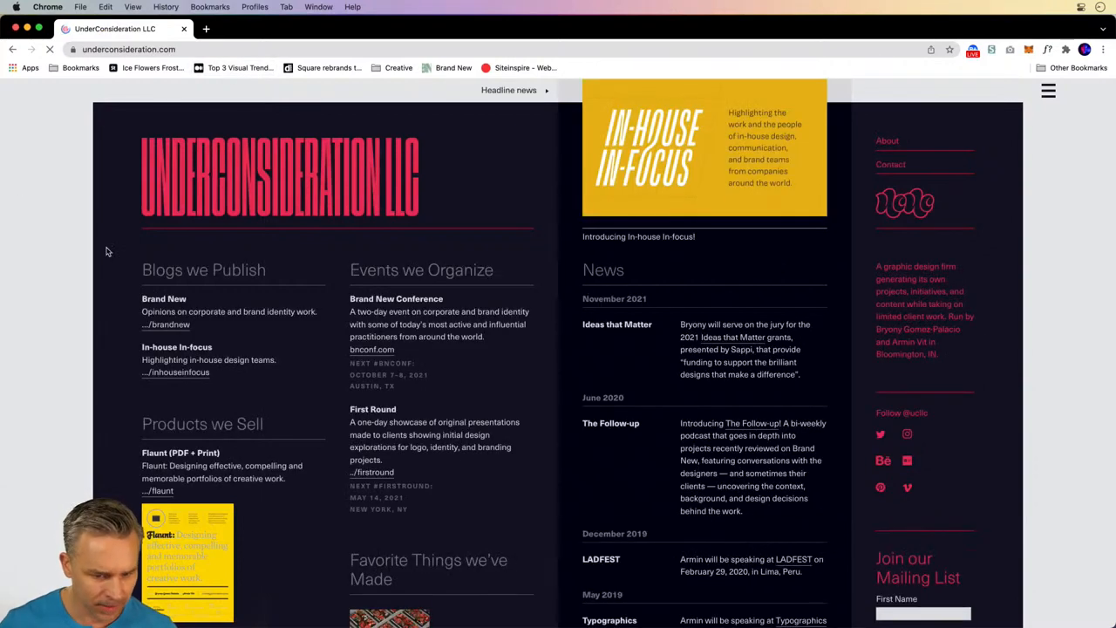
scroll("down", 3)
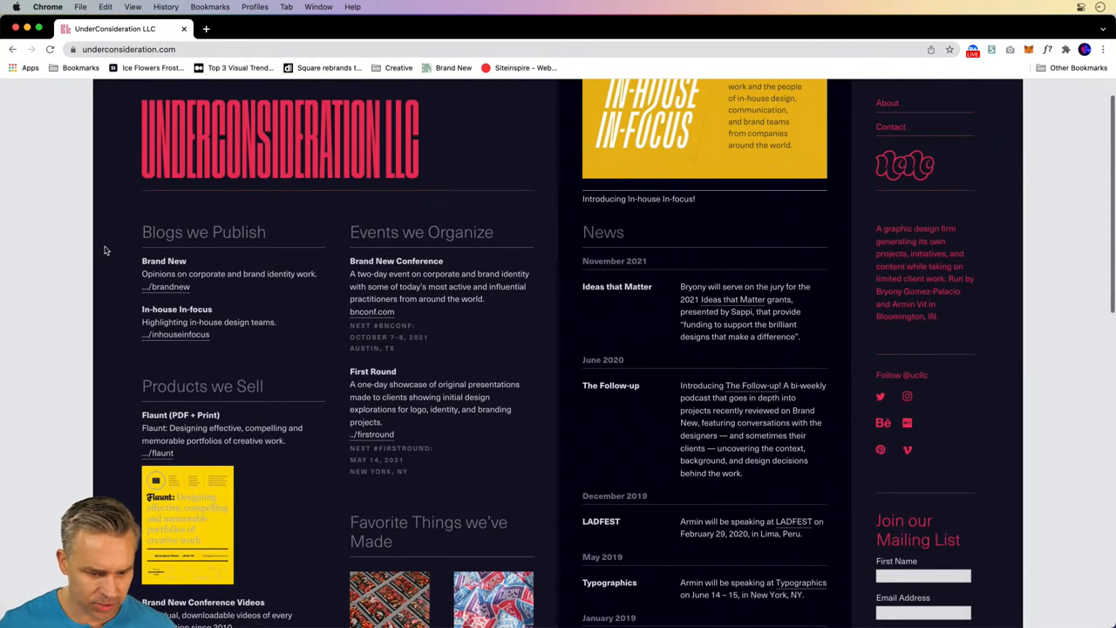
mouse_move(100, 244)
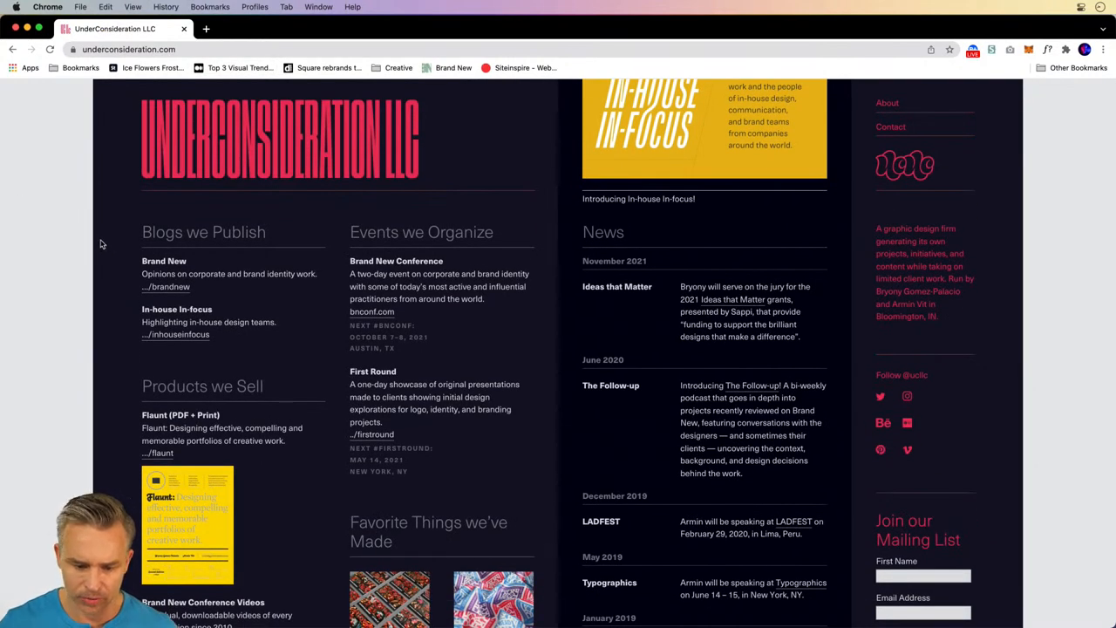
left_click(130, 49)
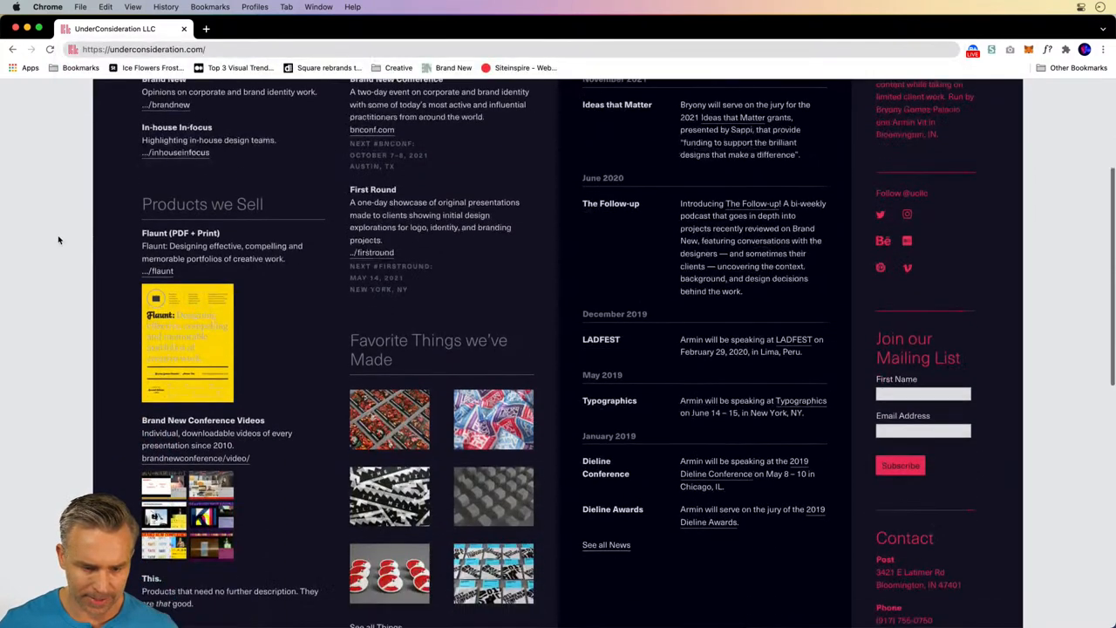
scroll("down", 3)
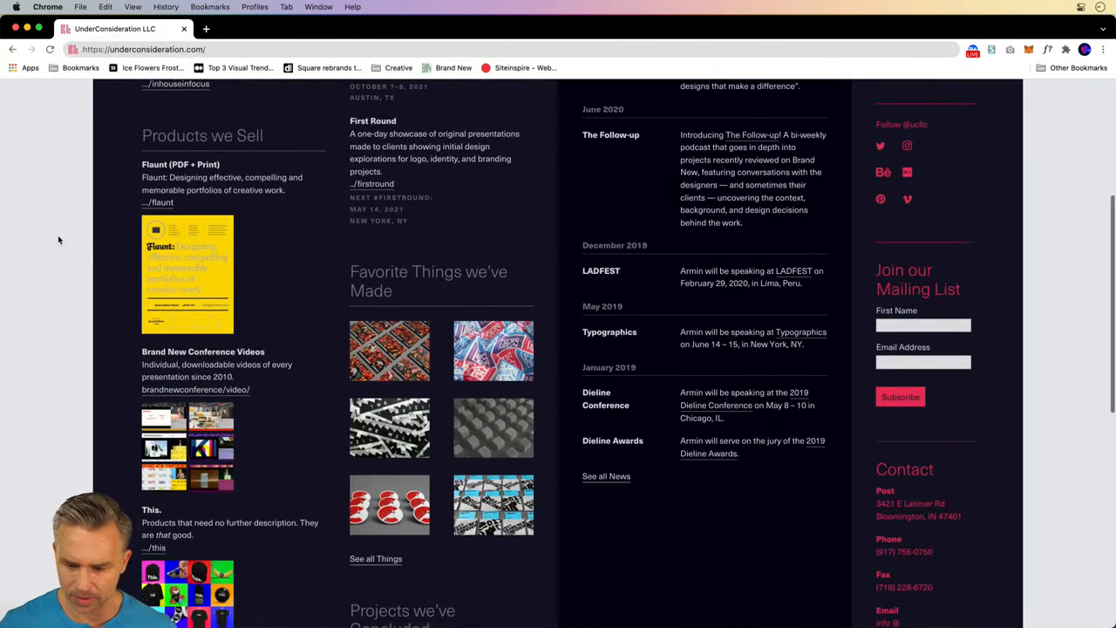
scroll("down", 3)
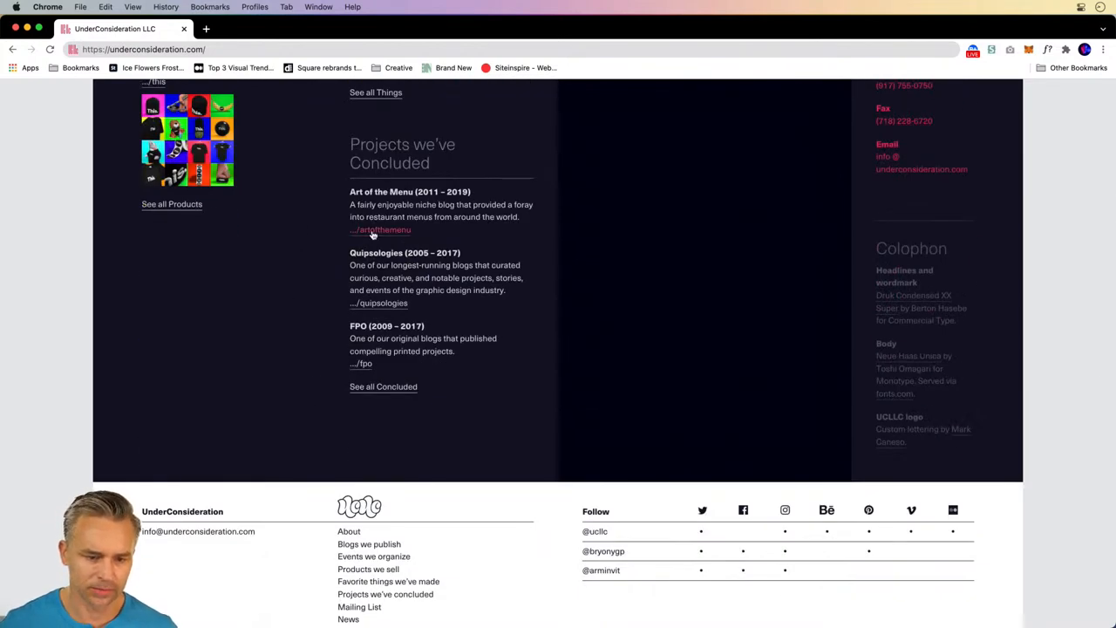
left_click(379, 229)
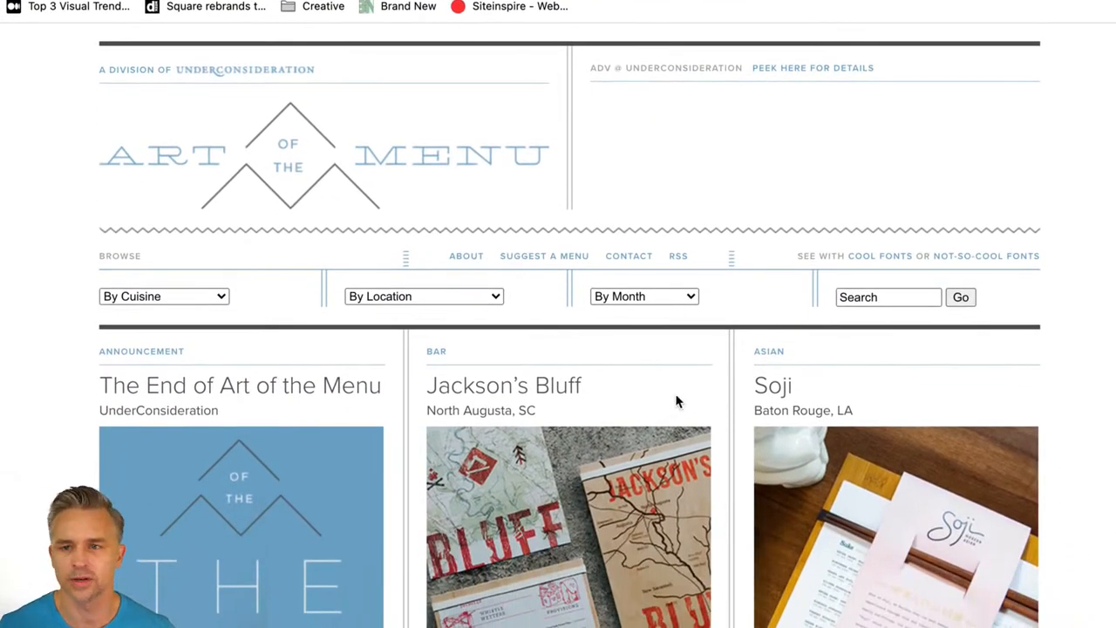
Scroll the Art of the Menu restaurant menu posts to the end of page 1
scroll("down", 3)
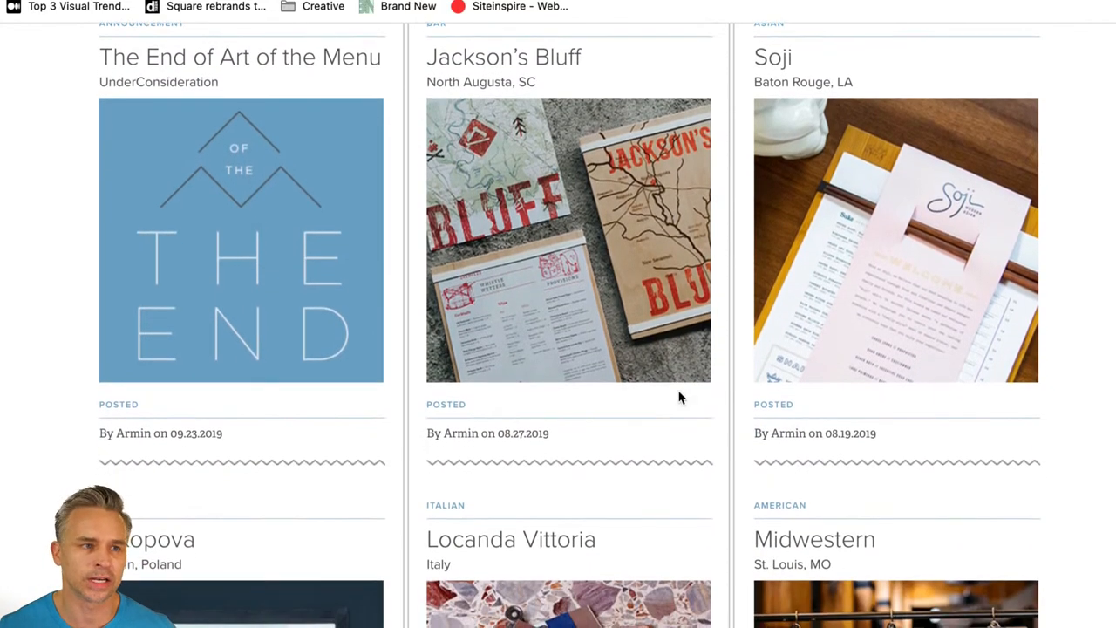
scroll("down", 3)
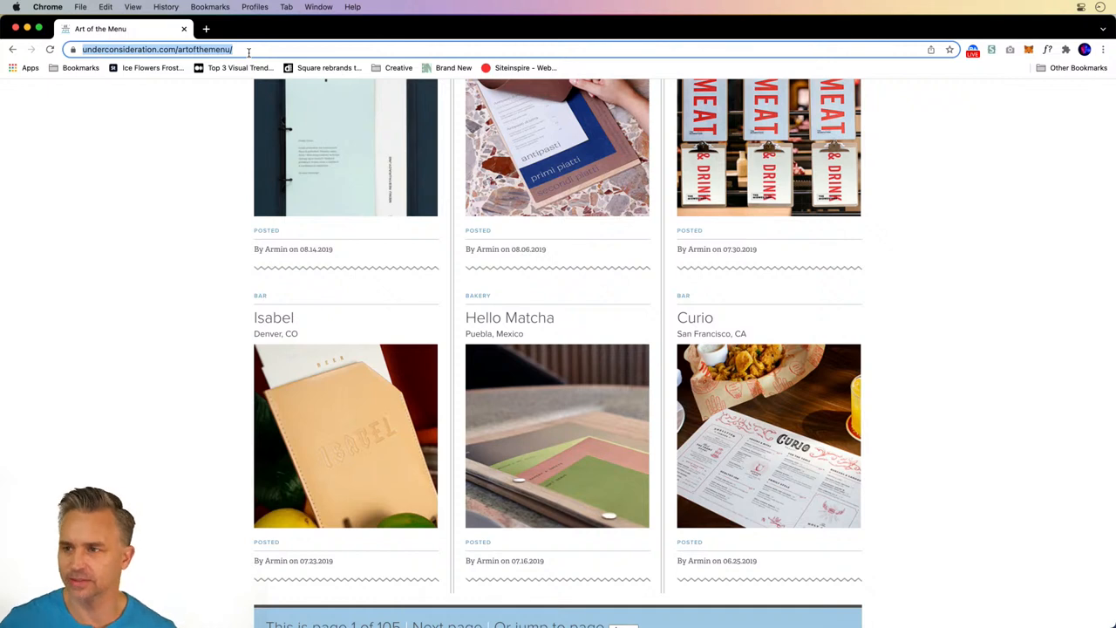
mouse_move(154, 138)
type("beta.blkmarket.co")
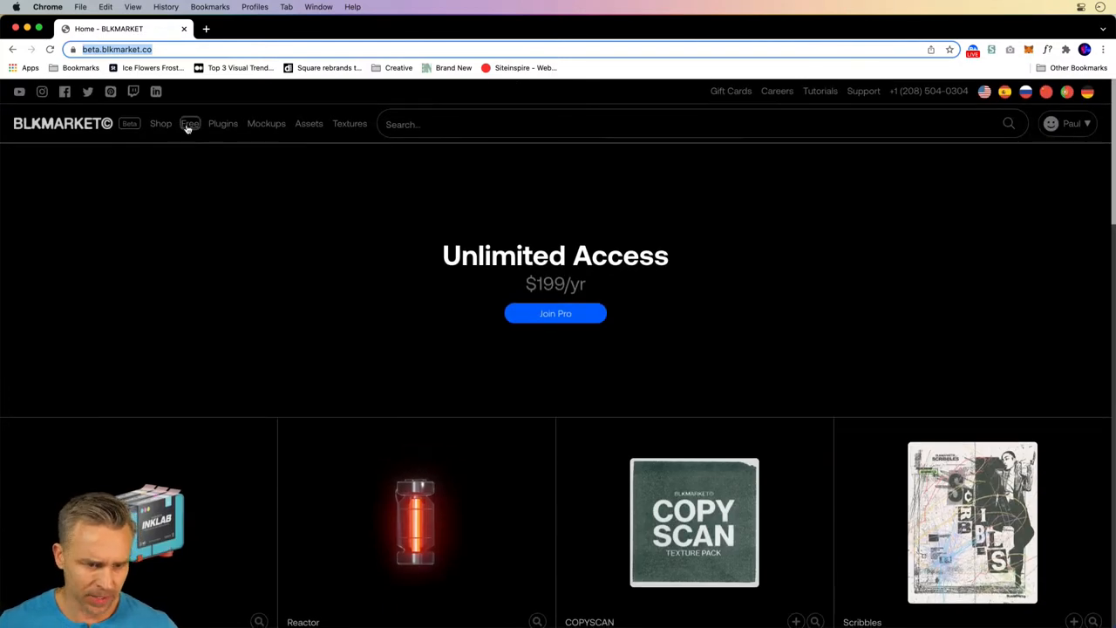
Open the Free category on BLKMARKET's beta store
left_click(190, 123)
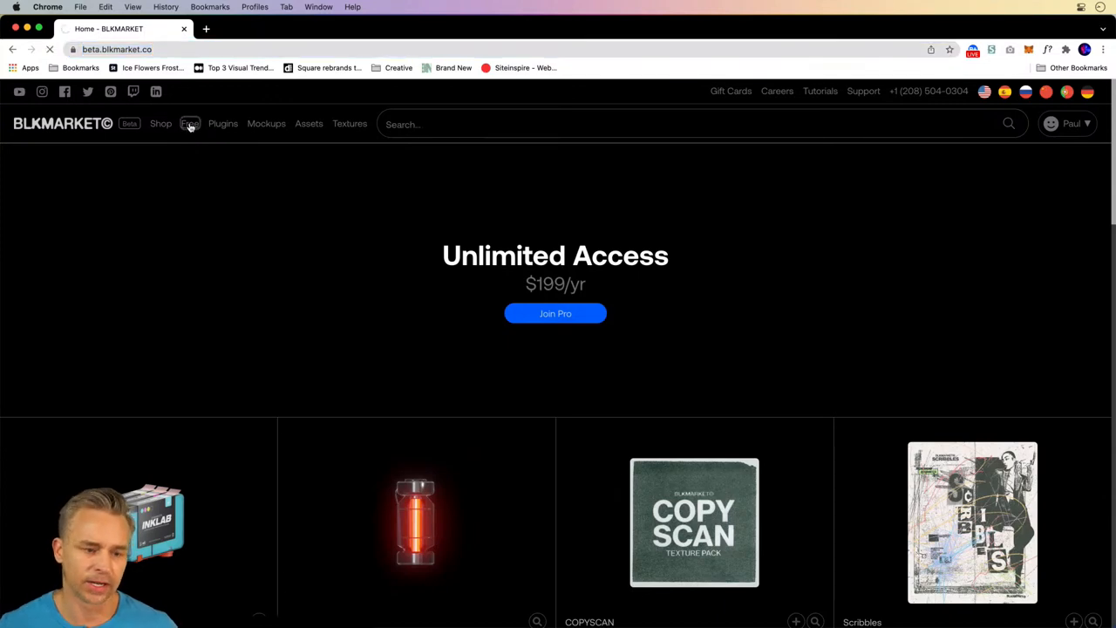
Open BLKMARKET's Free category and scroll through the free mockups to the footer
left_click(190, 123)
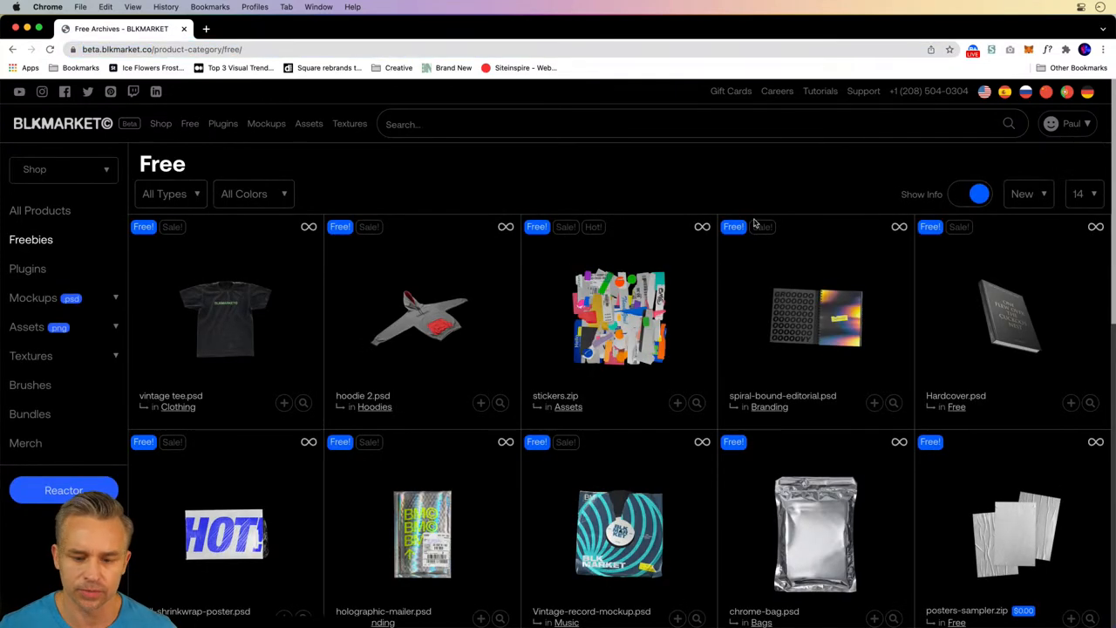
scroll("down", 3)
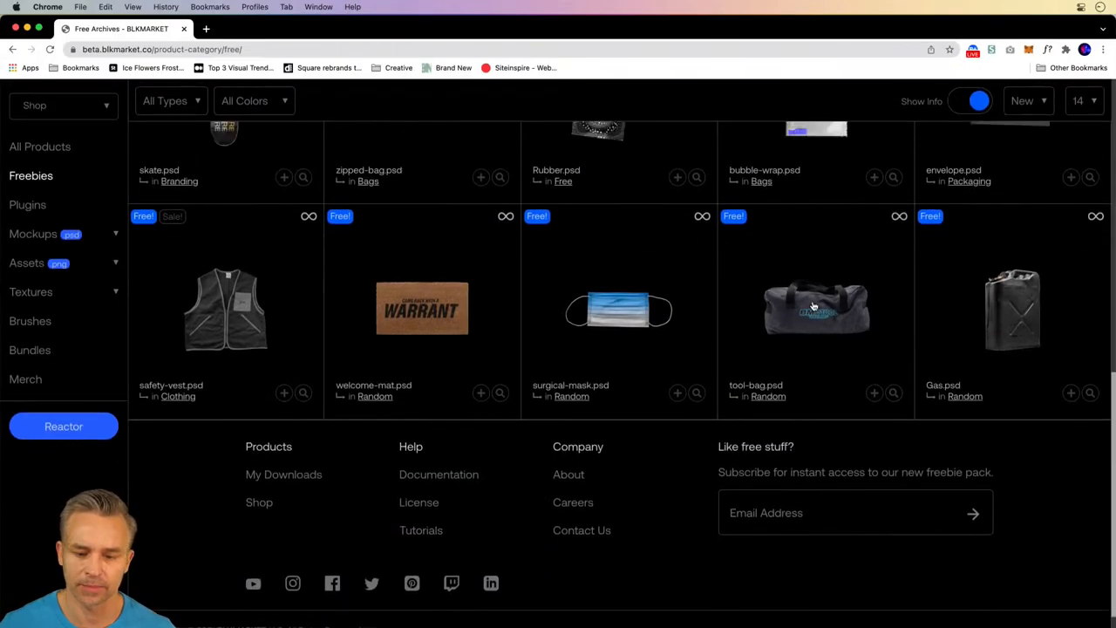
scroll("up", 3)
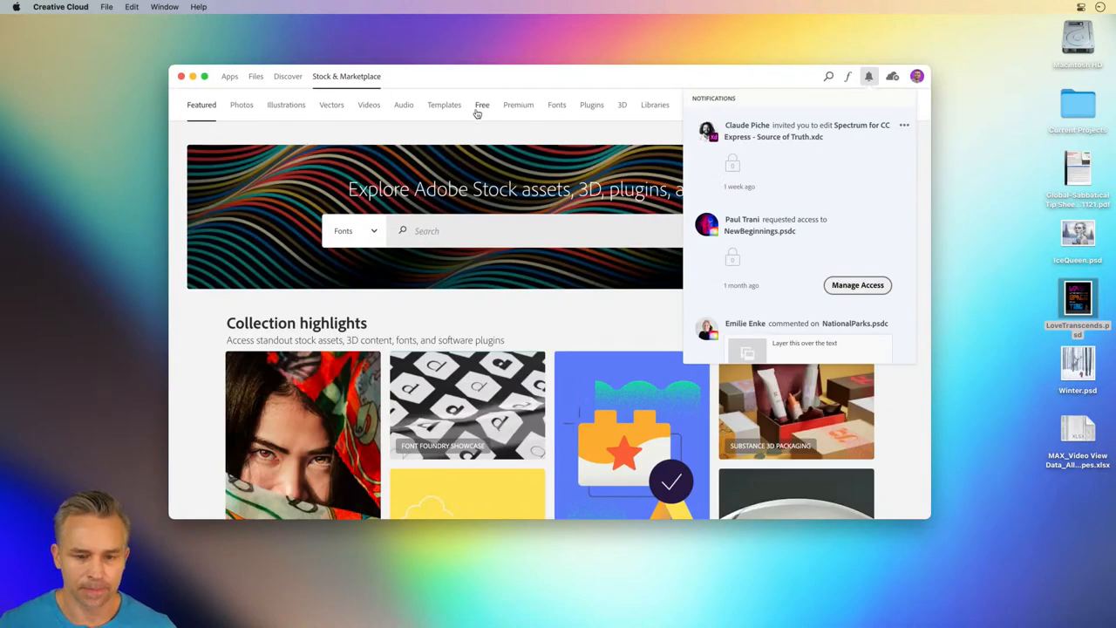
mouse_move(482, 107)
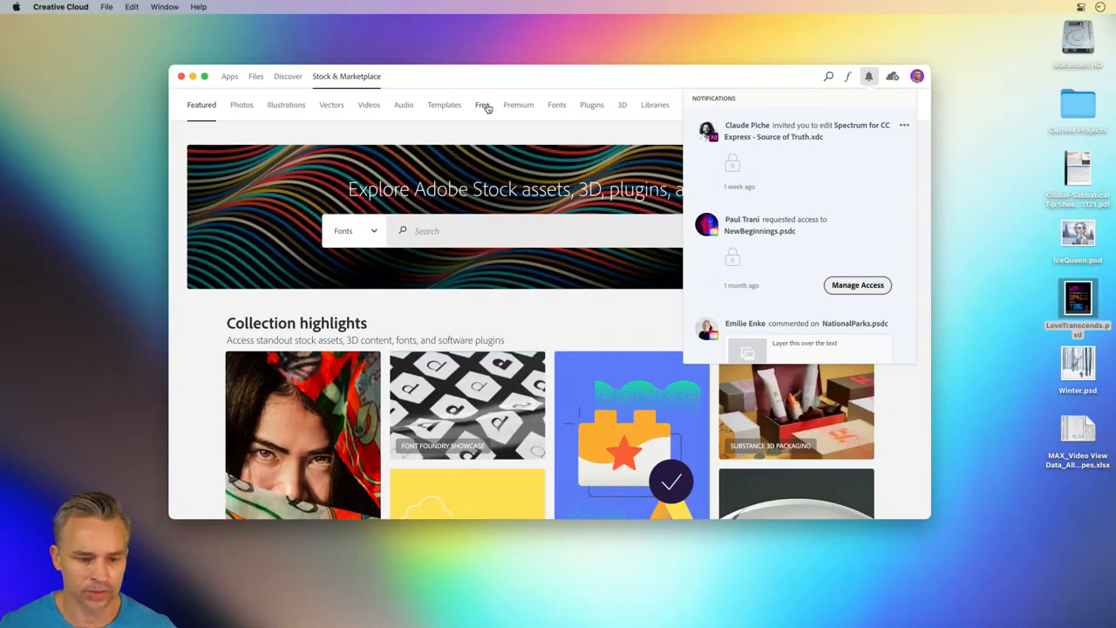
Show Creative Cloud's free stock assets and search them for 'templates', then 'mockup'
left_click(482, 105)
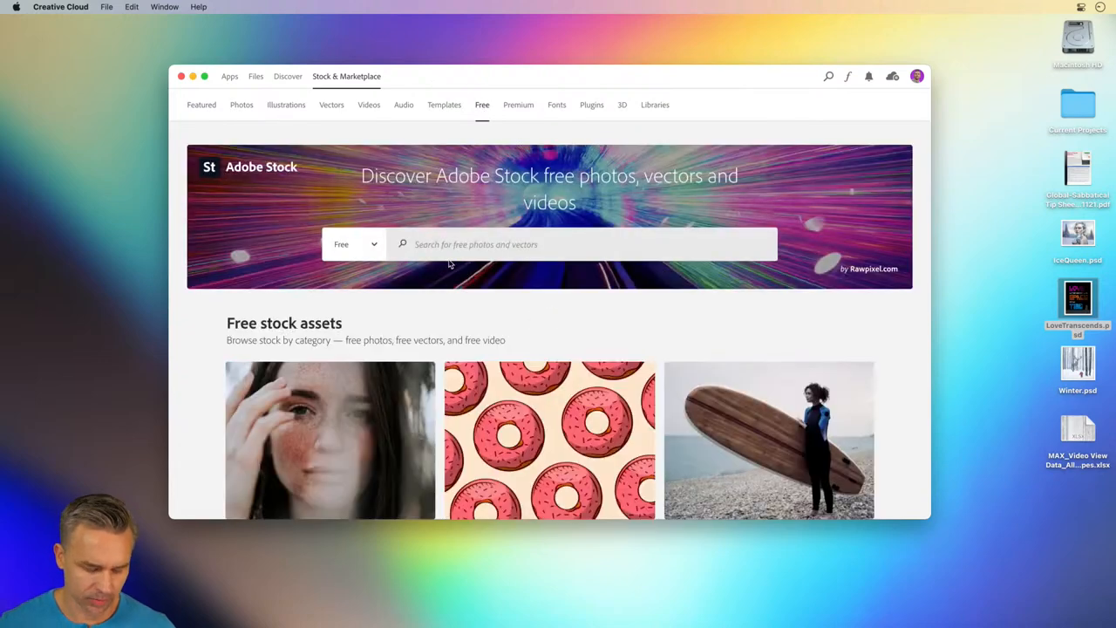
type("te")
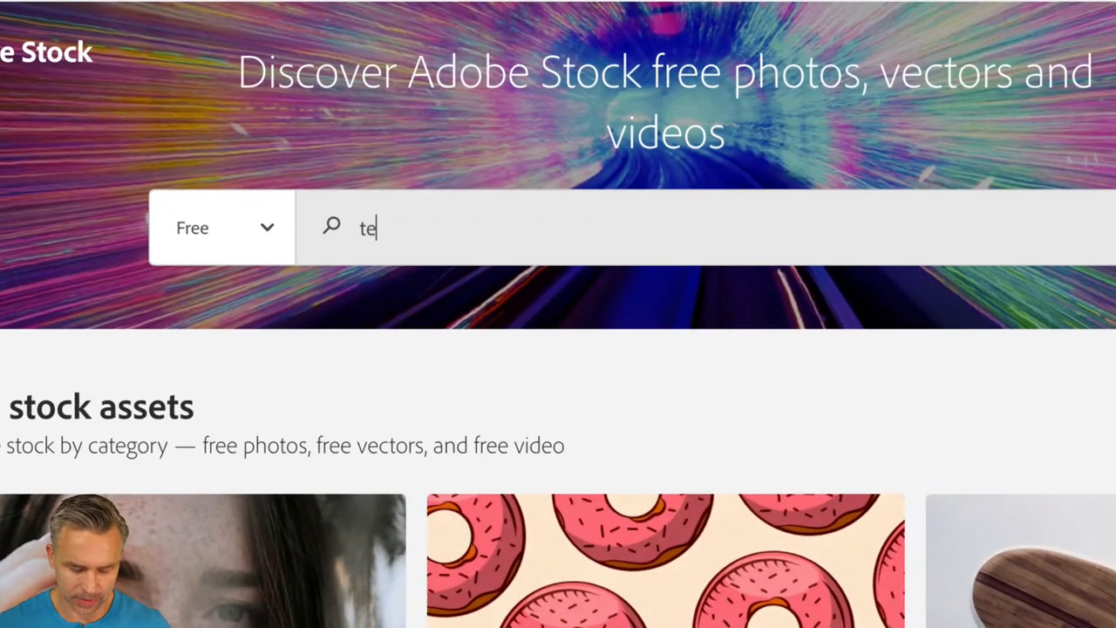
type("mplates")
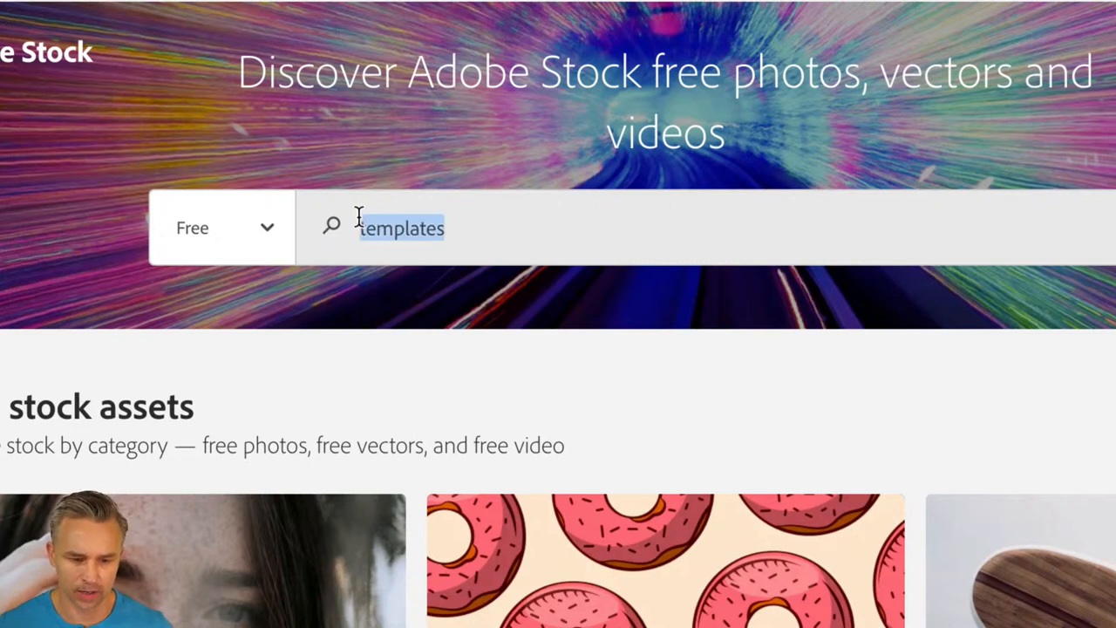
type("mockup")
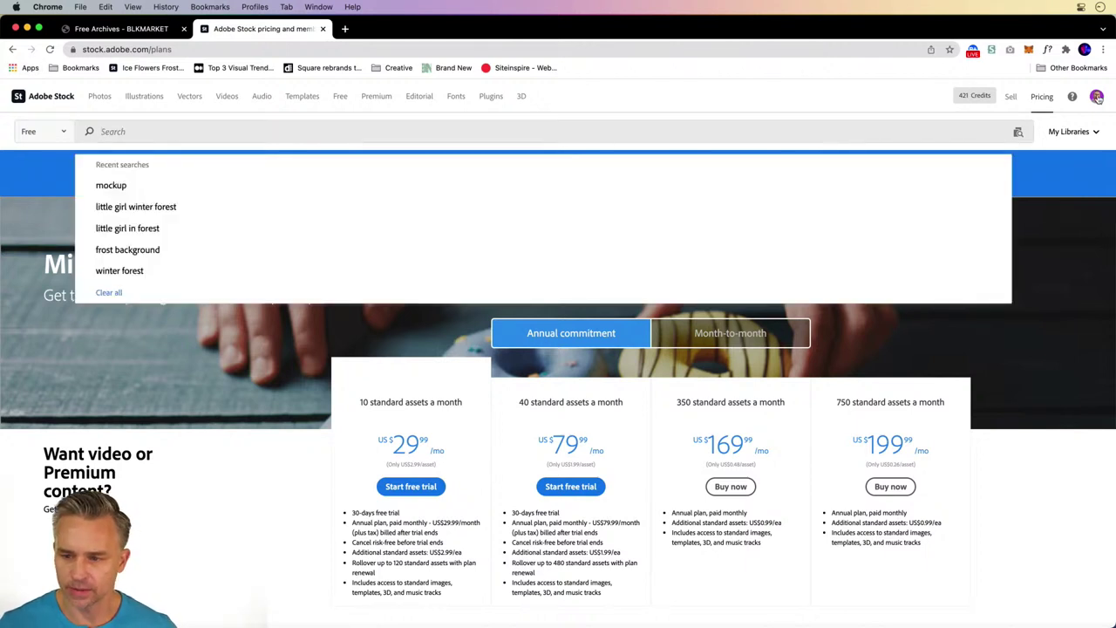
Search Adobe Stock's free collection for 'mockup' and scroll through the image results
left_click(42, 132)
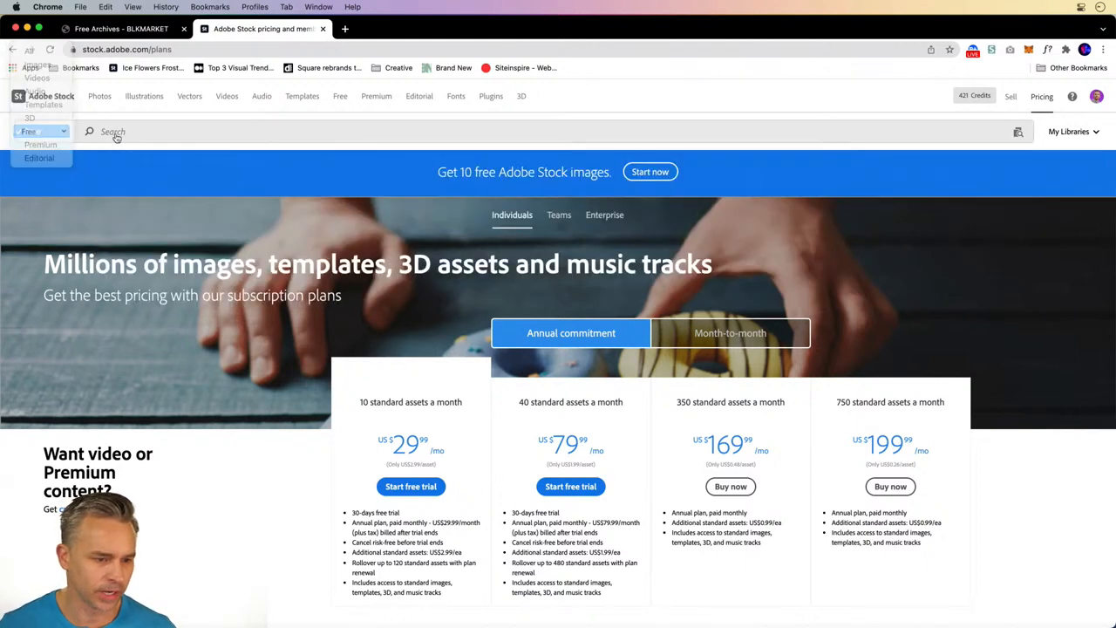
type("mockup")
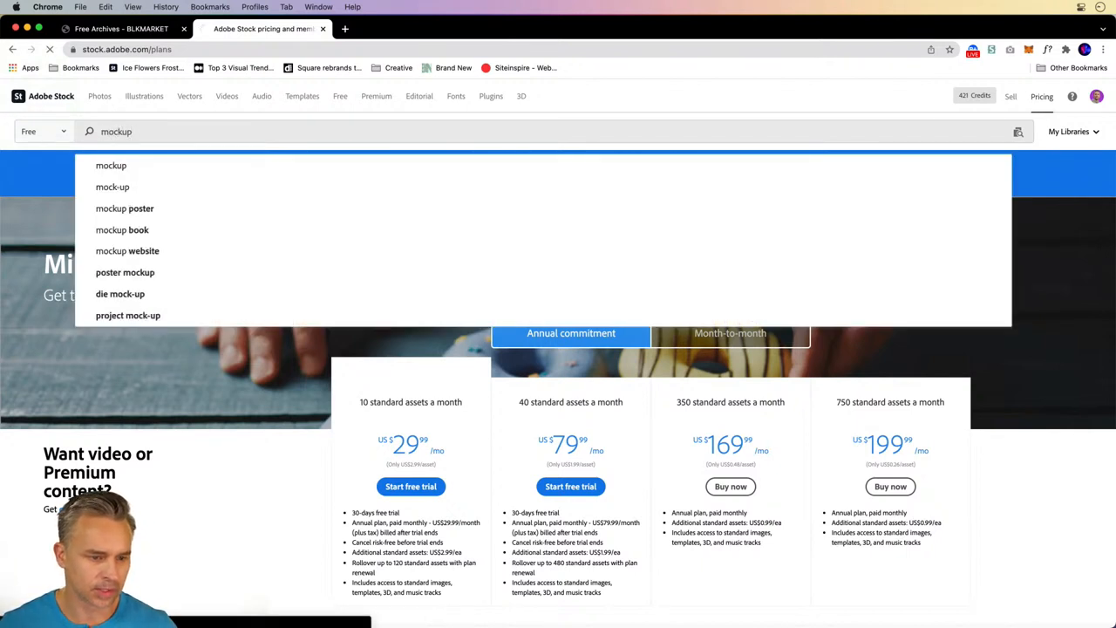
left_click(110, 165)
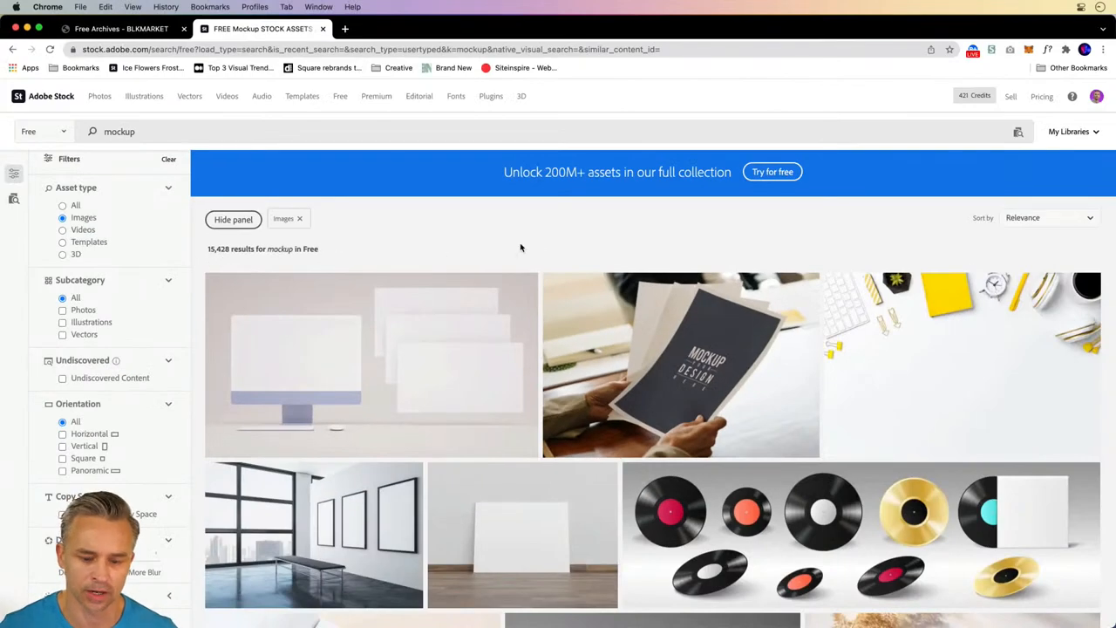
scroll("down", 3)
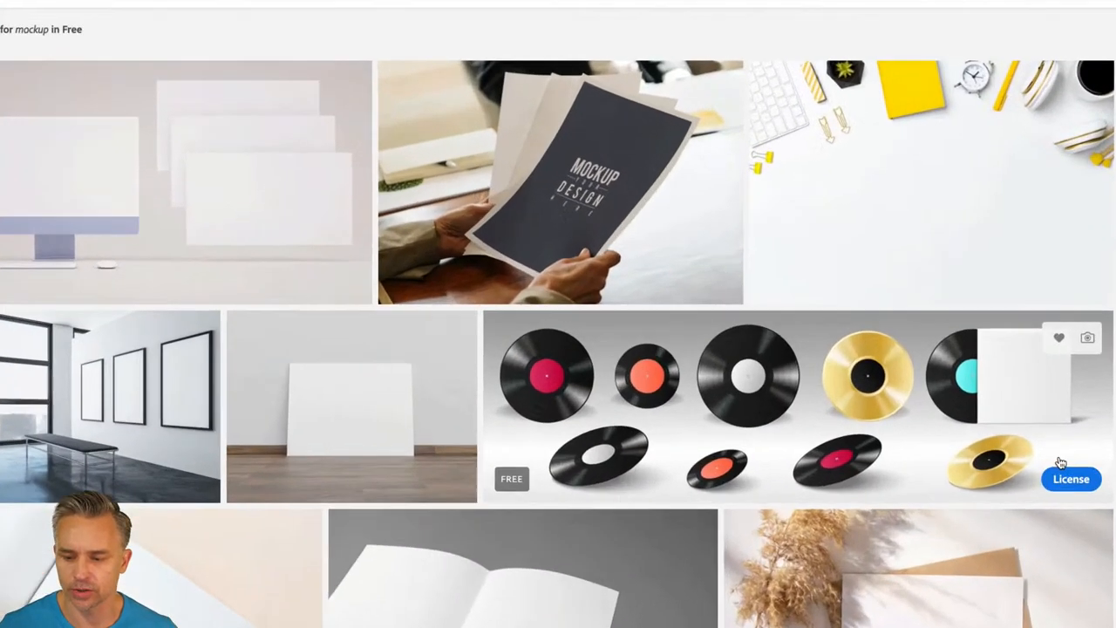
scroll("down", 3)
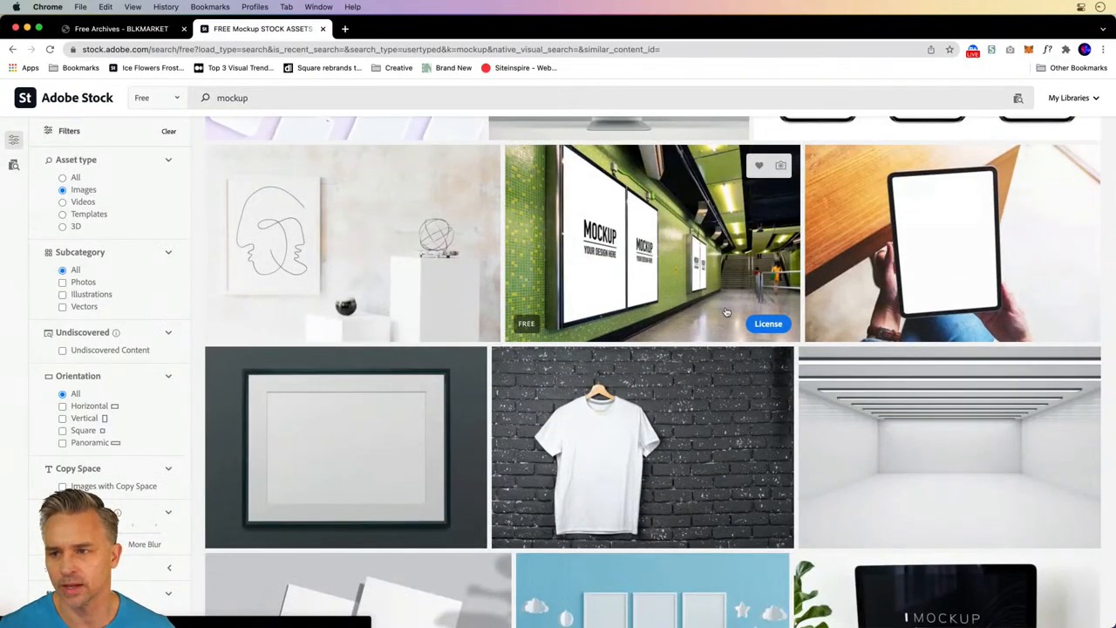
scroll("down", 3)
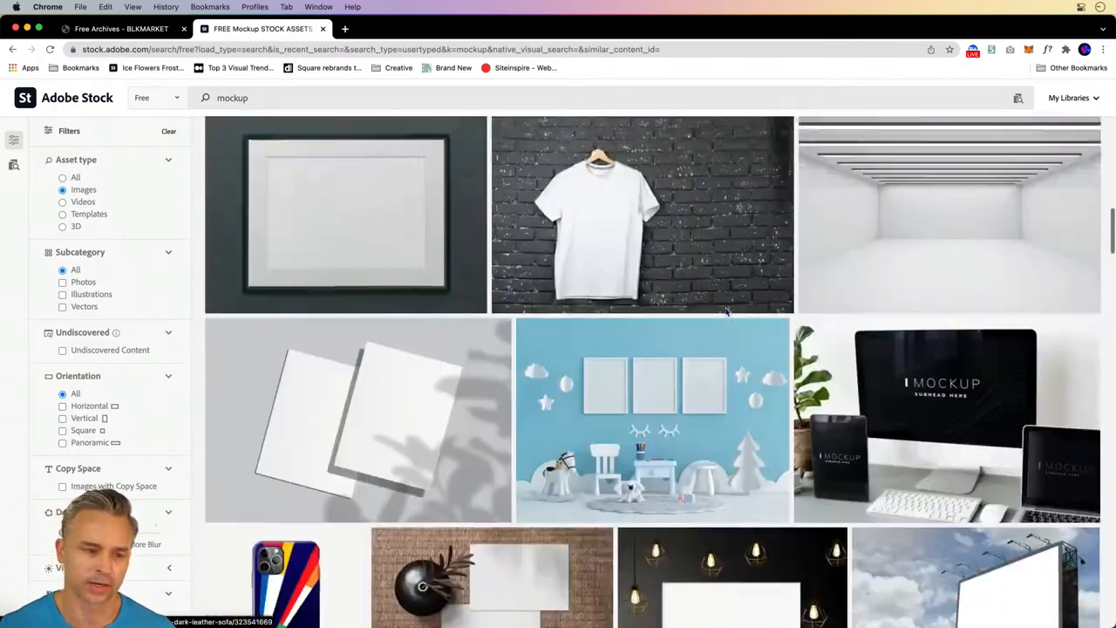
scroll("down", 3)
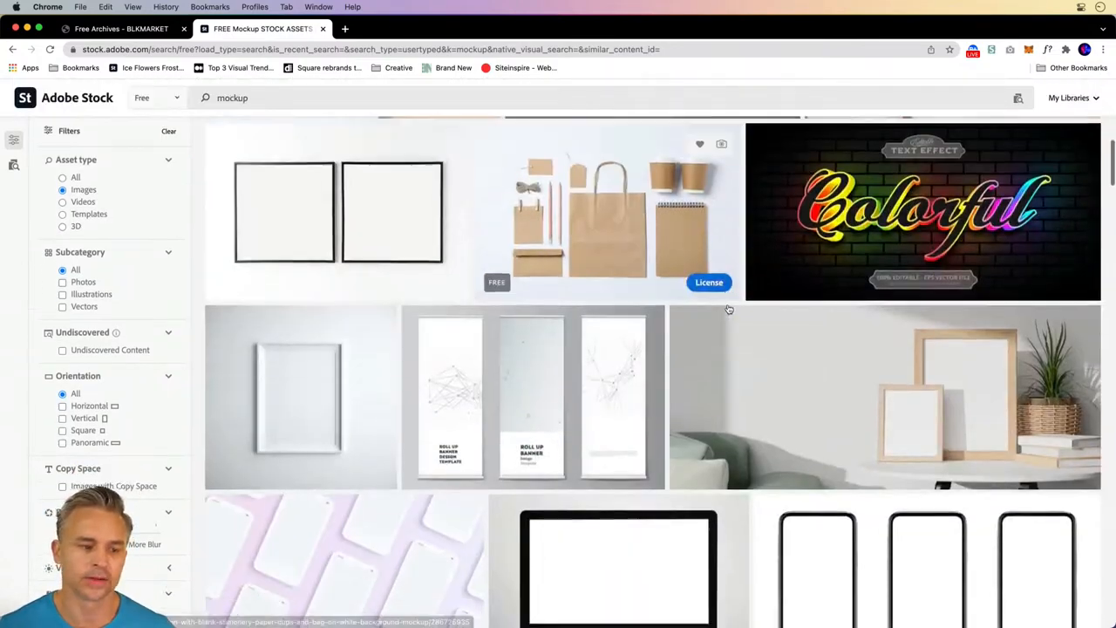
scroll("up", 3)
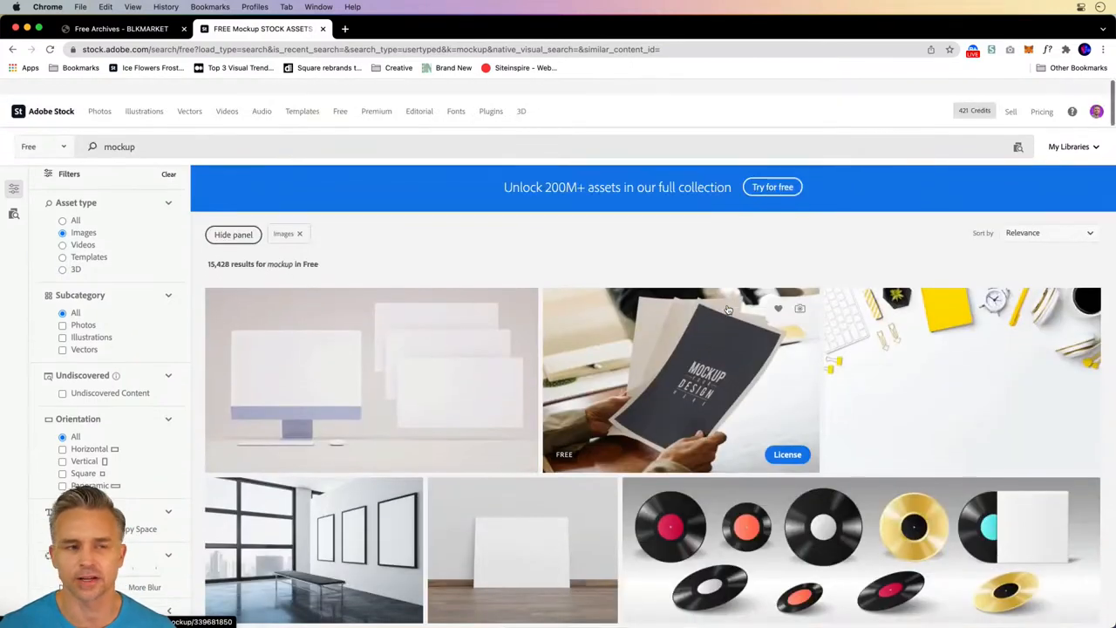
scroll("down", 3)
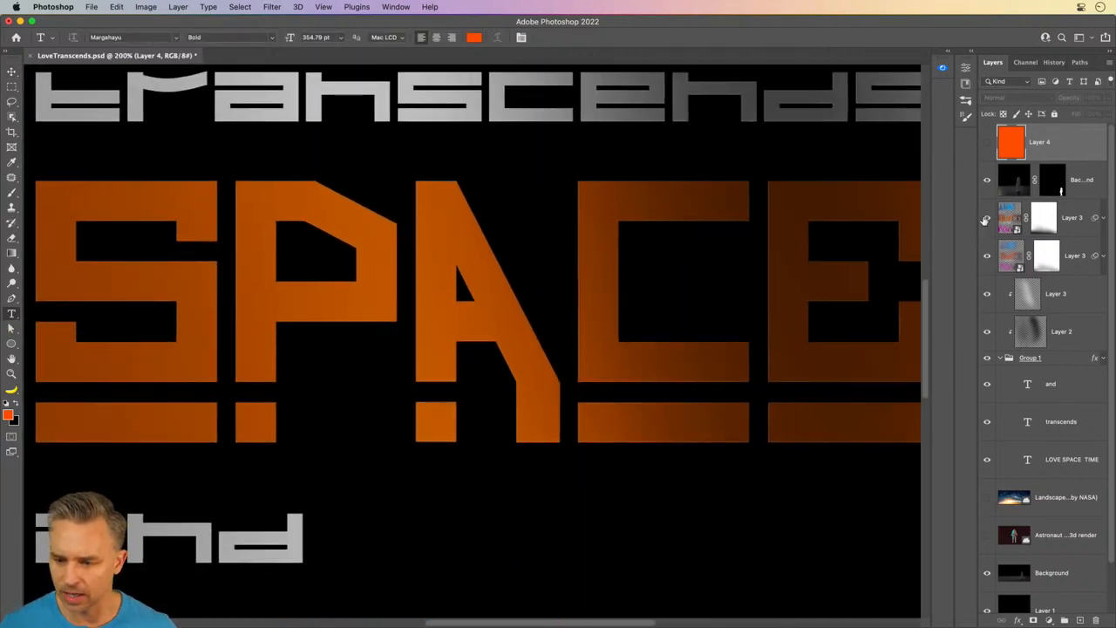
Expand Layer 3's smart filters, select the LOVE SPACE TIME text layer, and return to Chrome
left_click(987, 217)
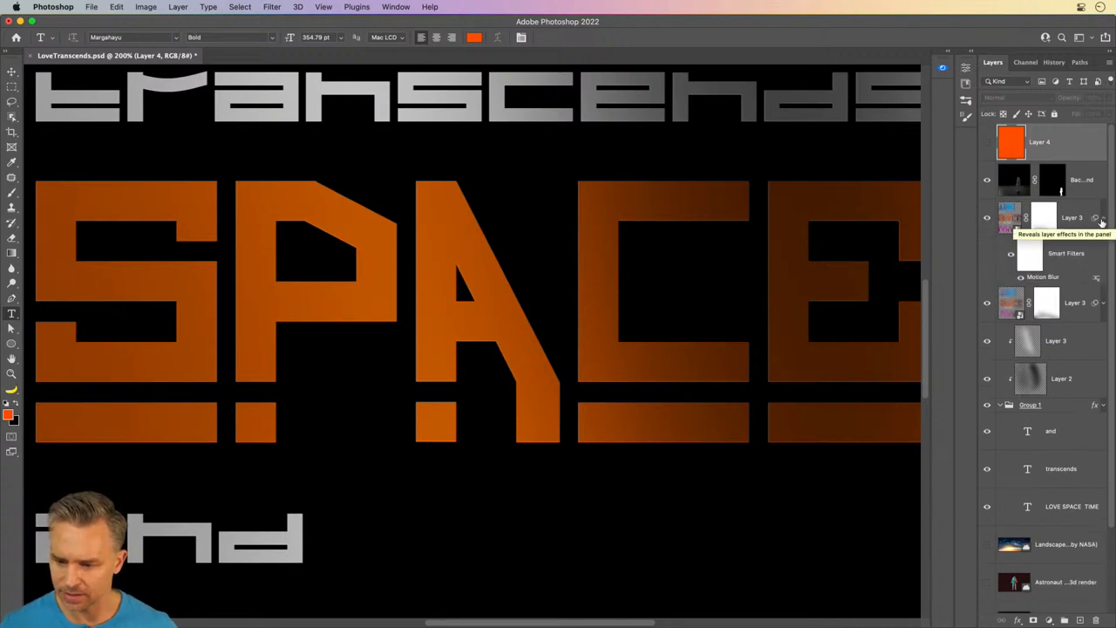
mouse_move(1042, 278)
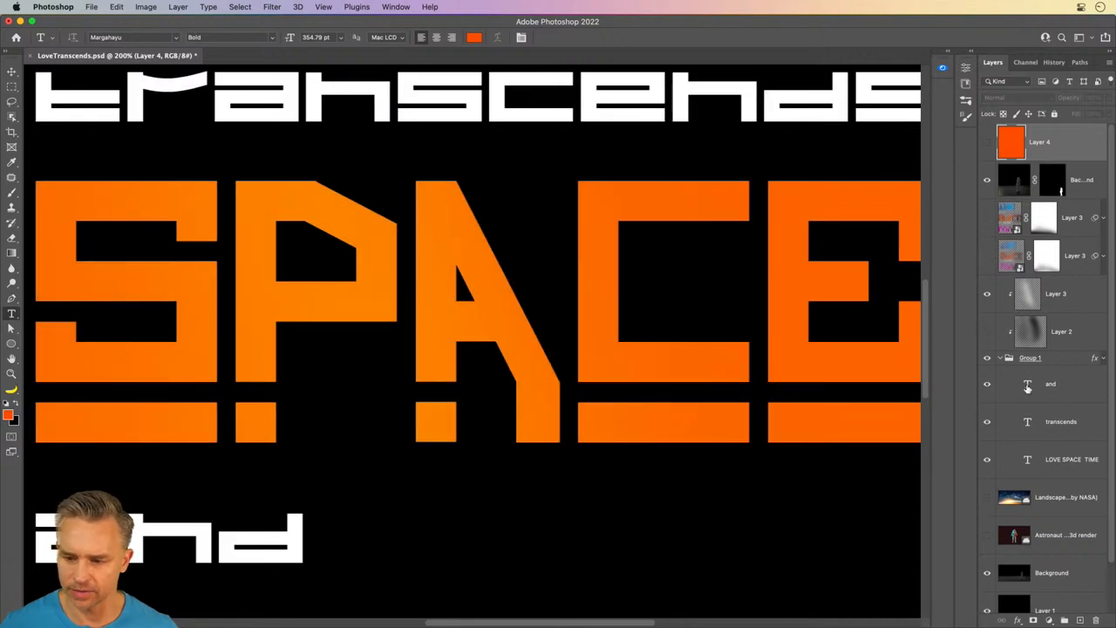
left_click(1071, 459)
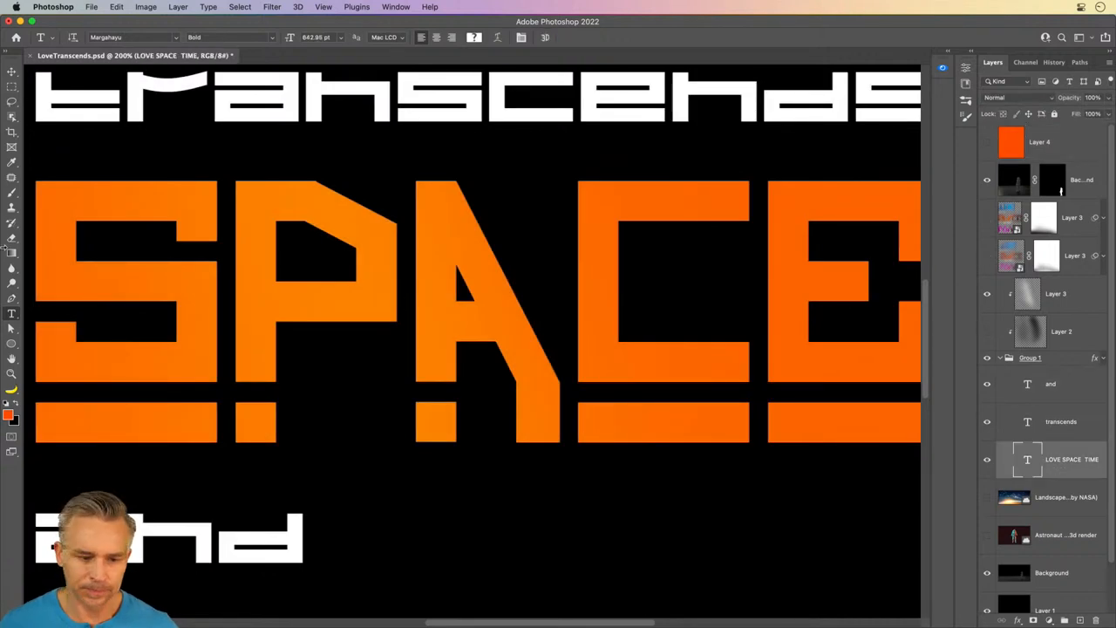
left_click(364, 287)
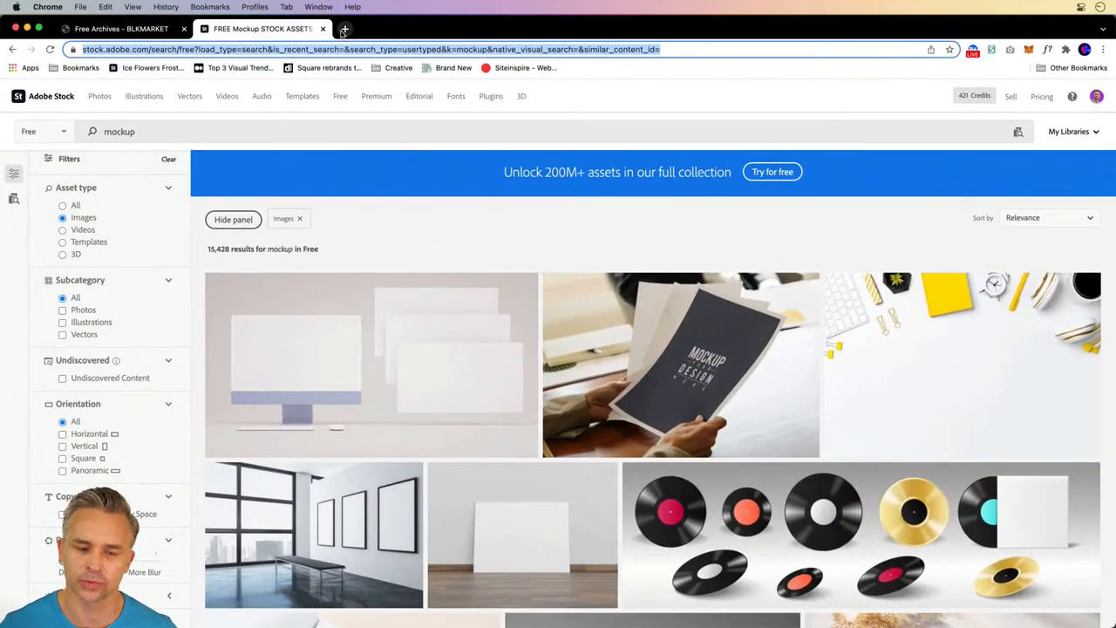
Search for the Margahayu font and open its Pixel Surplus page preview images
type("Margahayu font")
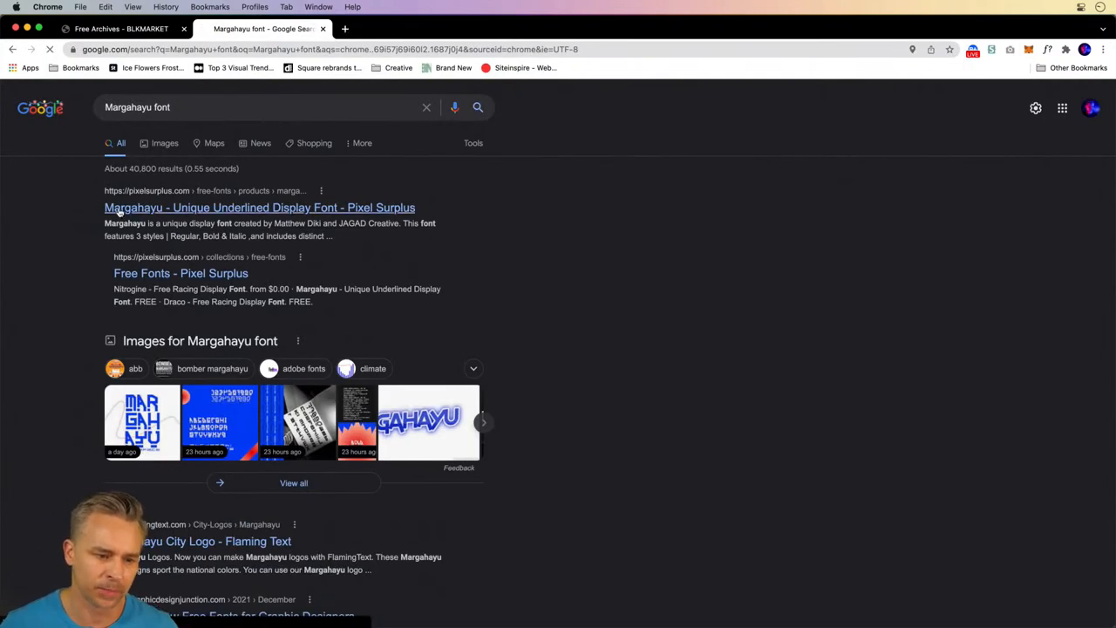
left_click(259, 207)
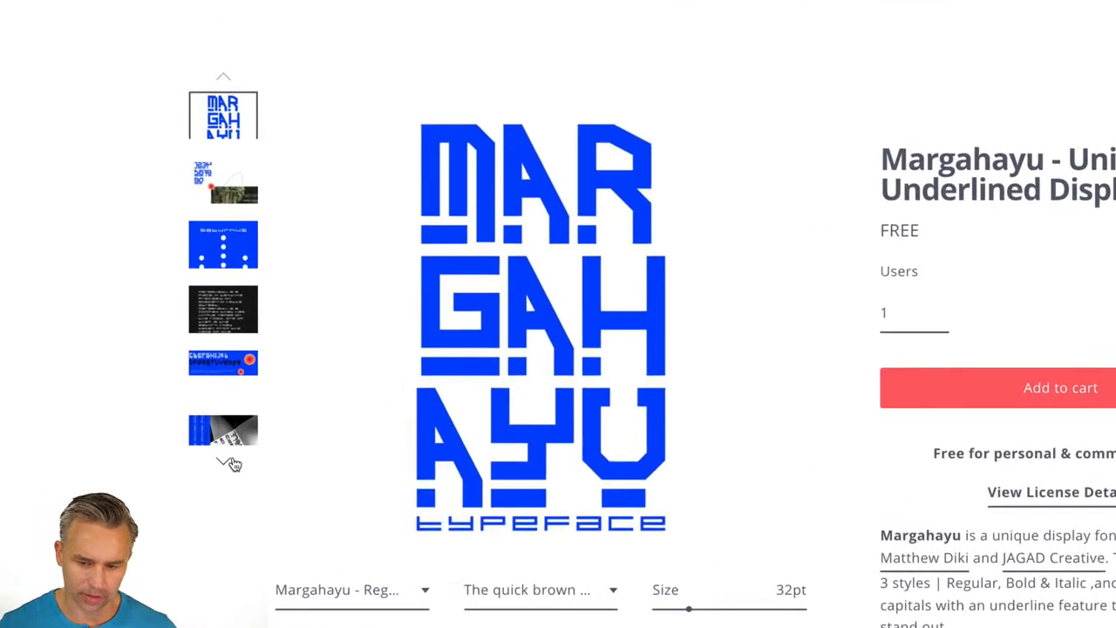
left_click(222, 245)
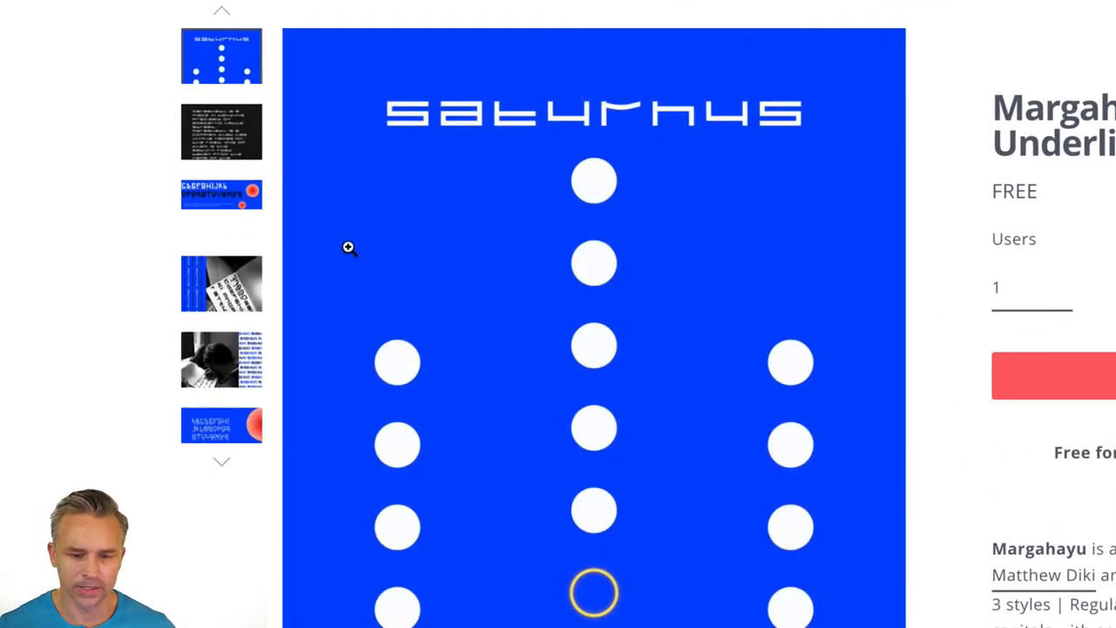
mouse_move(480, 105)
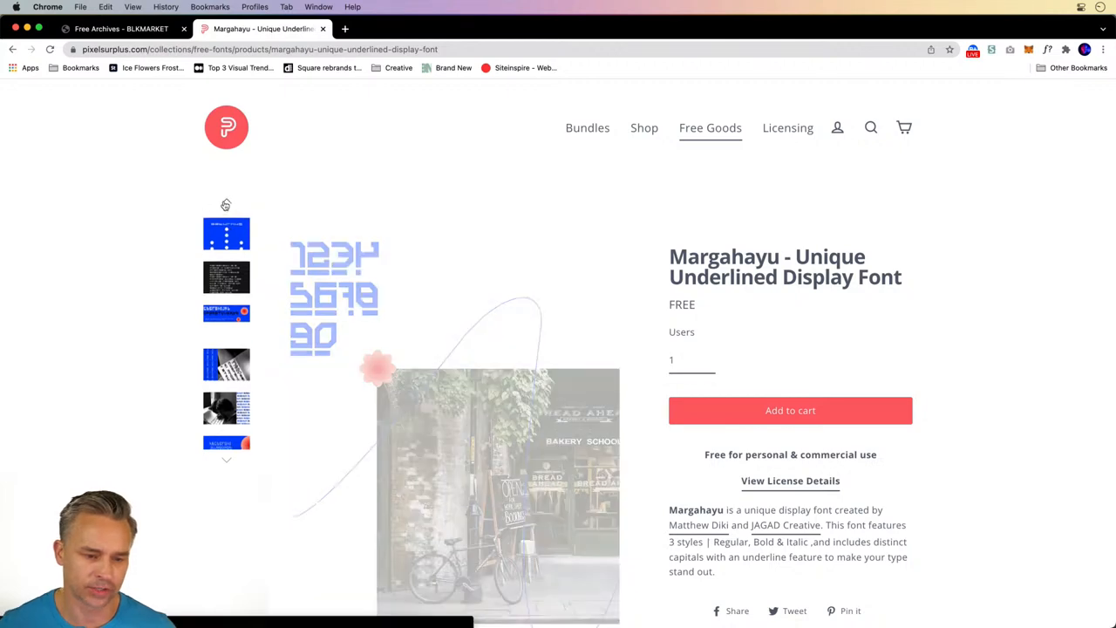
Preview Margahayu's sample text in the Bold and Italic styles
scroll("down", 3)
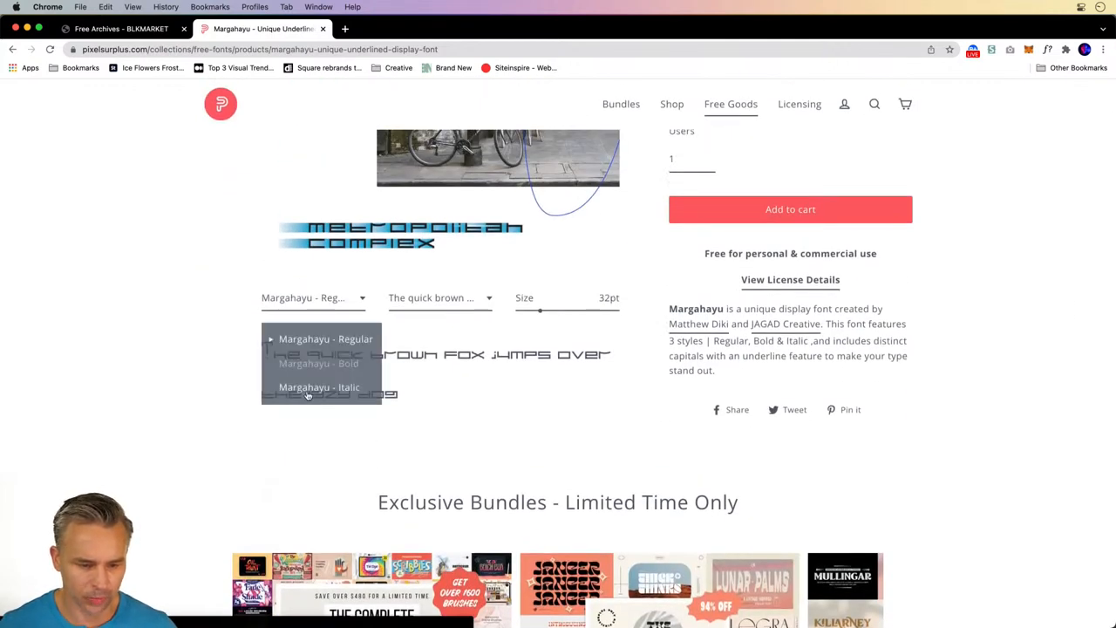
left_click(319, 363)
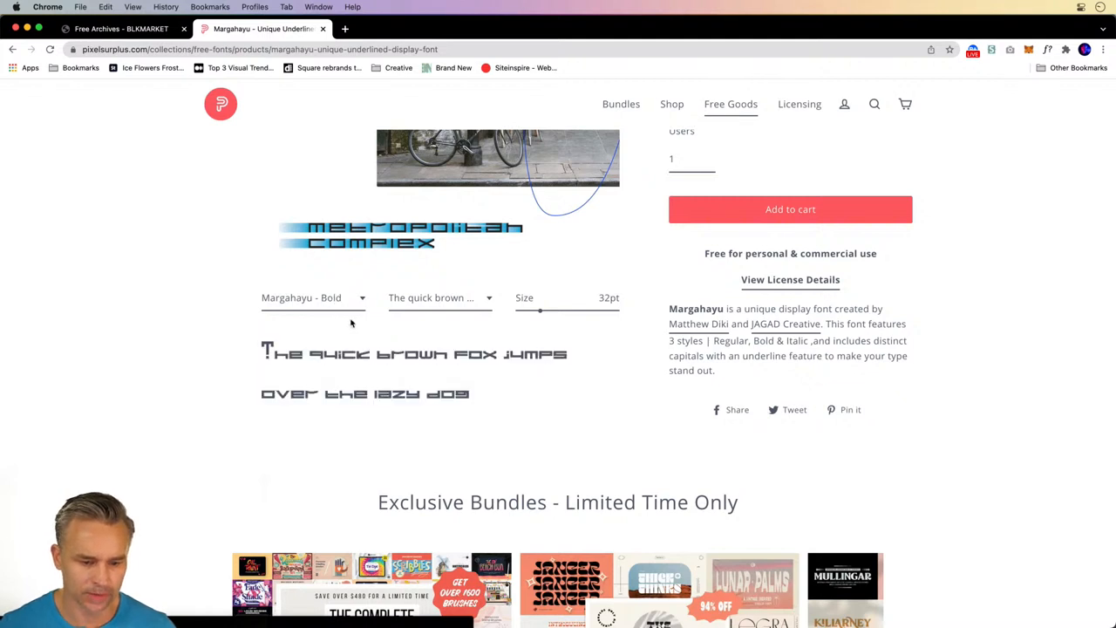
left_click(313, 298)
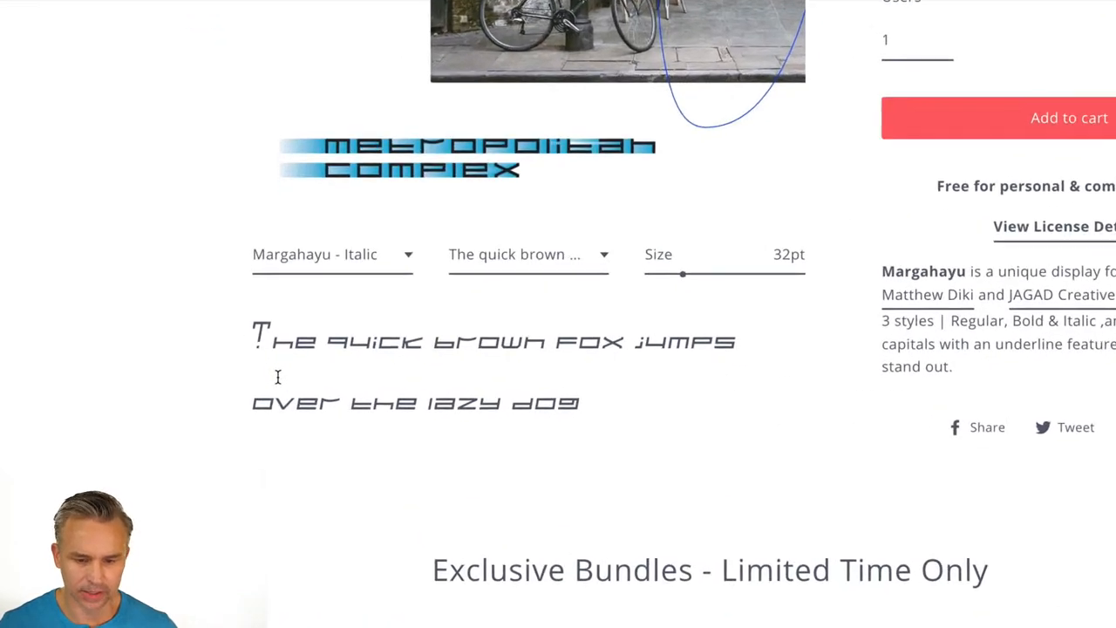
scroll("down", 3)
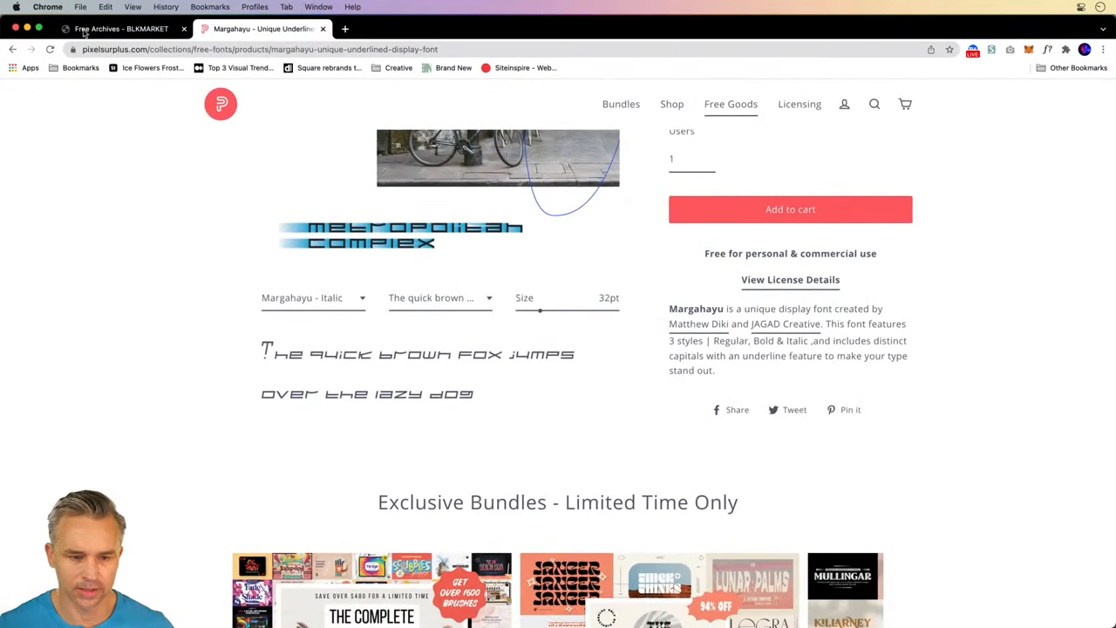
left_click(262, 49)
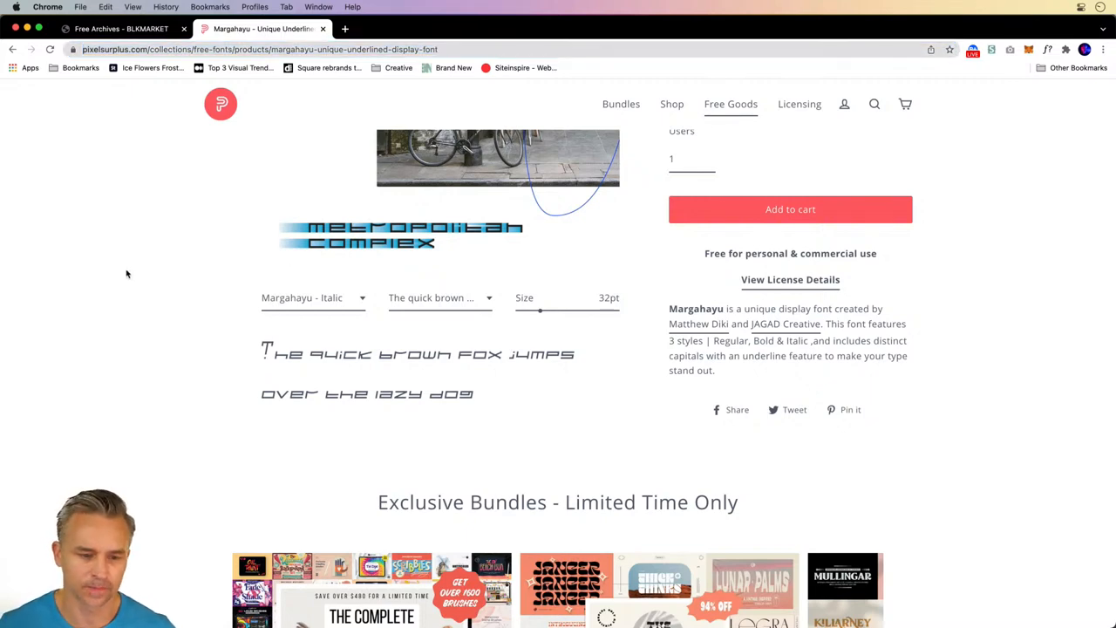
Zoom out to view the whole LOVE transcends SPACE and TIME poster
scroll("up", 3)
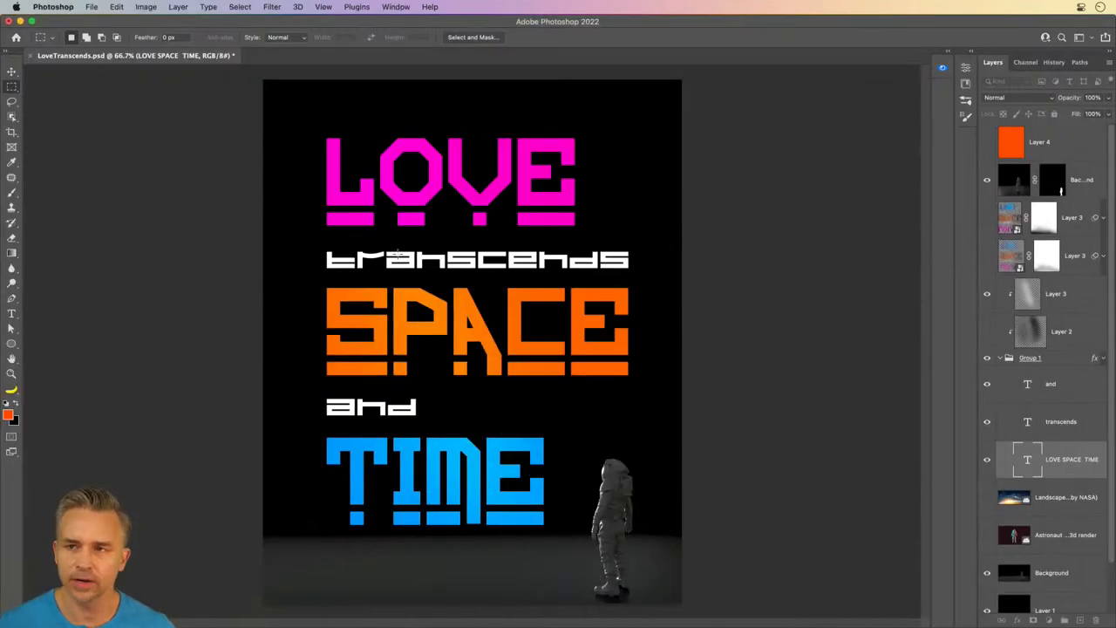
mouse_move(423, 212)
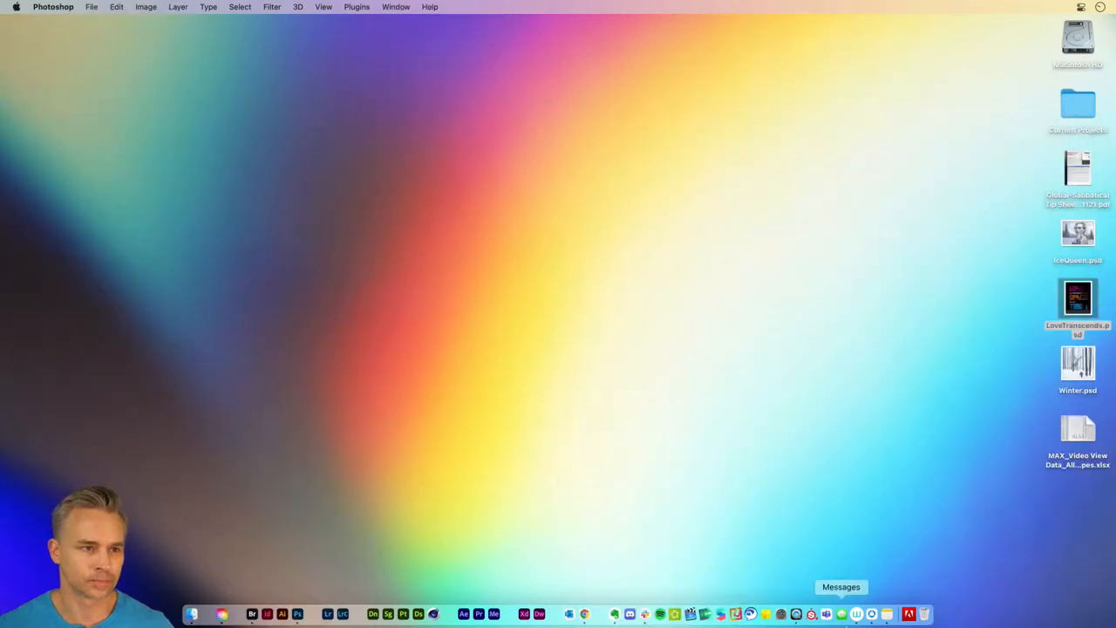
mouse_move(584, 615)
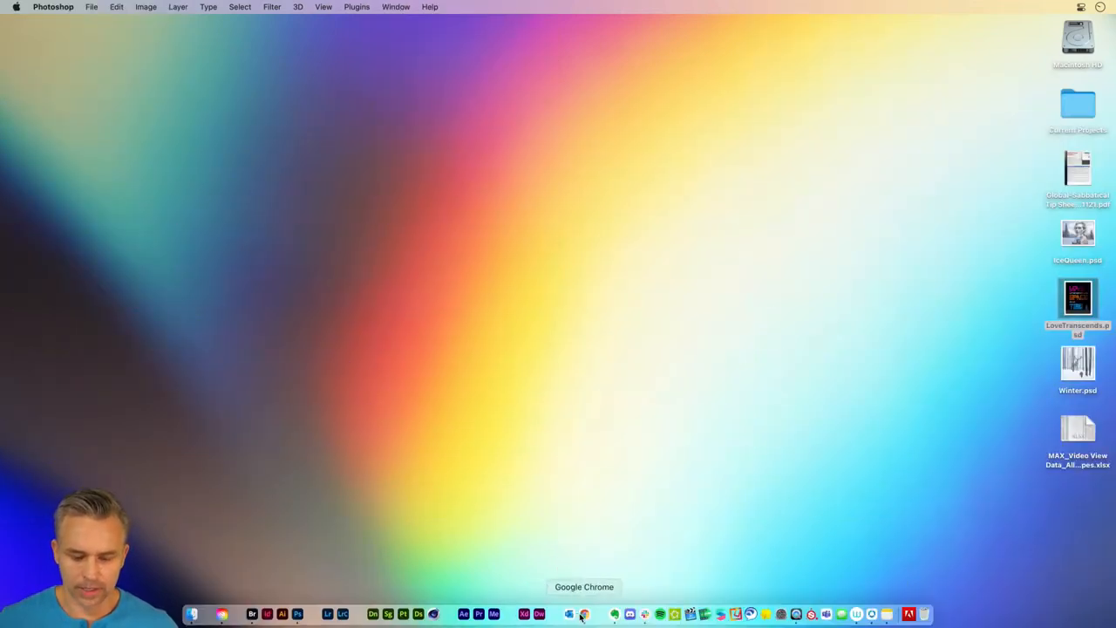
left_click(583, 614)
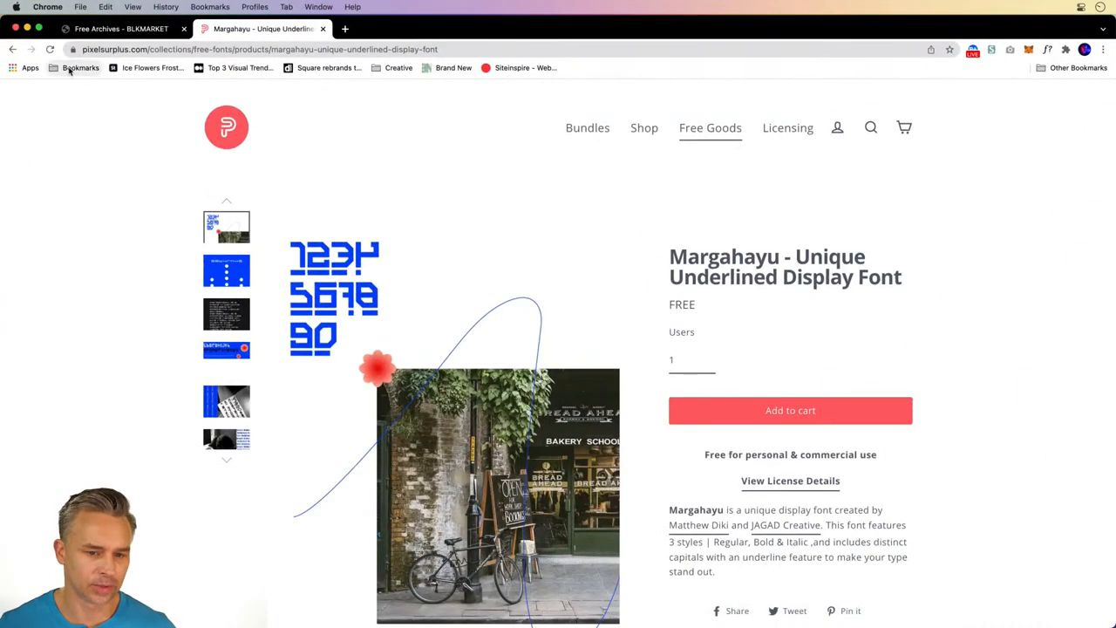
left_click(399, 68)
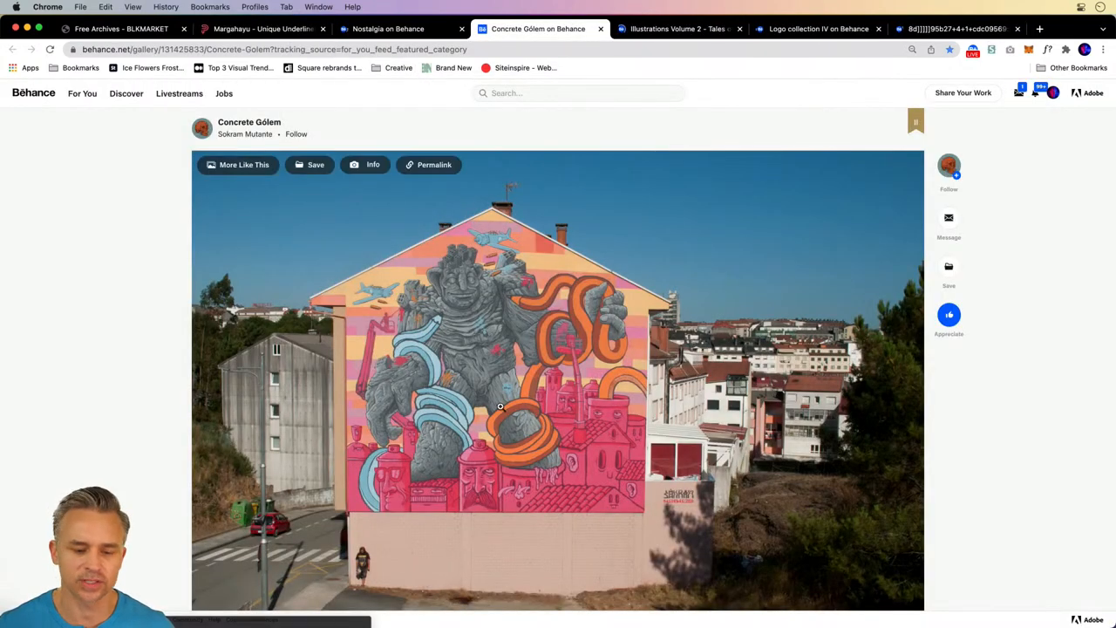
mouse_move(417, 400)
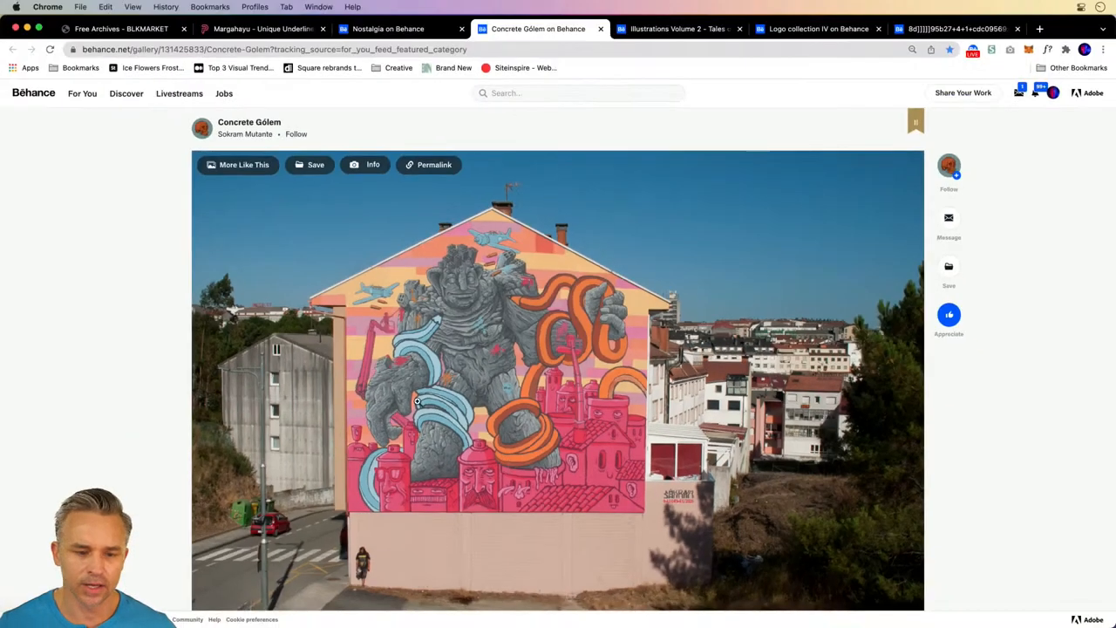
mouse_move(502, 355)
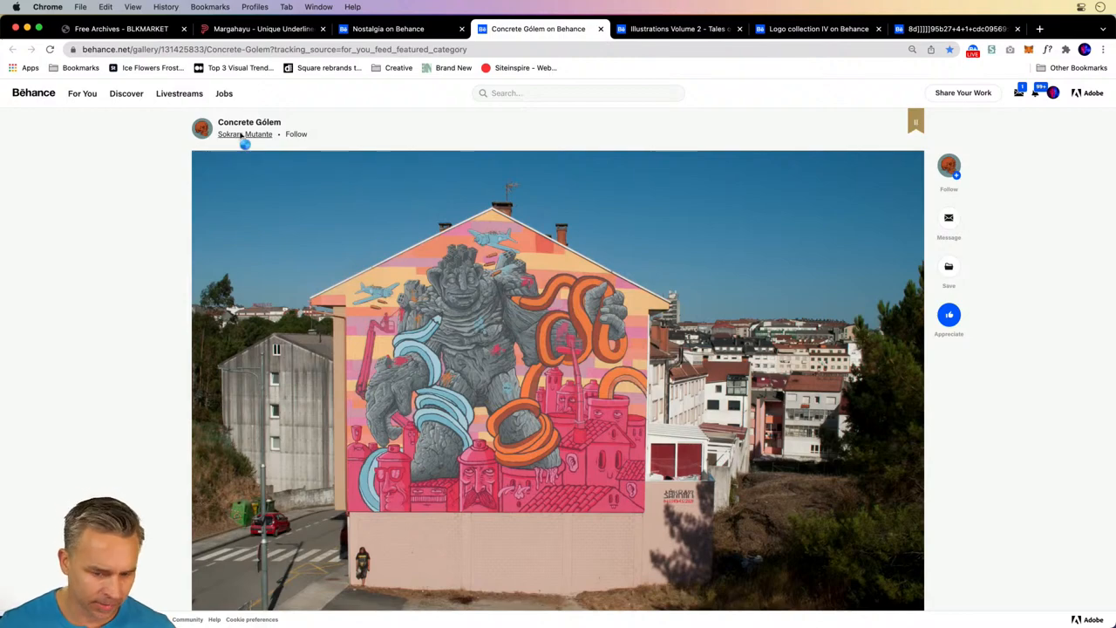
mouse_move(550, 104)
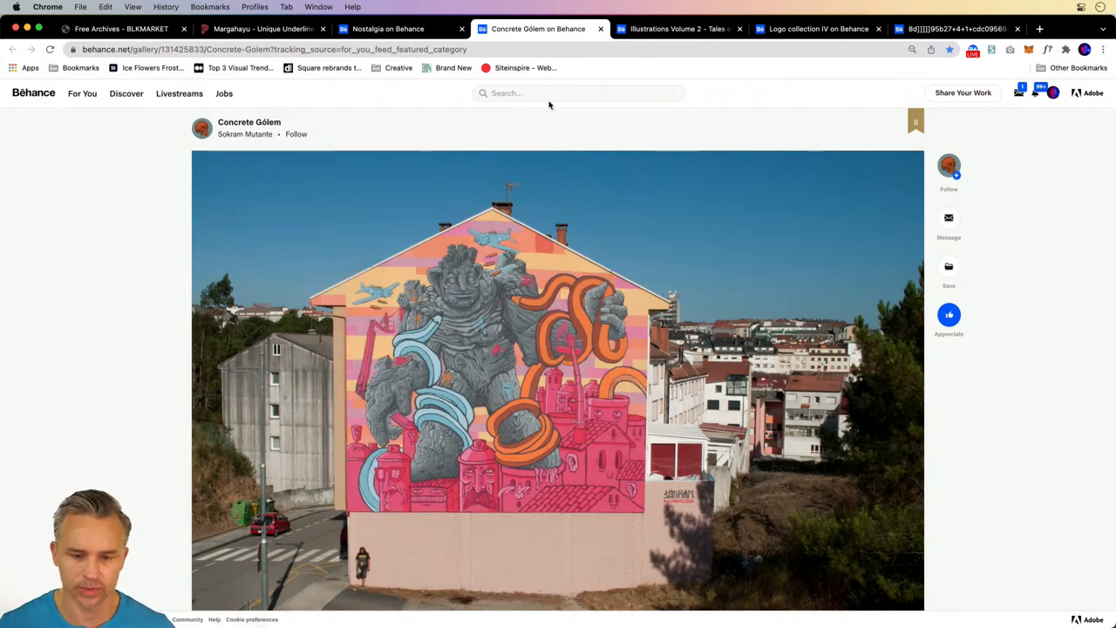
mouse_move(549, 105)
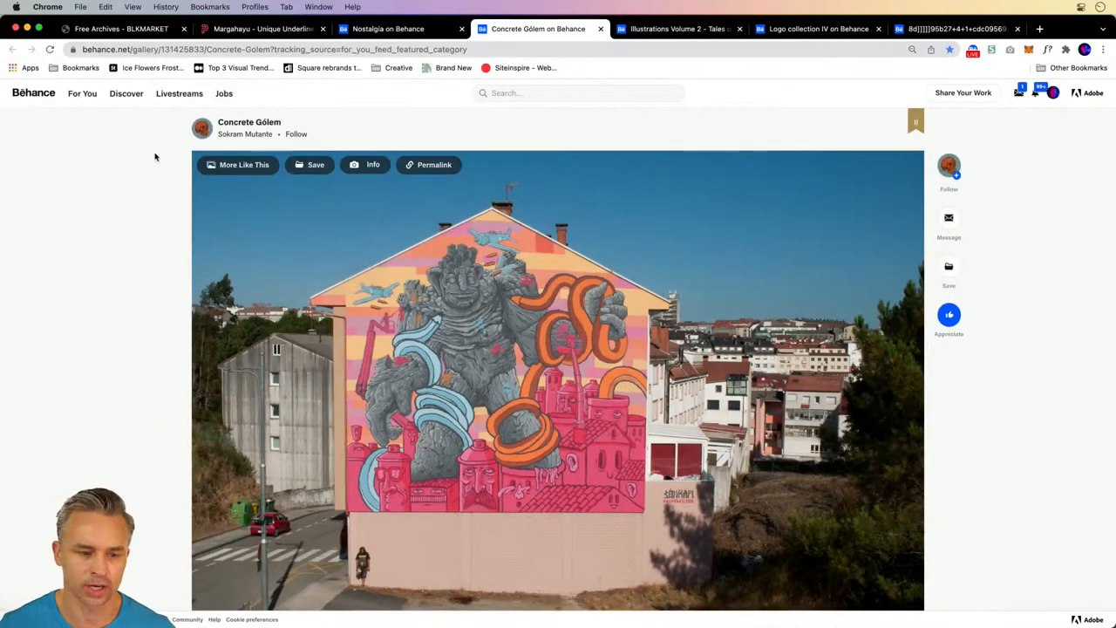
mouse_move(296, 134)
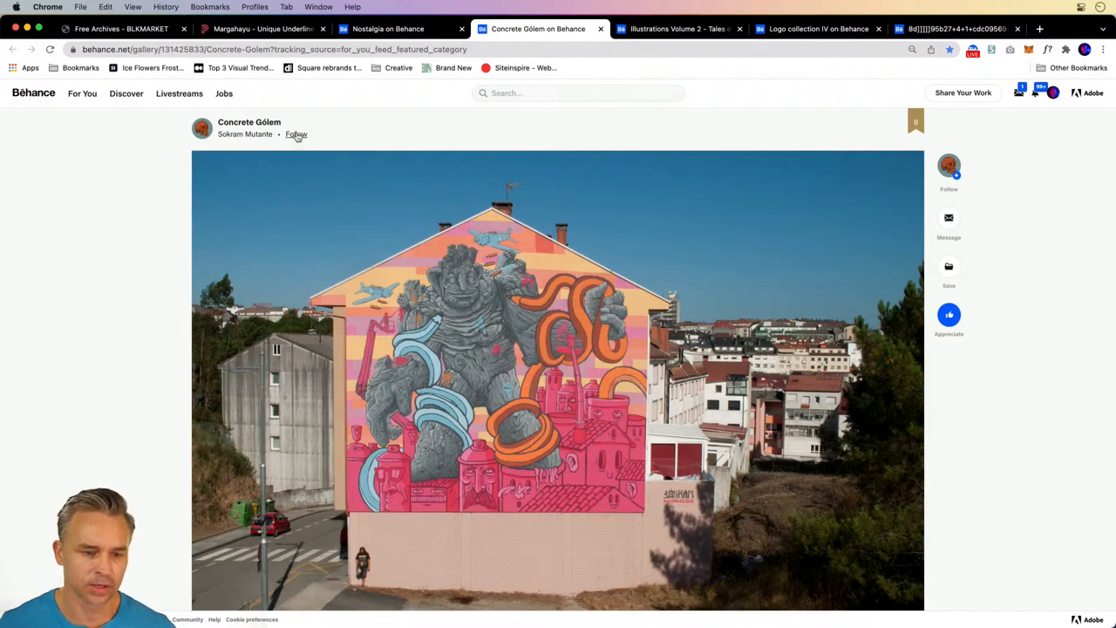
left_click(295, 134)
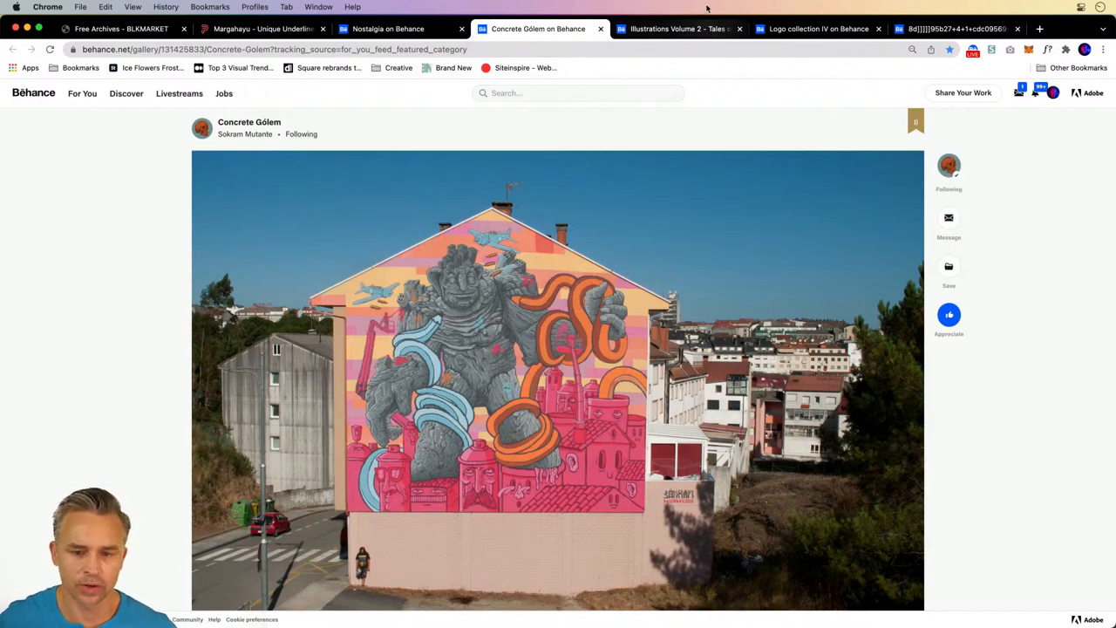
Follow Dac Trung Tran and scroll through the Tales of Summer Daydreams illustrations
left_click(679, 29)
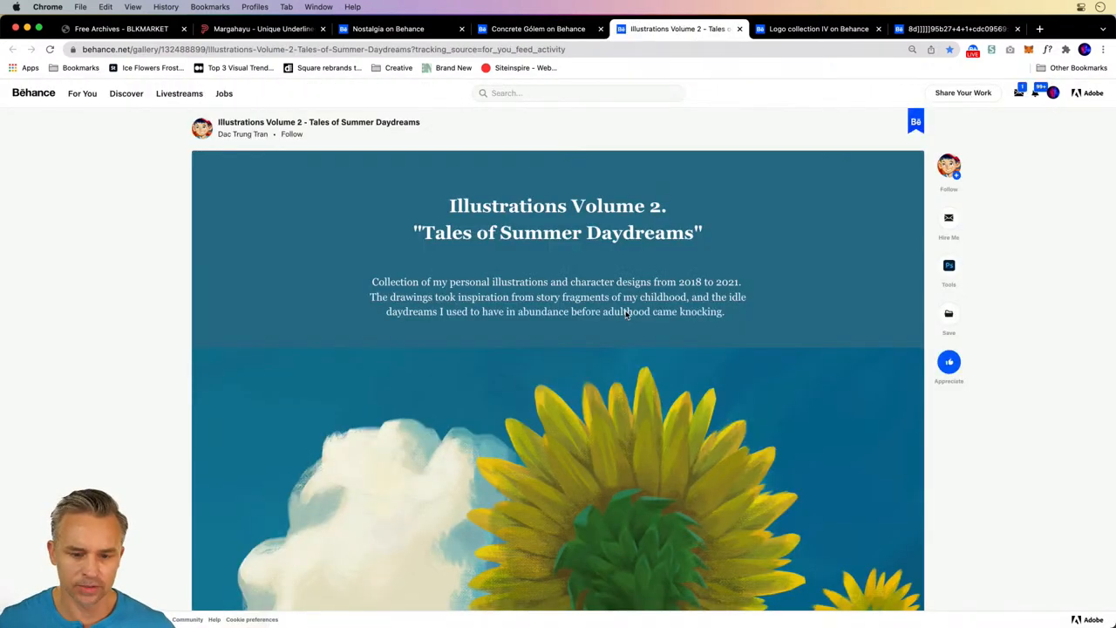
scroll("down", 3)
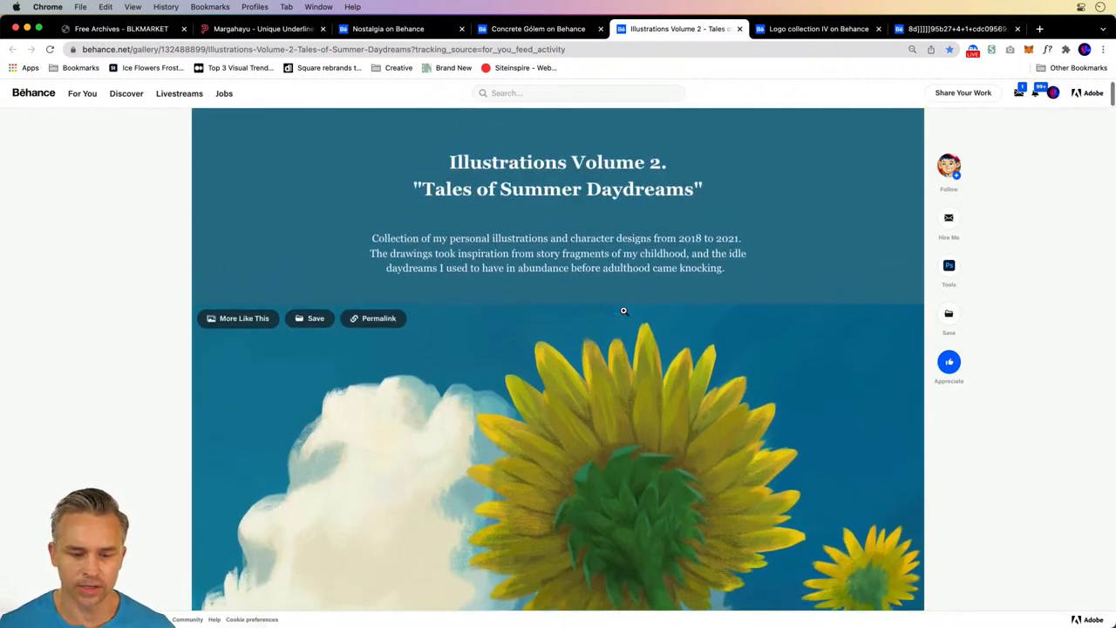
scroll("up", 3)
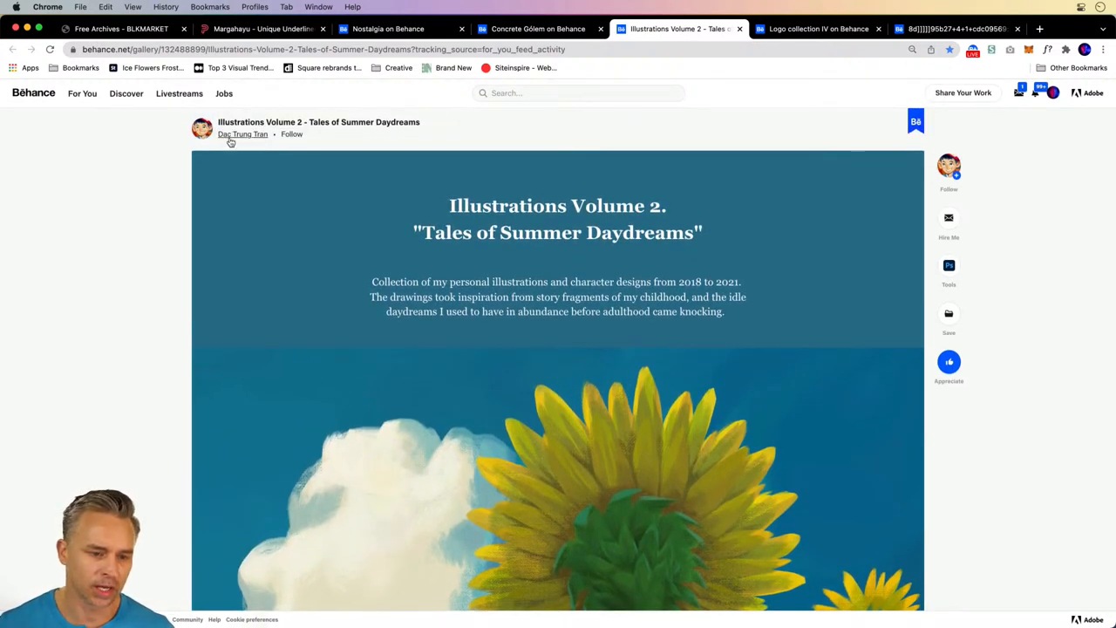
scroll("down", 3)
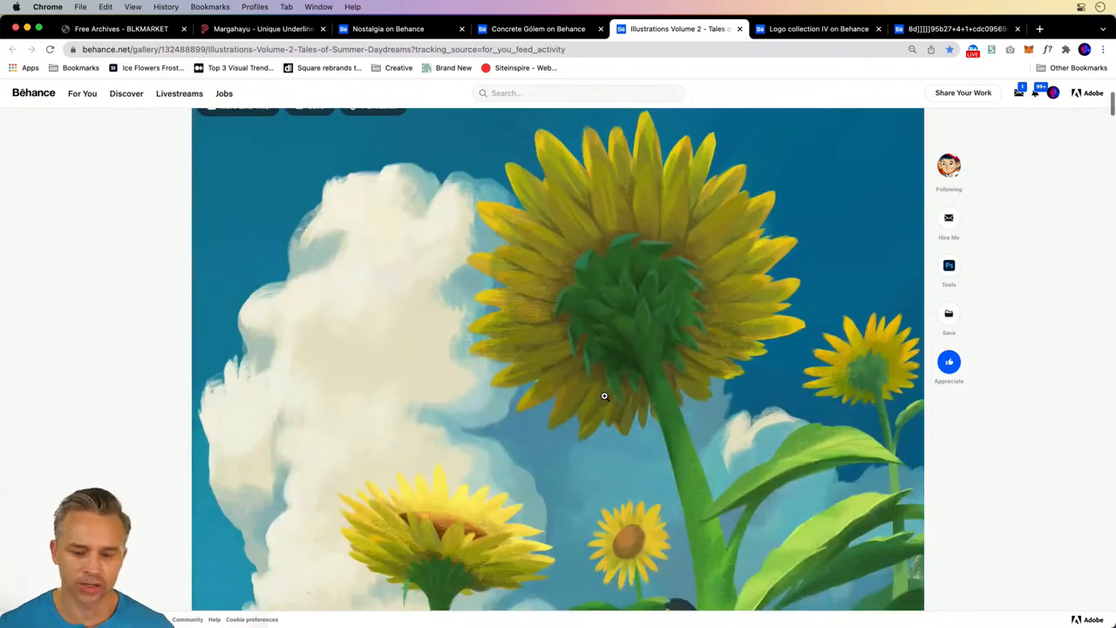
scroll("down", 3)
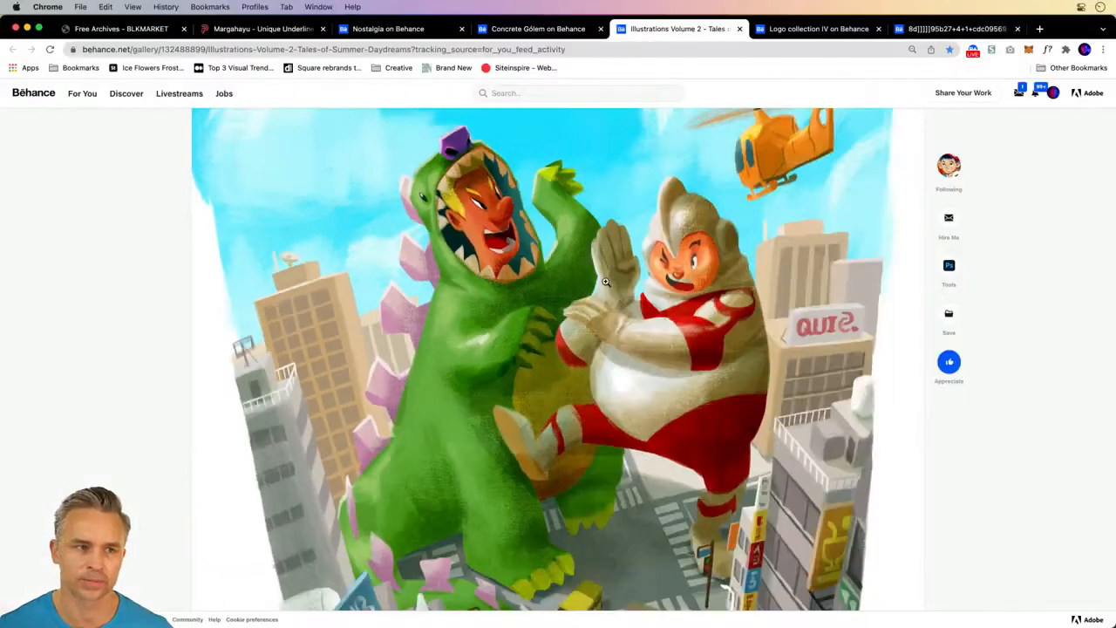
scroll("down", 3)
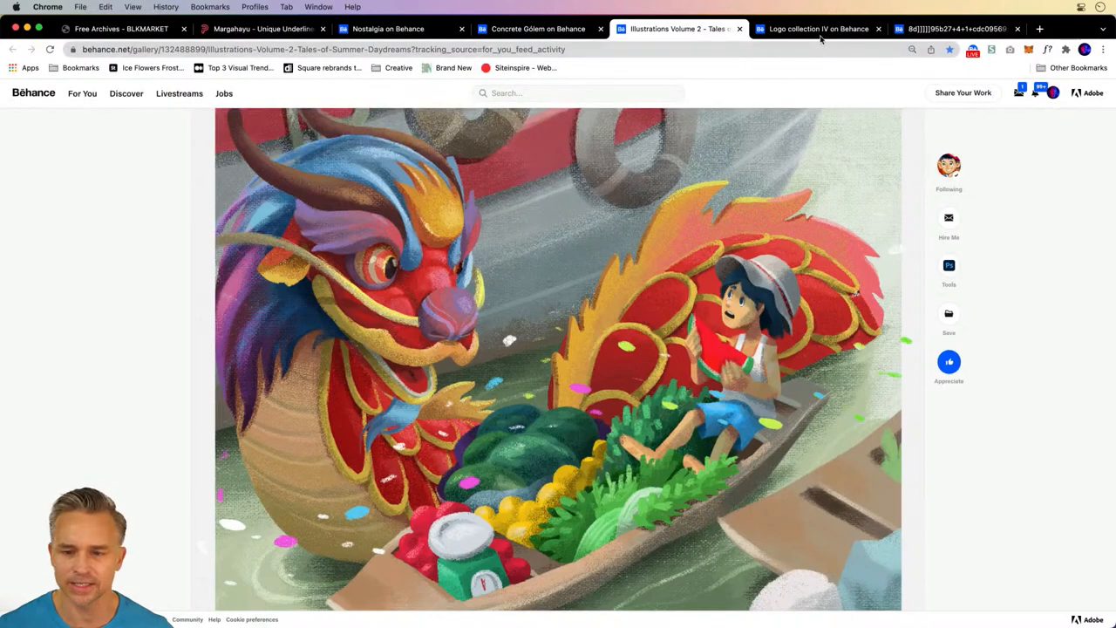
left_click(818, 29)
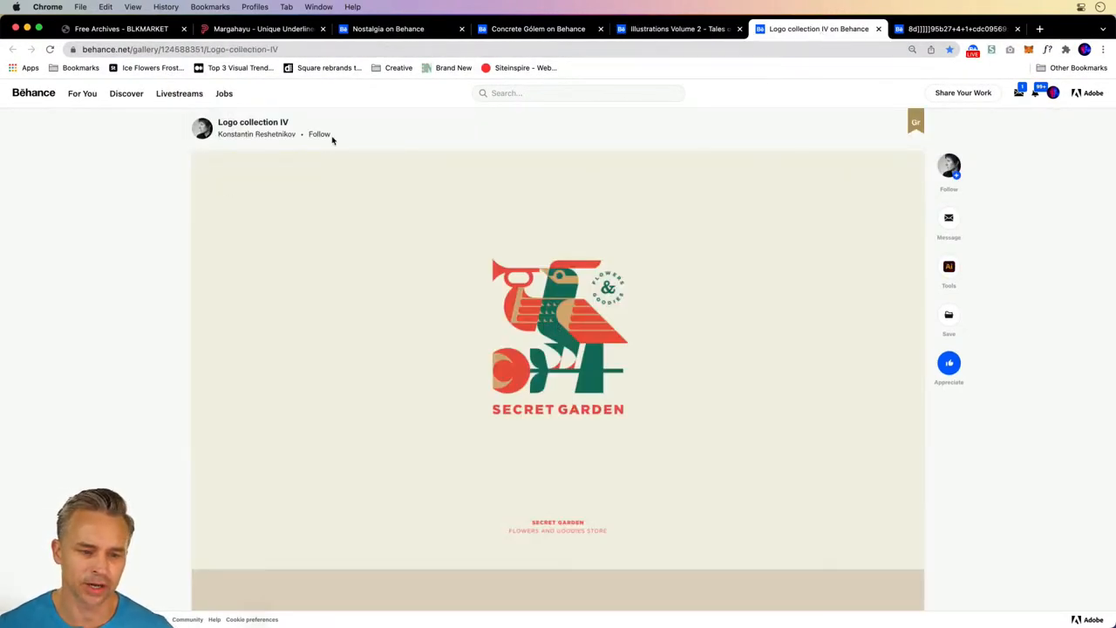
Follow Konstantin Reshetnikov and advance through the enlarged logos to Conifer
left_click(320, 133)
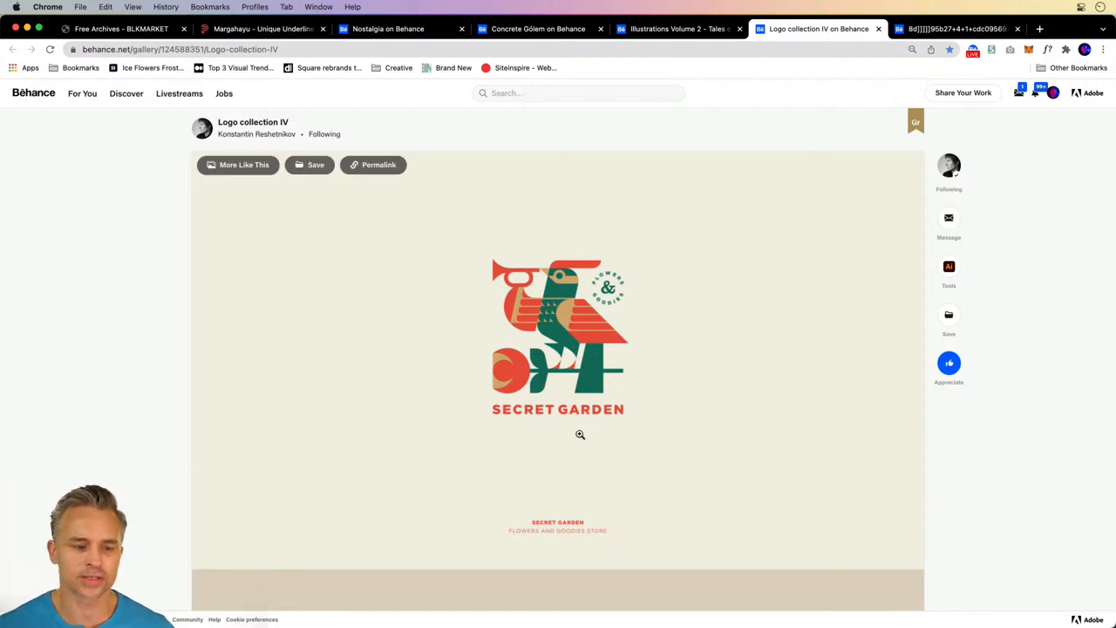
mouse_move(580, 410)
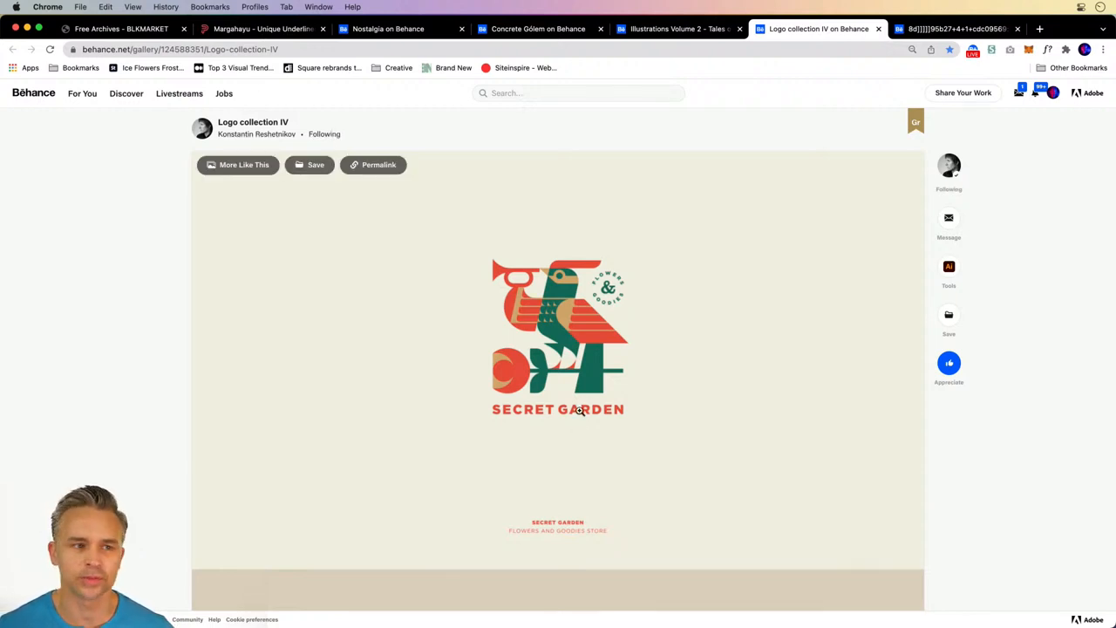
mouse_move(560, 332)
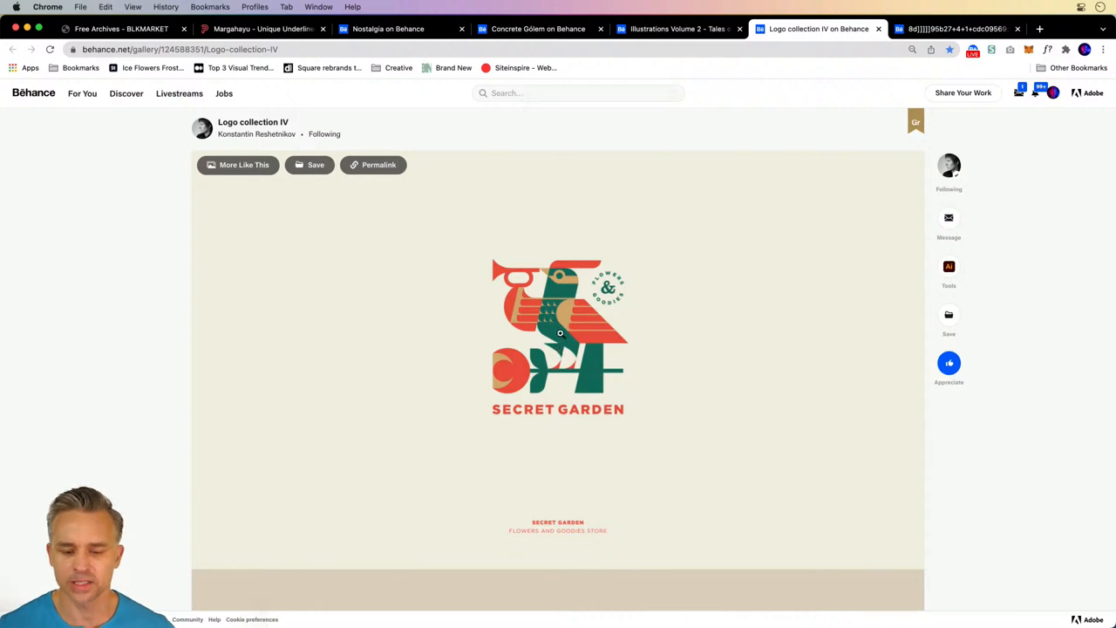
mouse_move(565, 387)
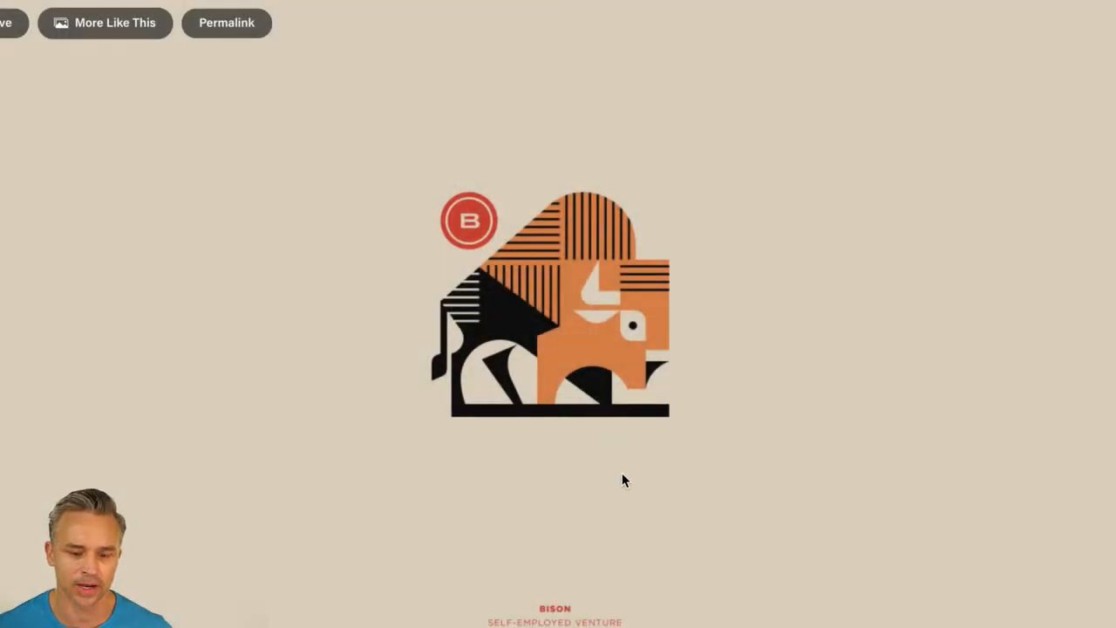
mouse_move(611, 498)
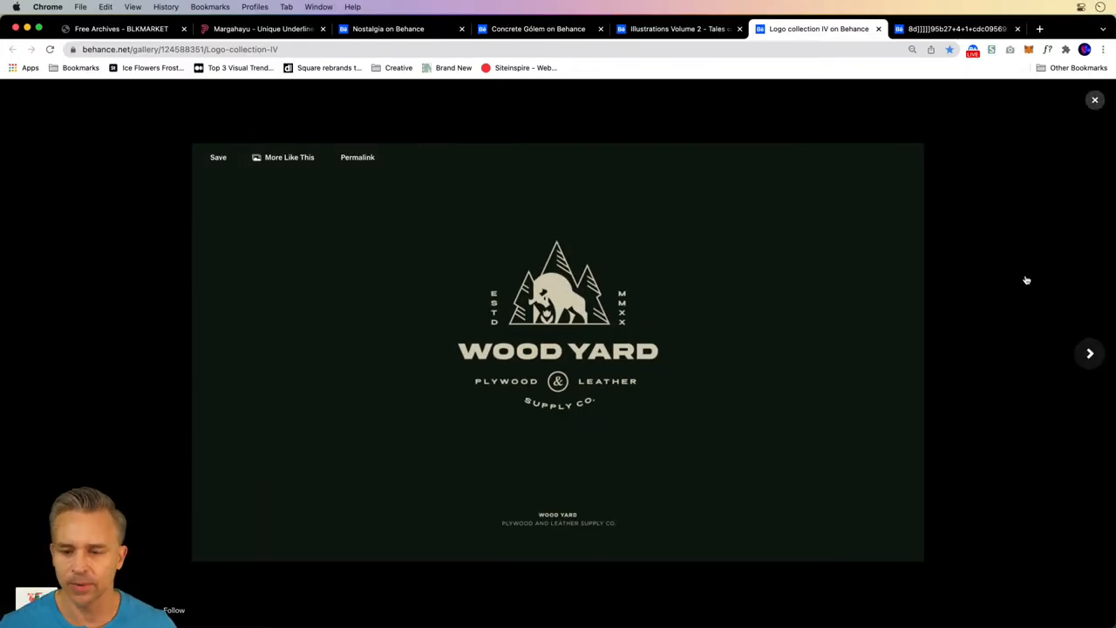
left_click(1089, 353)
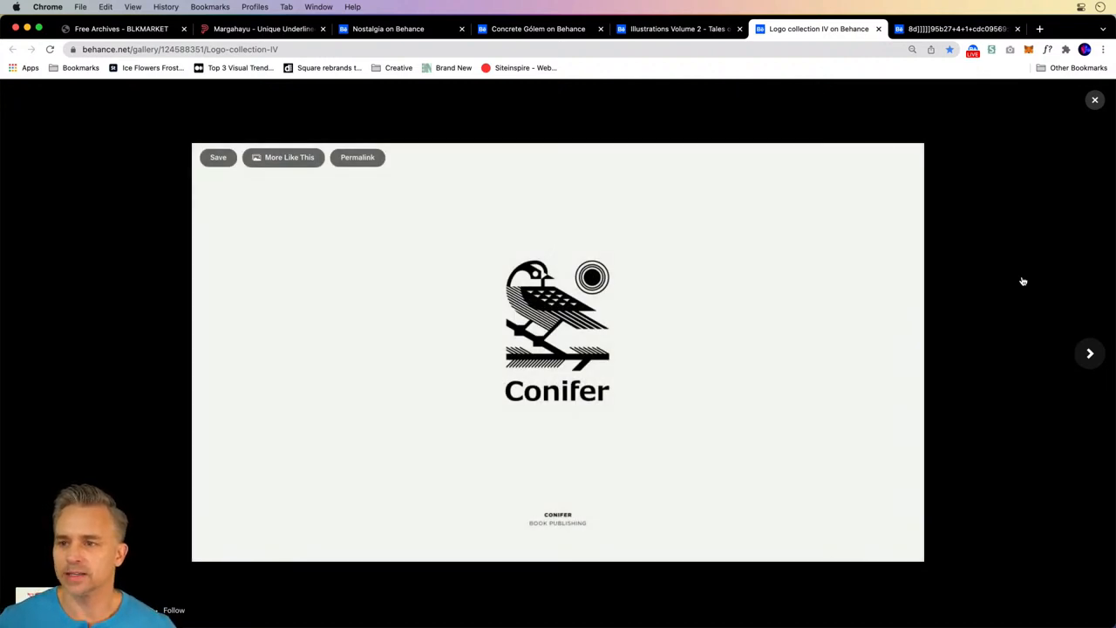
mouse_move(1018, 71)
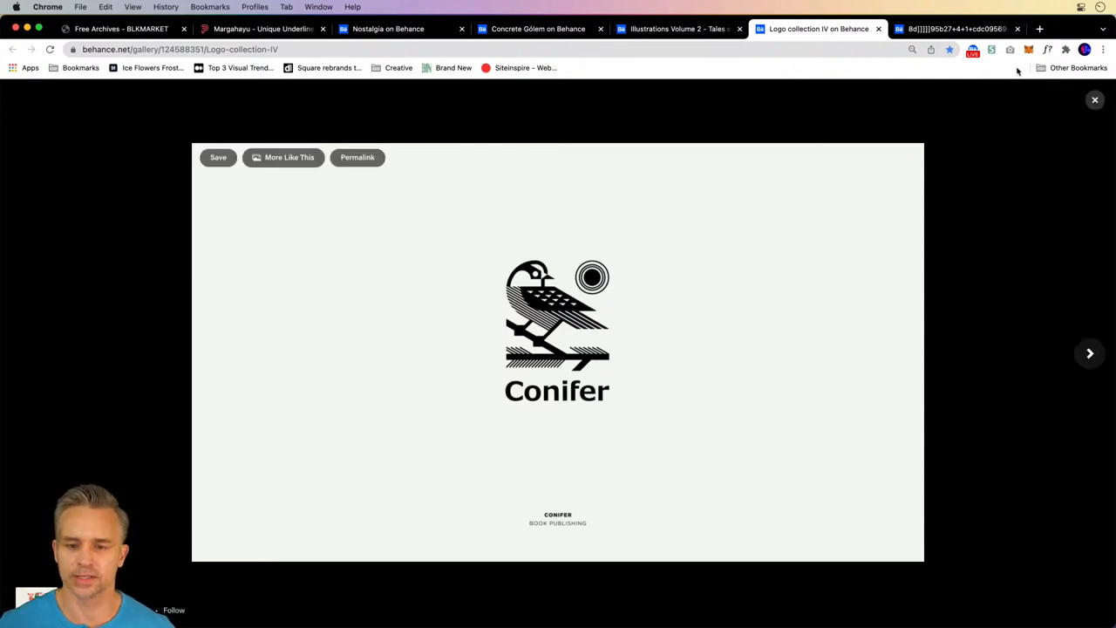
Browse Junya Ohshima's floating rock drawings and open another of his projects
left_click(955, 29)
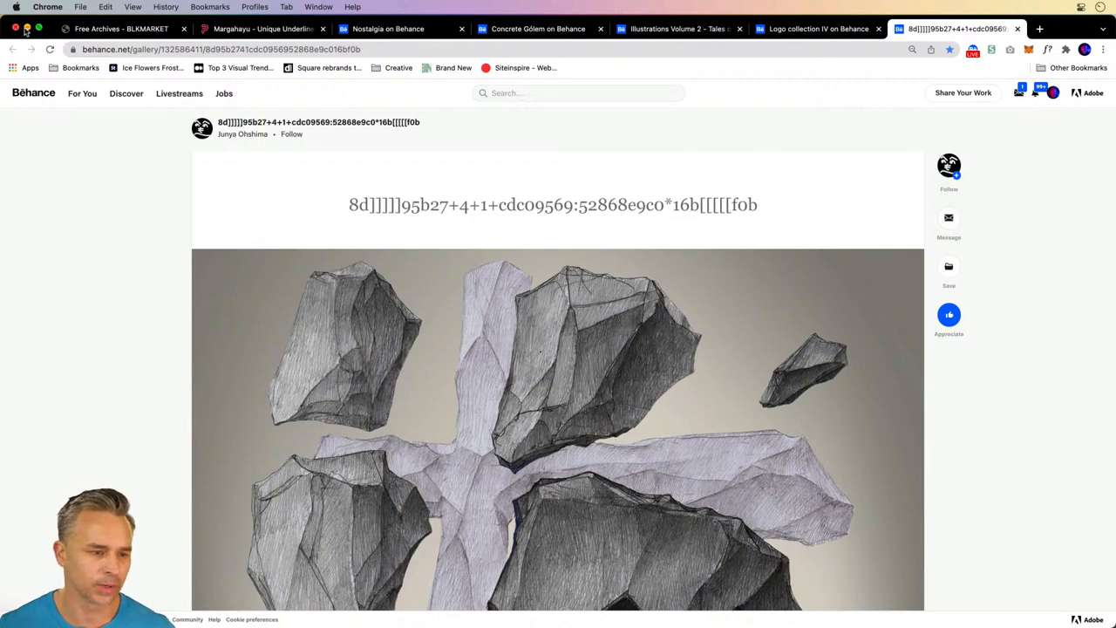
scroll("down", 3)
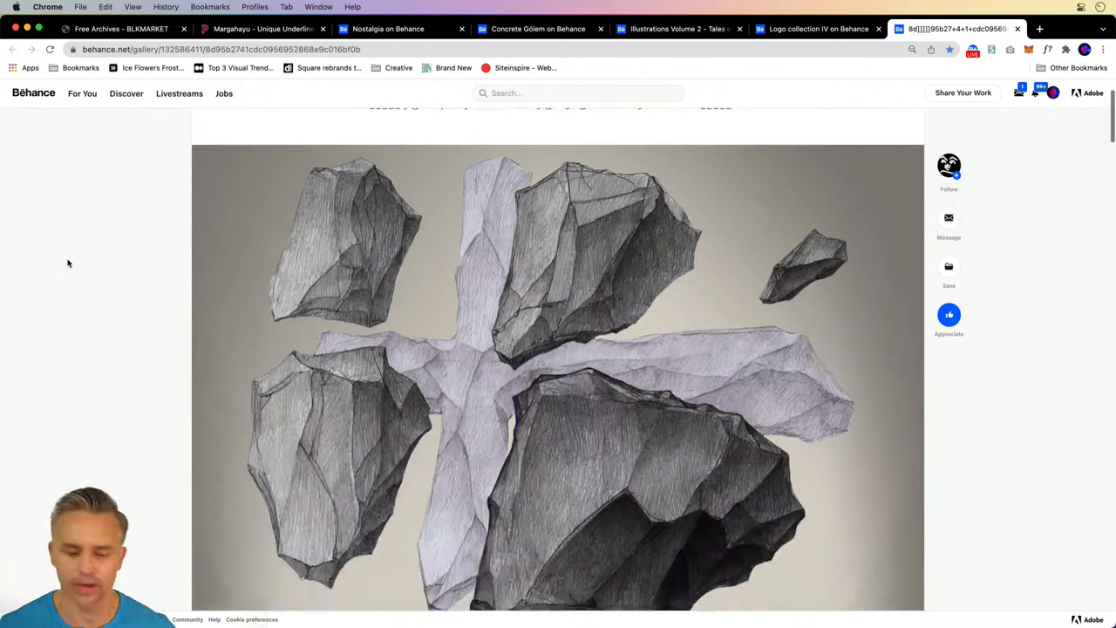
scroll("up", 3)
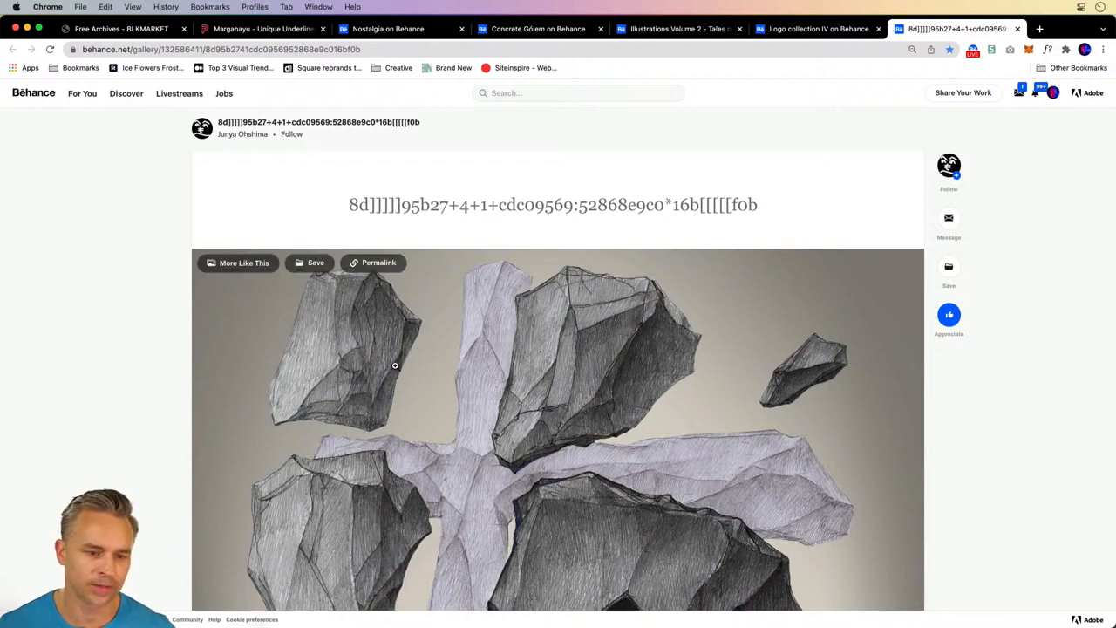
scroll("down", 3)
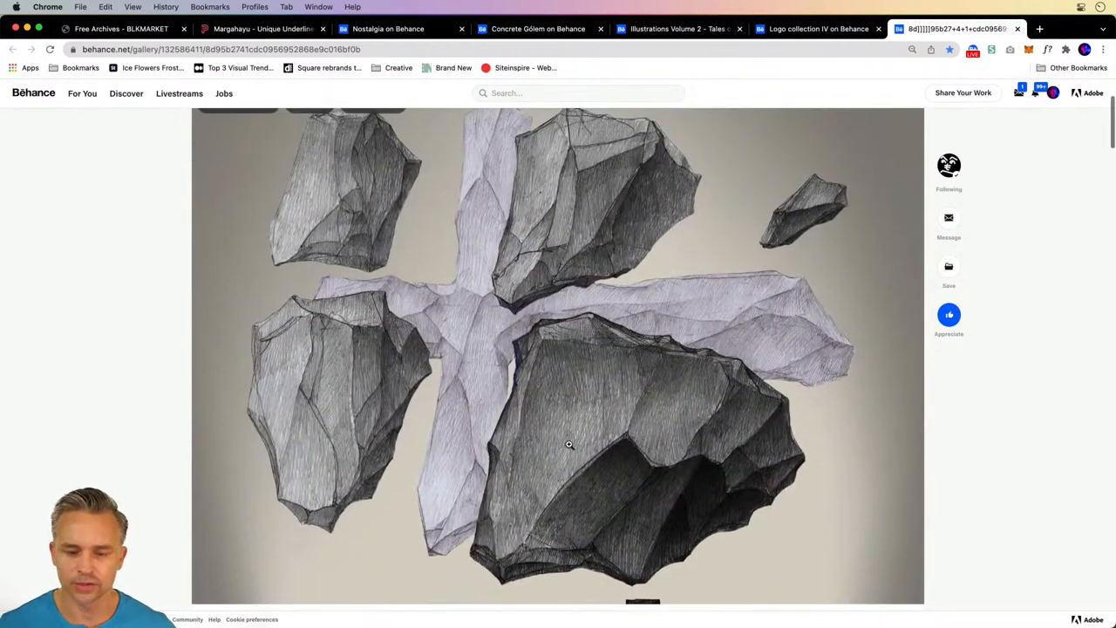
scroll("down", 3)
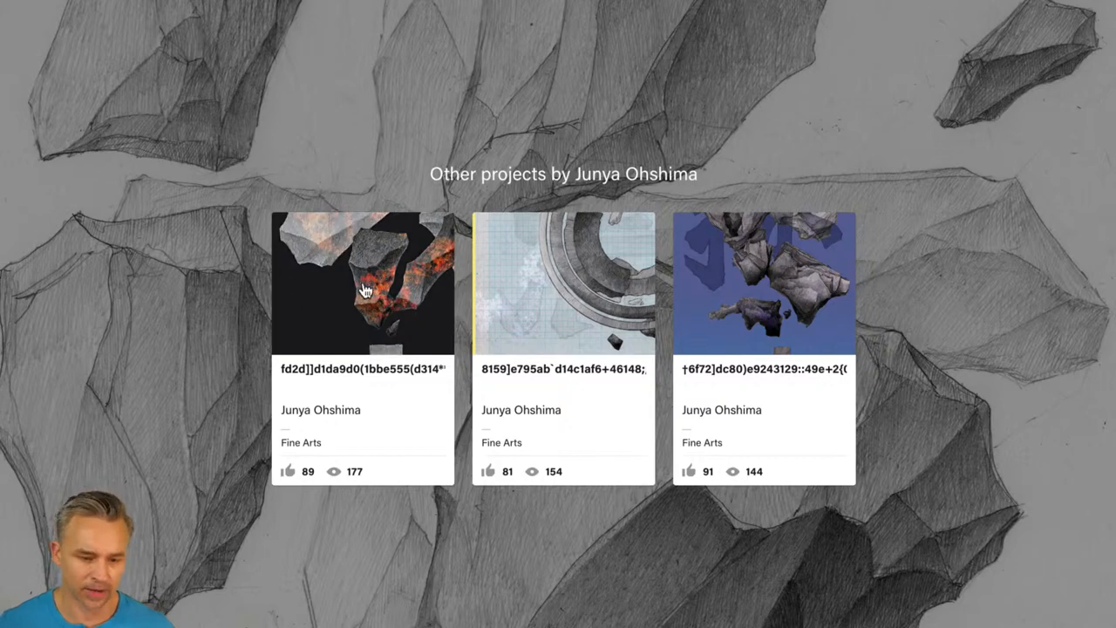
left_click(364, 281)
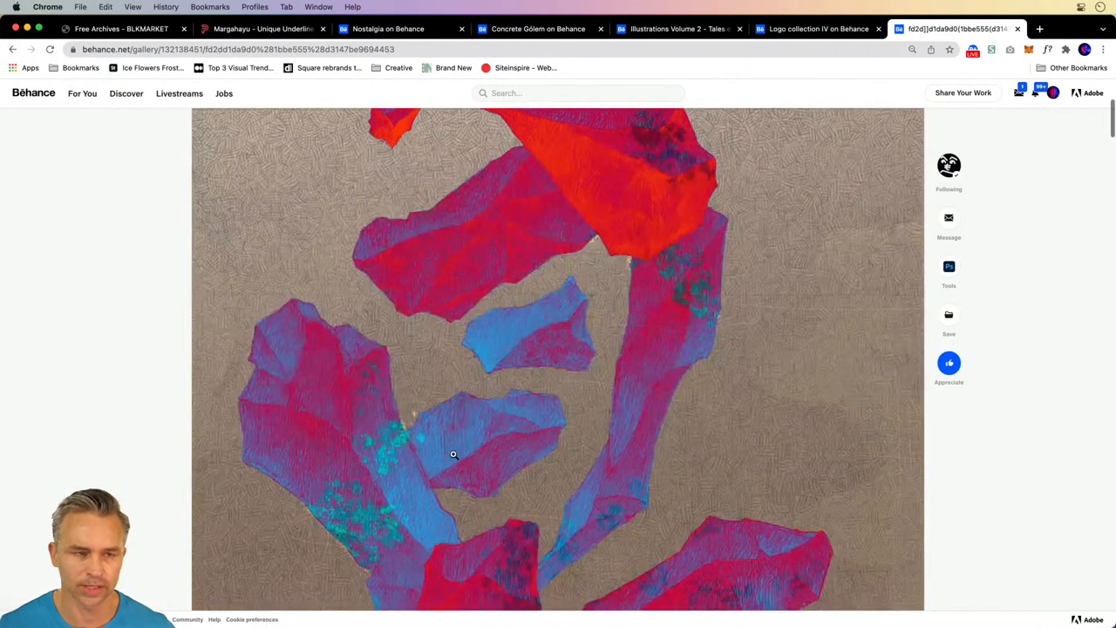
scroll("down", 3)
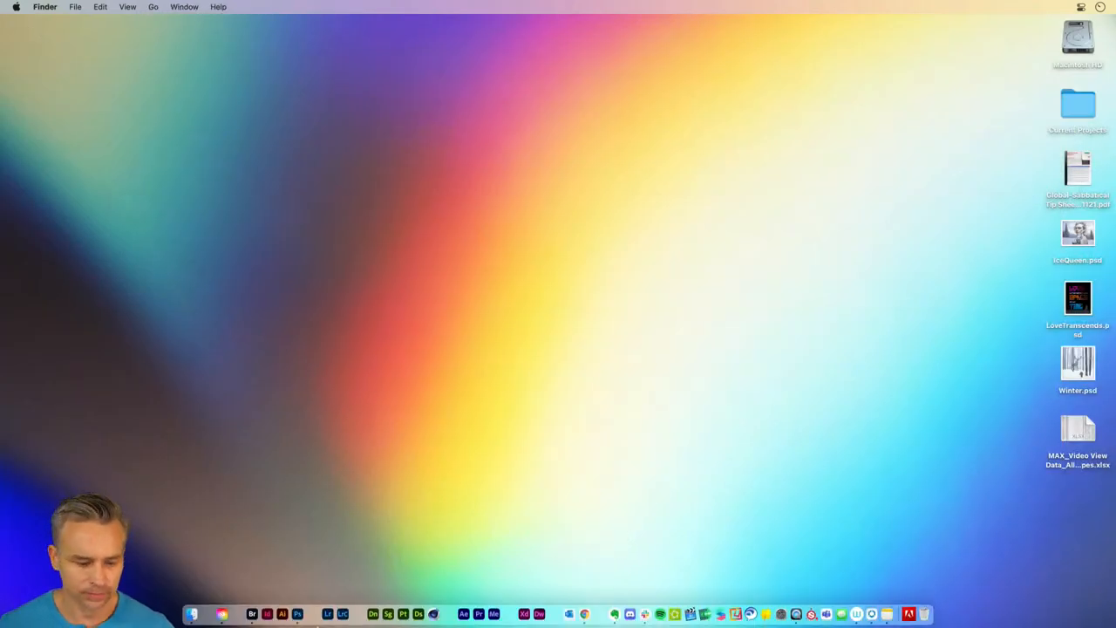
mouse_move(251, 615)
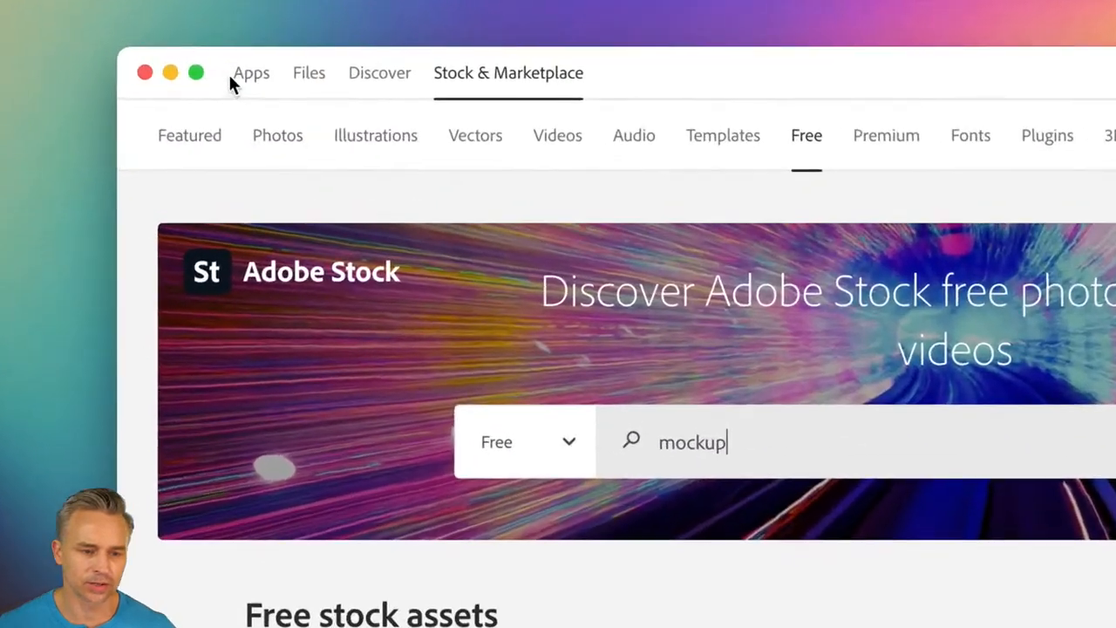
Check recently updated apps, then browse Stock's Featured, Photos and Free tabs
left_click(251, 72)
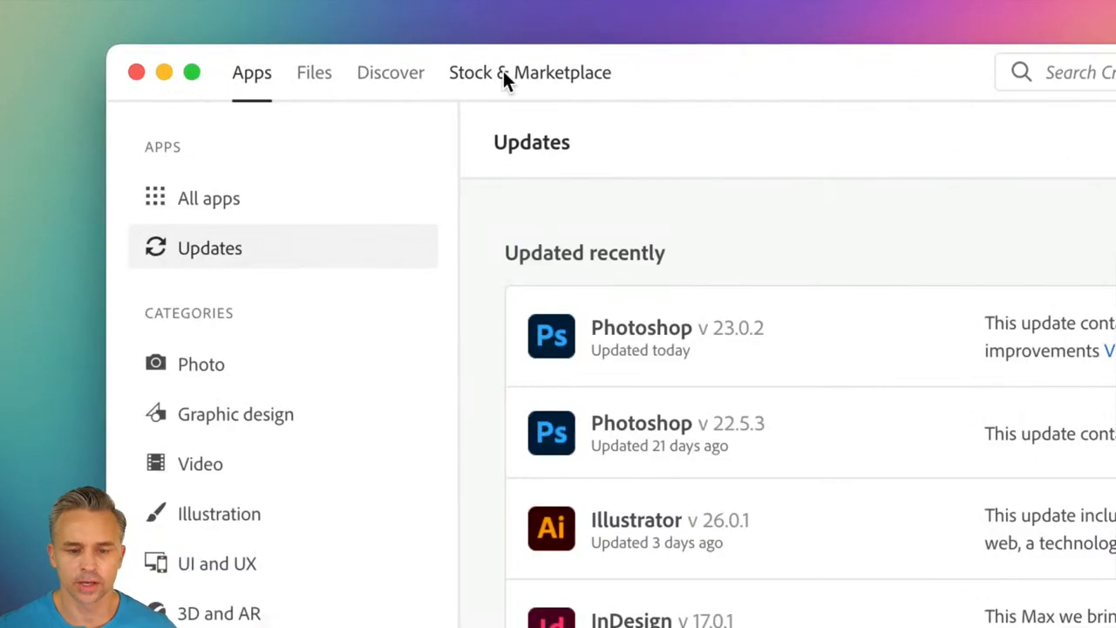
left_click(529, 73)
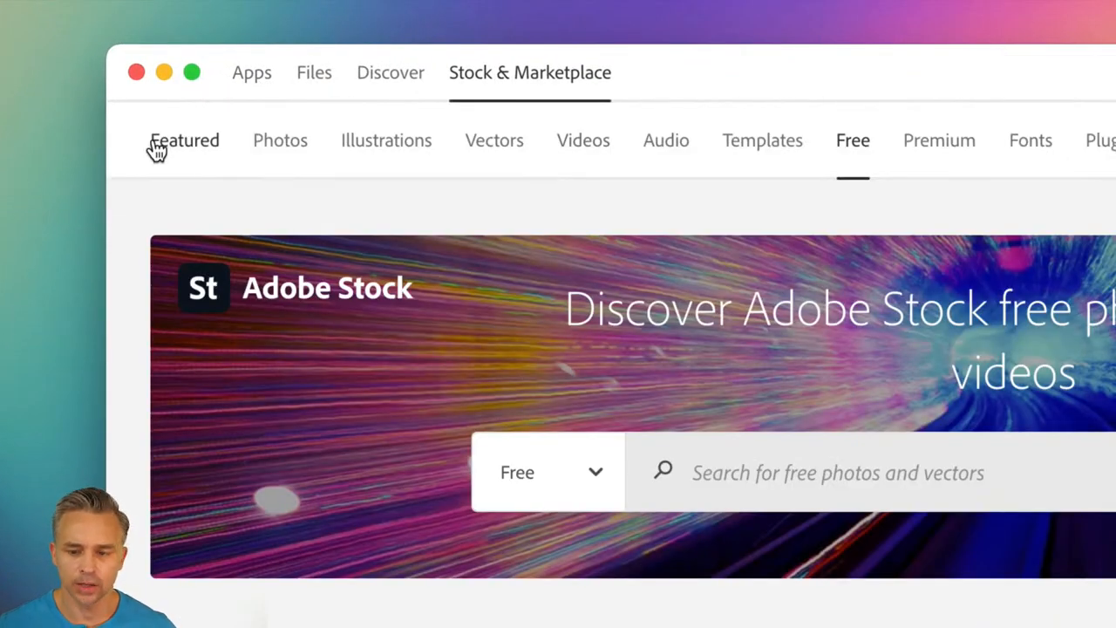
scroll("down", 3)
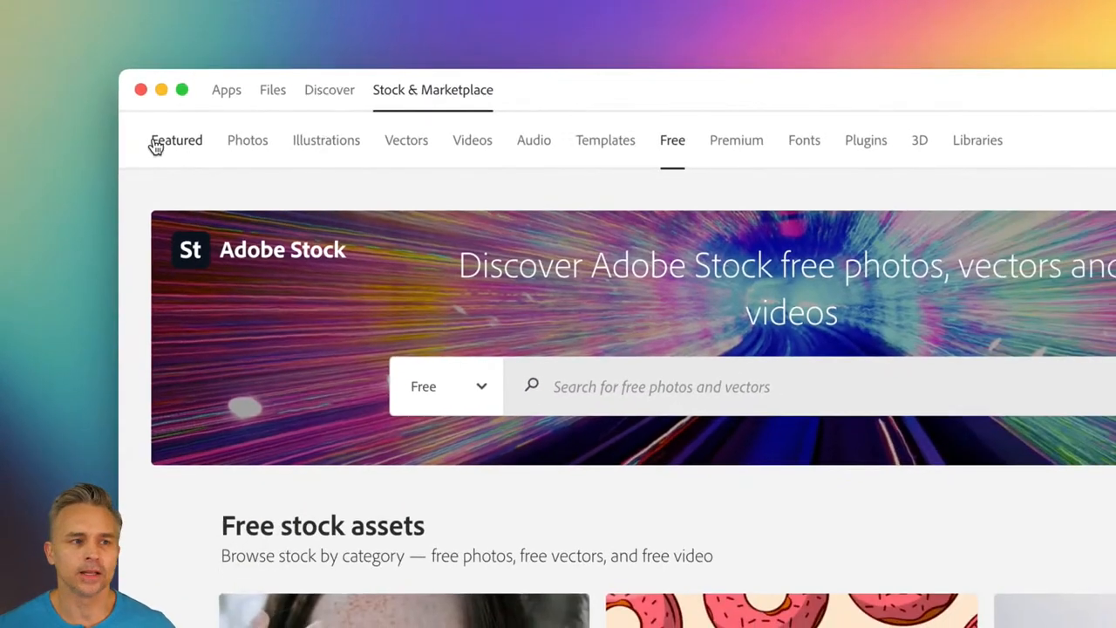
mouse_move(62, 156)
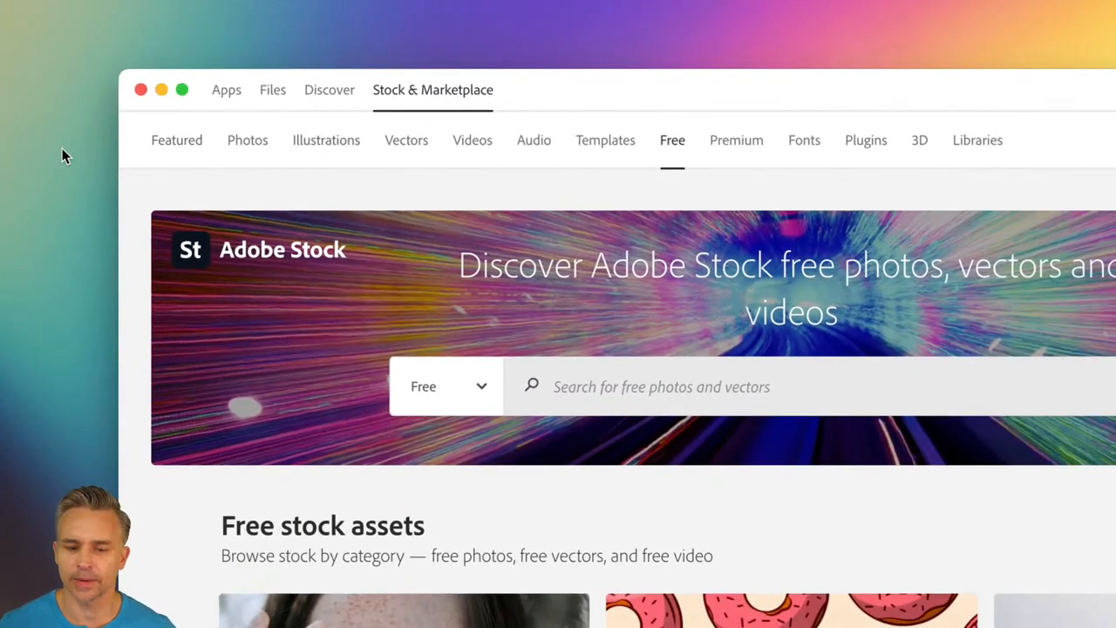
mouse_move(953, 195)
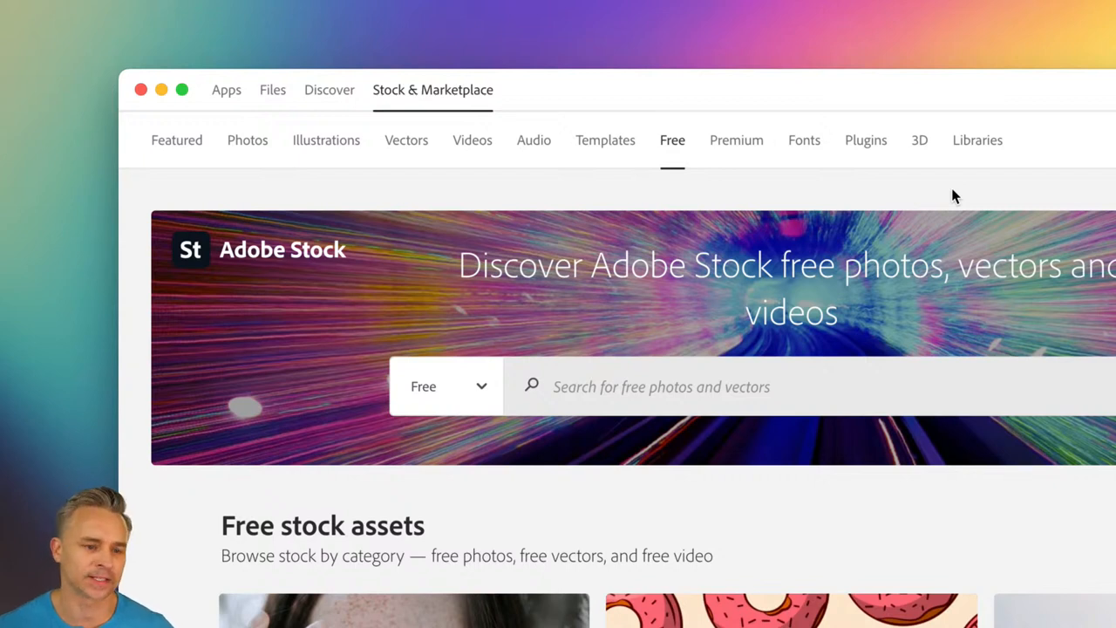
left_click(176, 140)
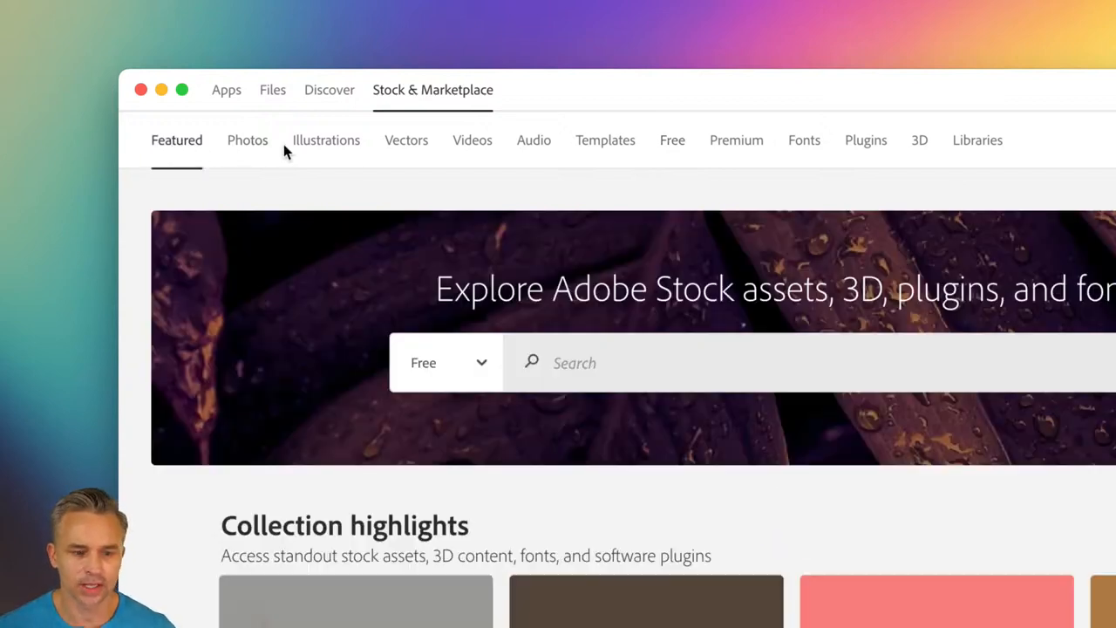
left_click(247, 140)
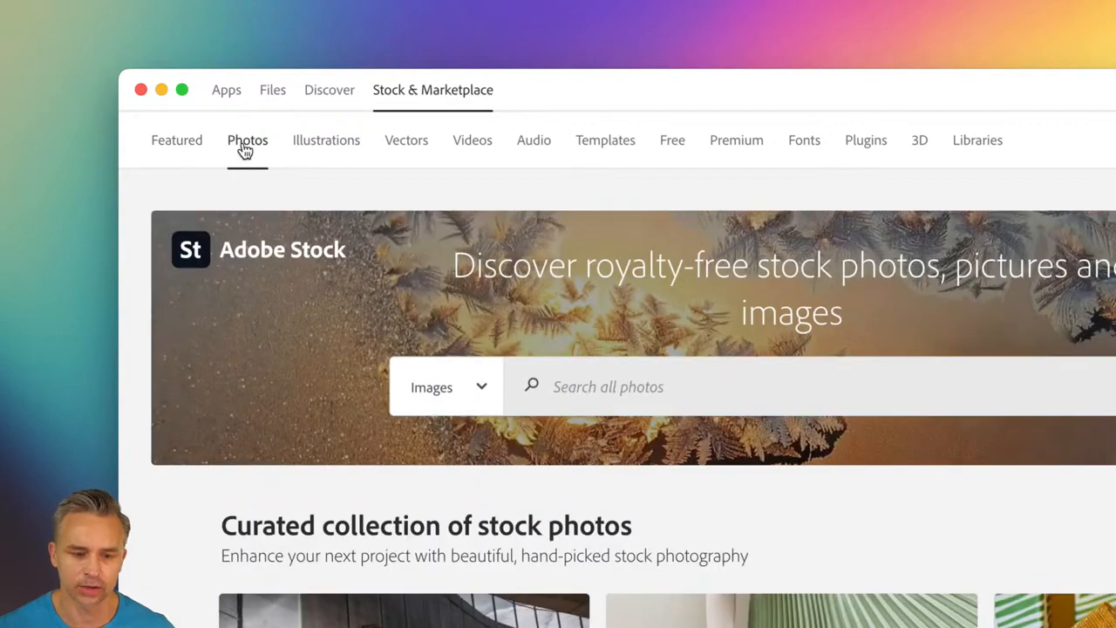
left_click(672, 140)
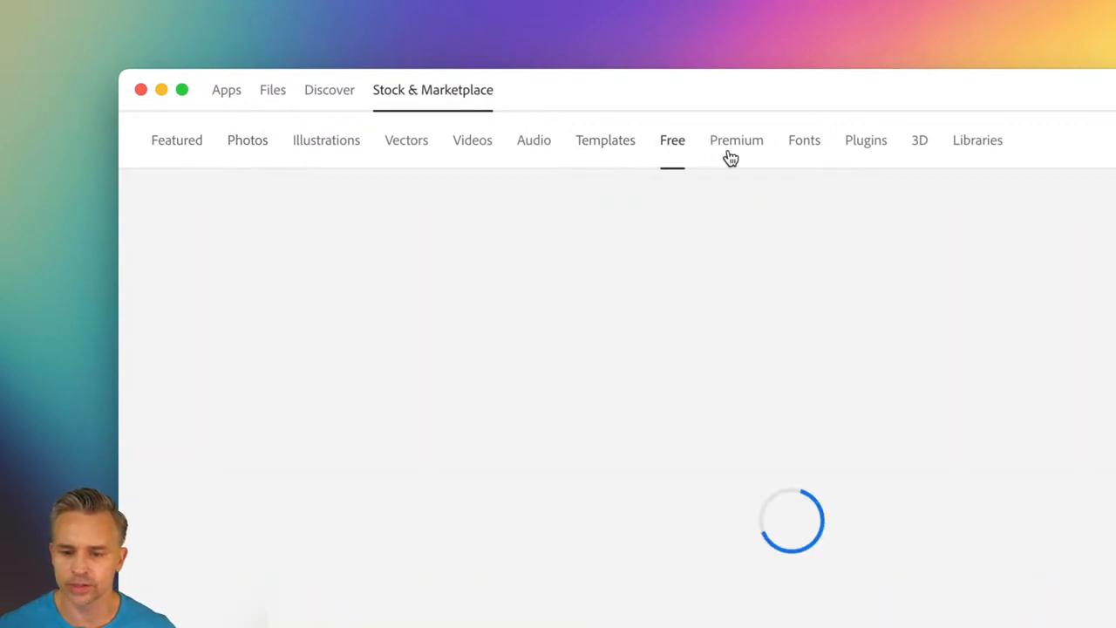
Open the Adobe Fonts section with the search type kept on Fonts
left_click(805, 140)
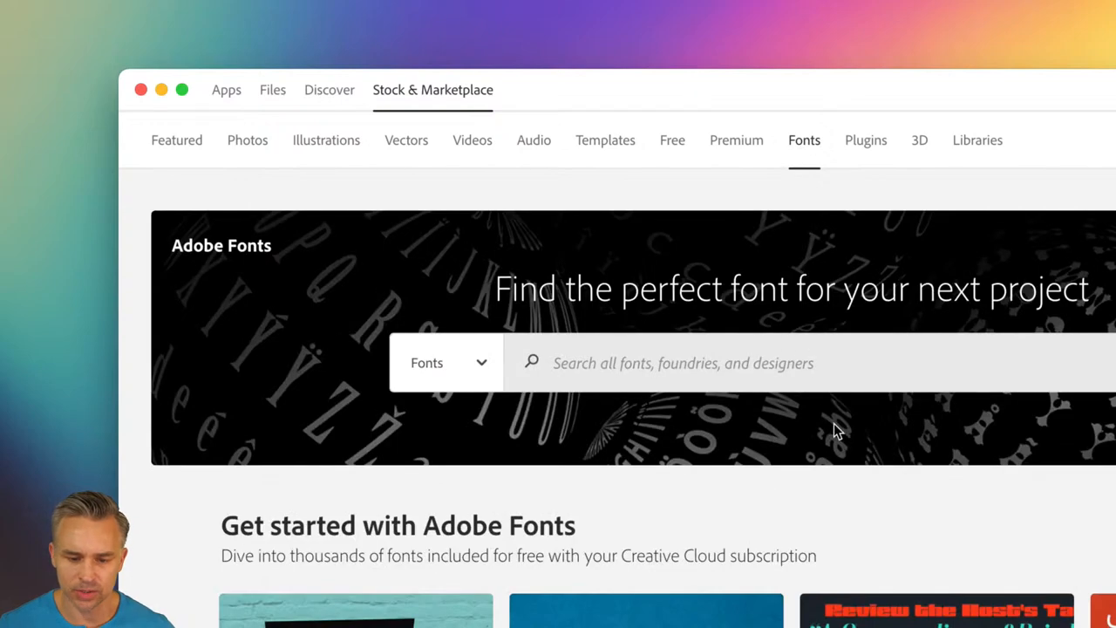
scroll("down", 3)
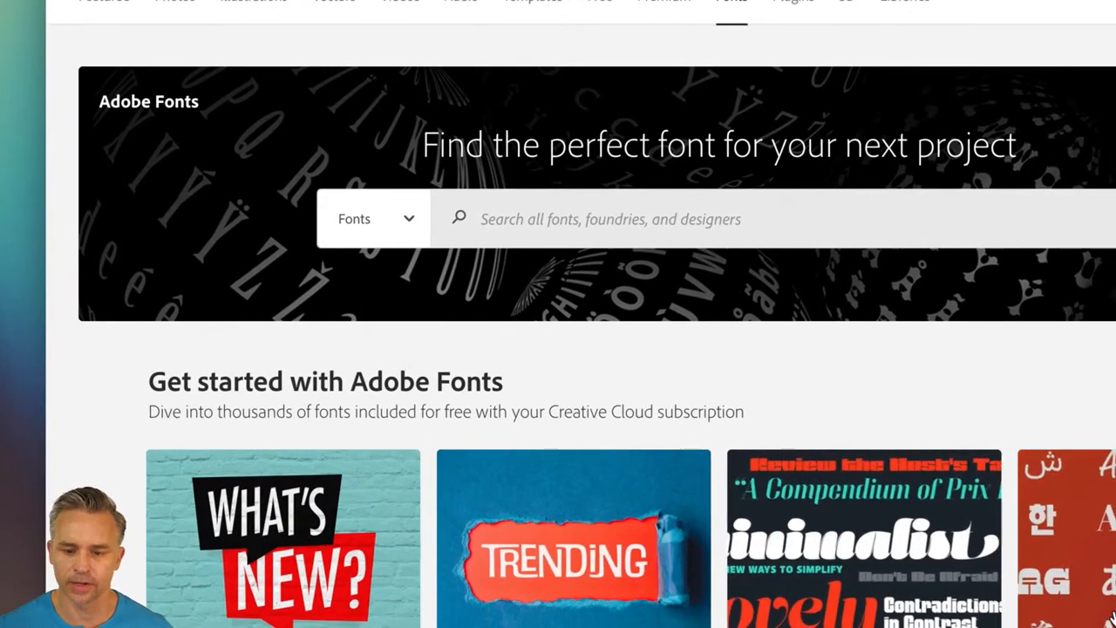
left_click(373, 218)
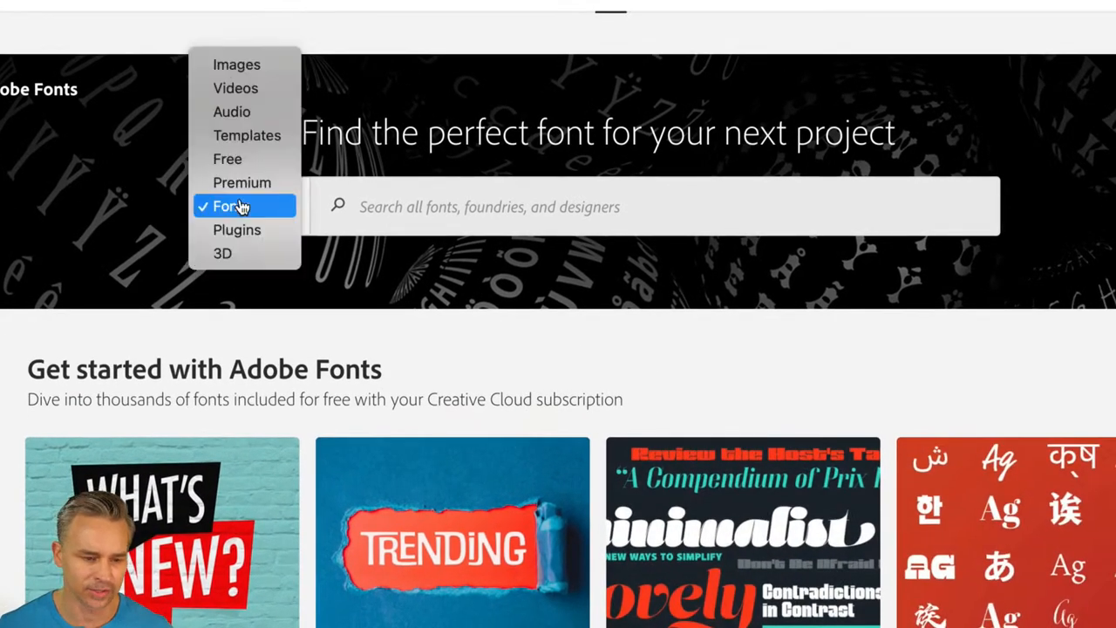
left_click(231, 206)
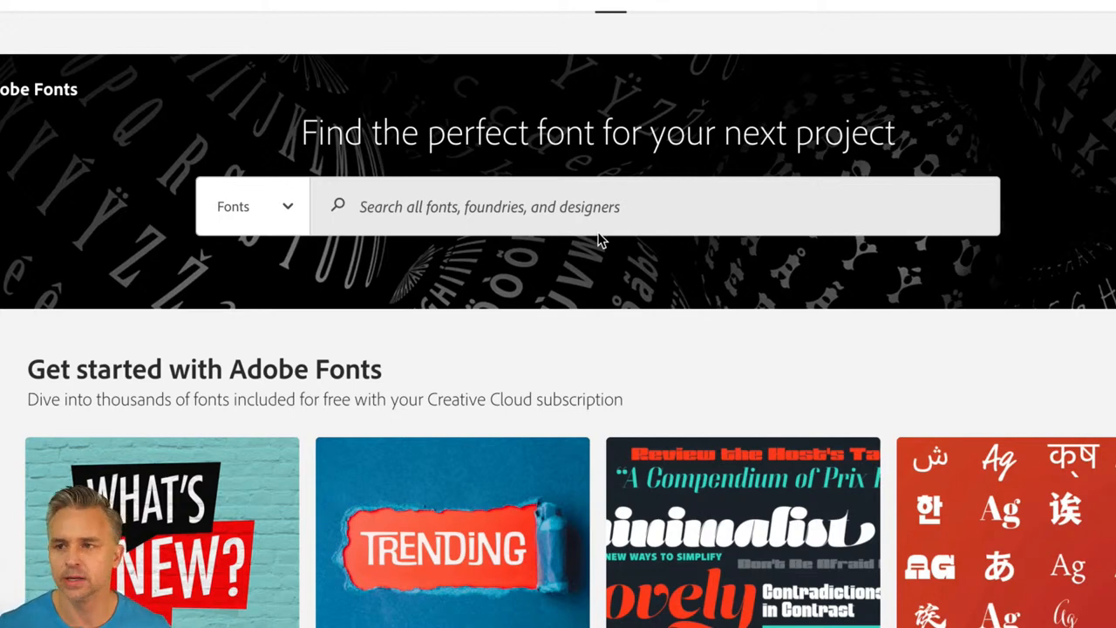
Search fonts for 'rough', sign in with the company or school account, and list all families
type("rough")
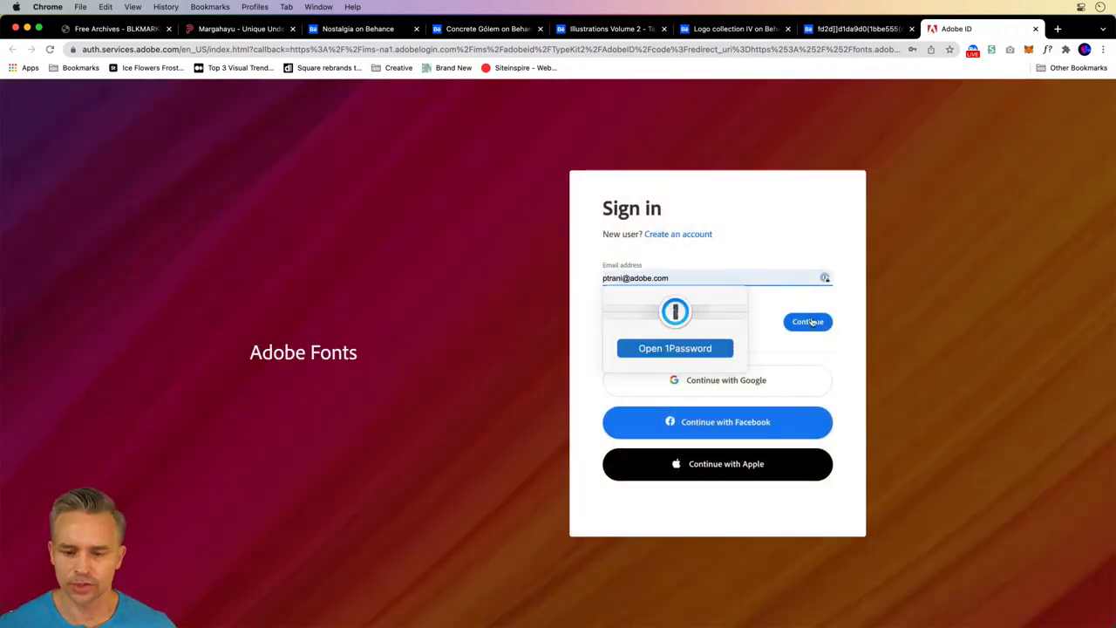
left_click(807, 322)
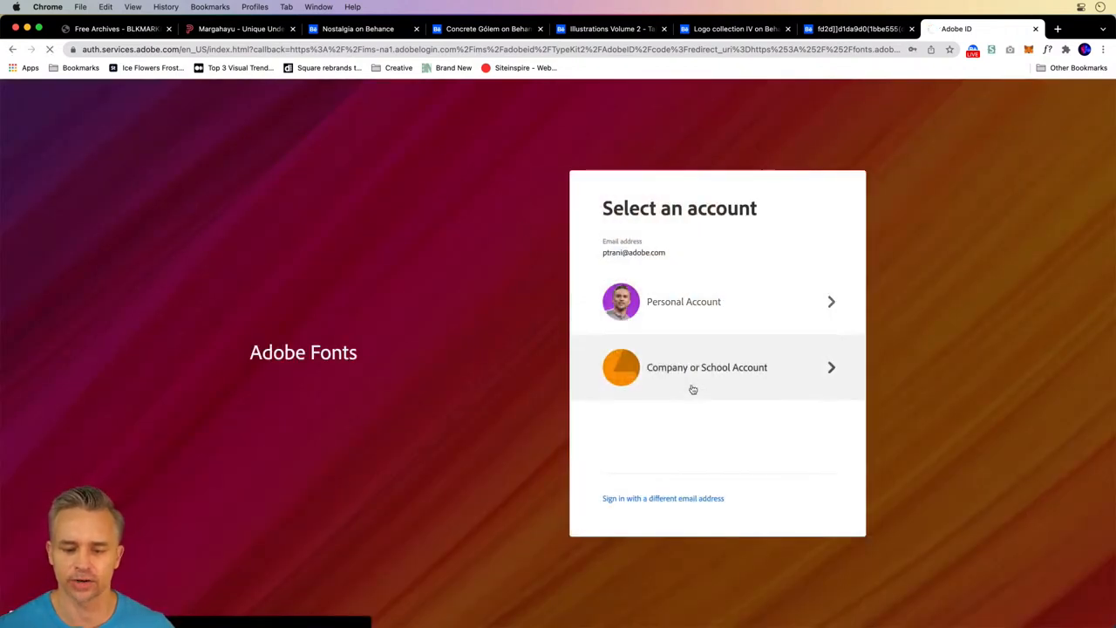
left_click(717, 301)
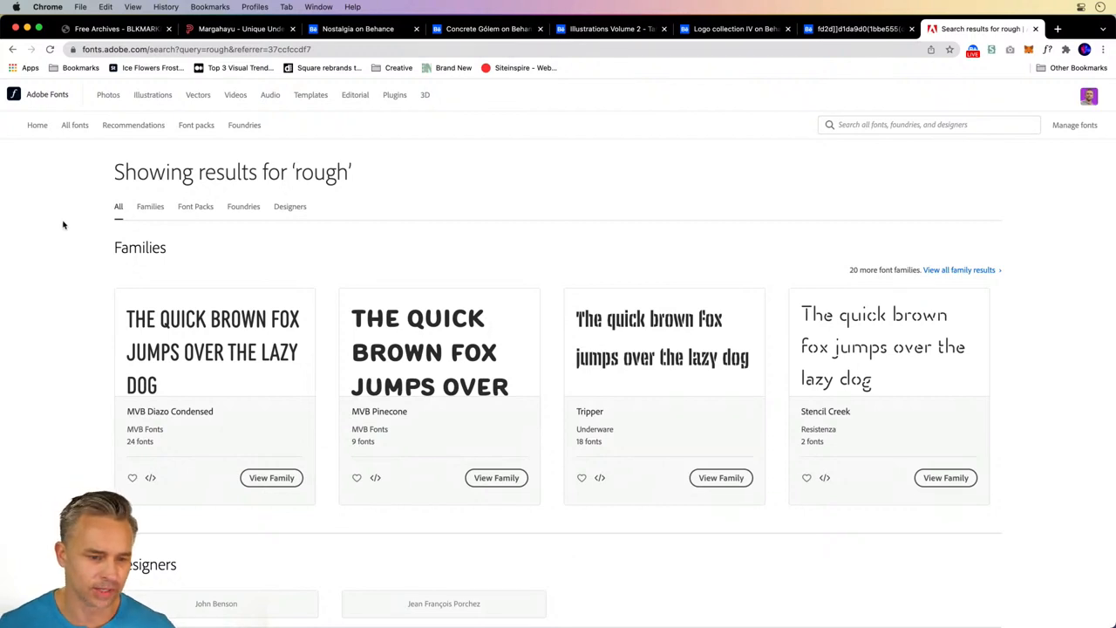
scroll("down", 3)
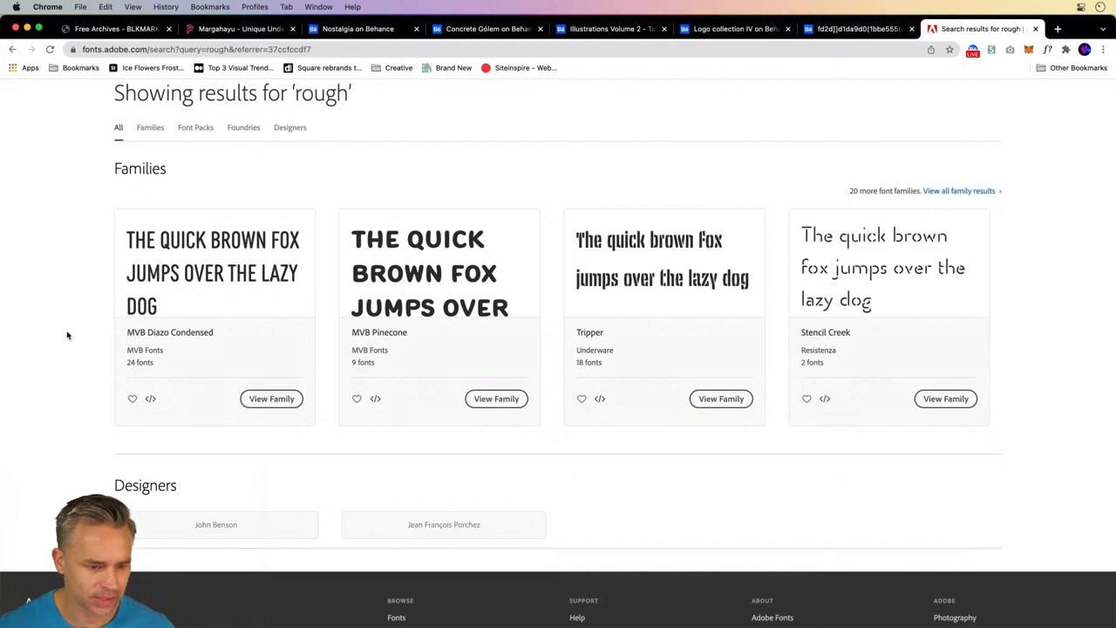
mouse_move(906, 300)
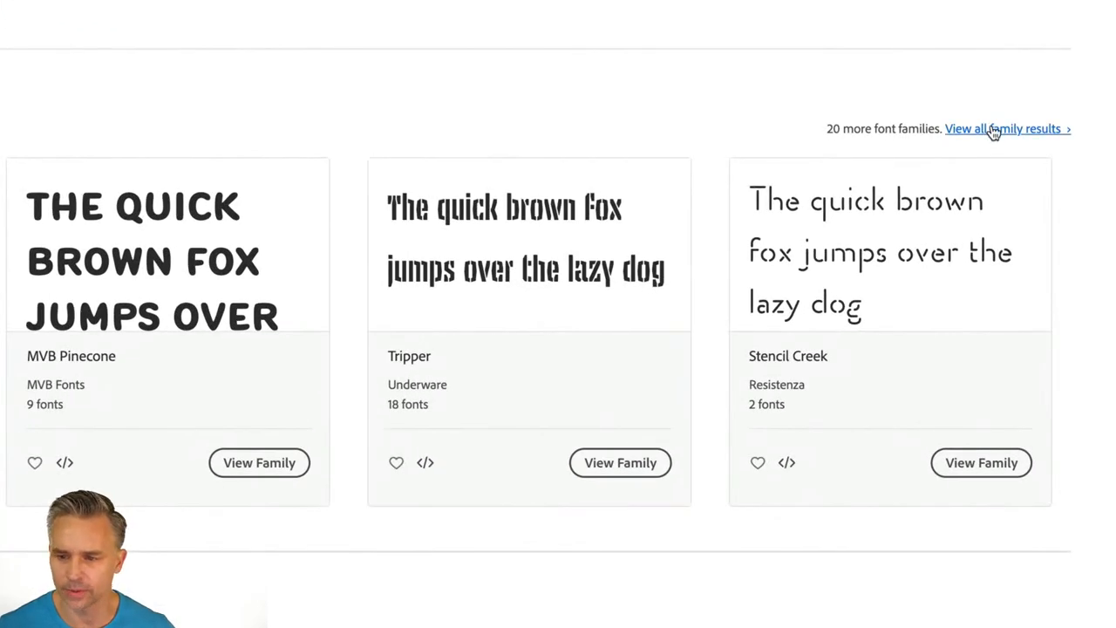
left_click(1003, 128)
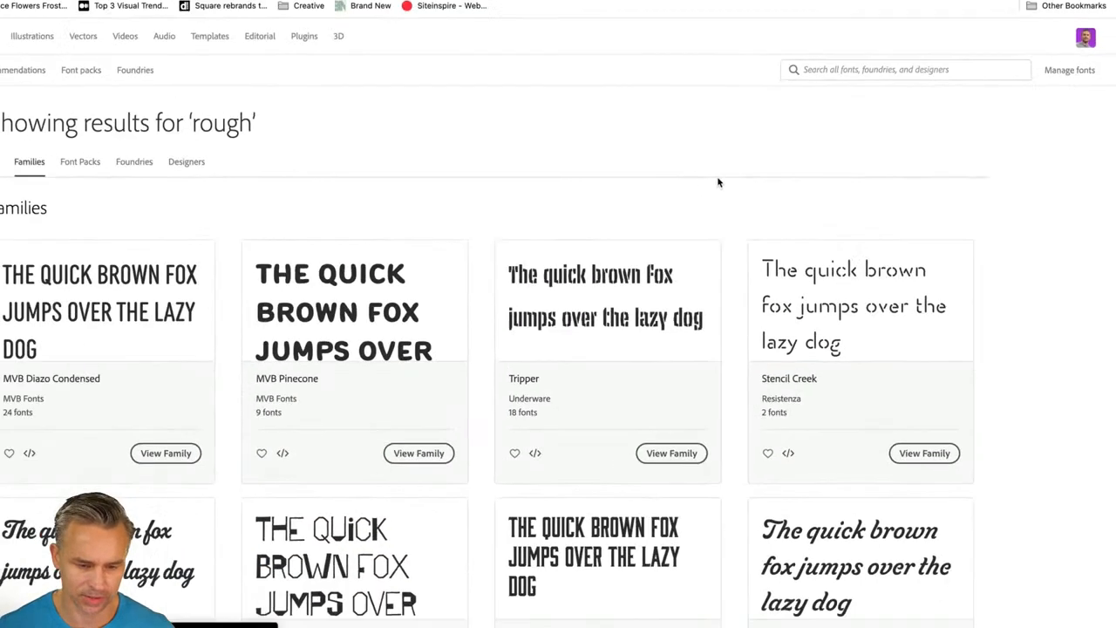
List all font families matching 'fun'
scroll("down", 3)
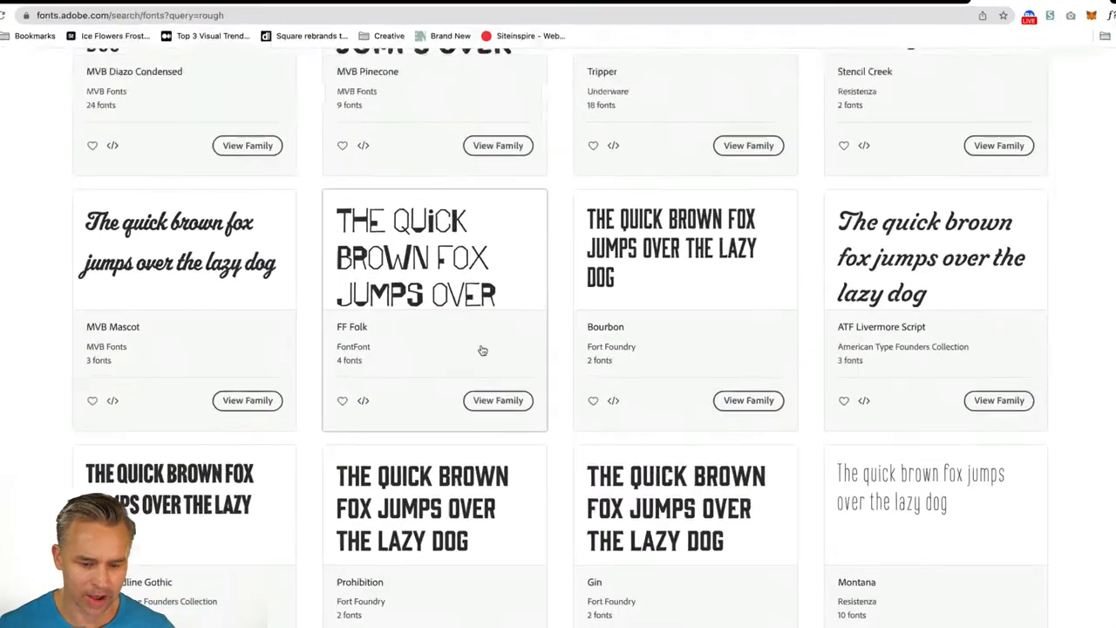
scroll("down", 3)
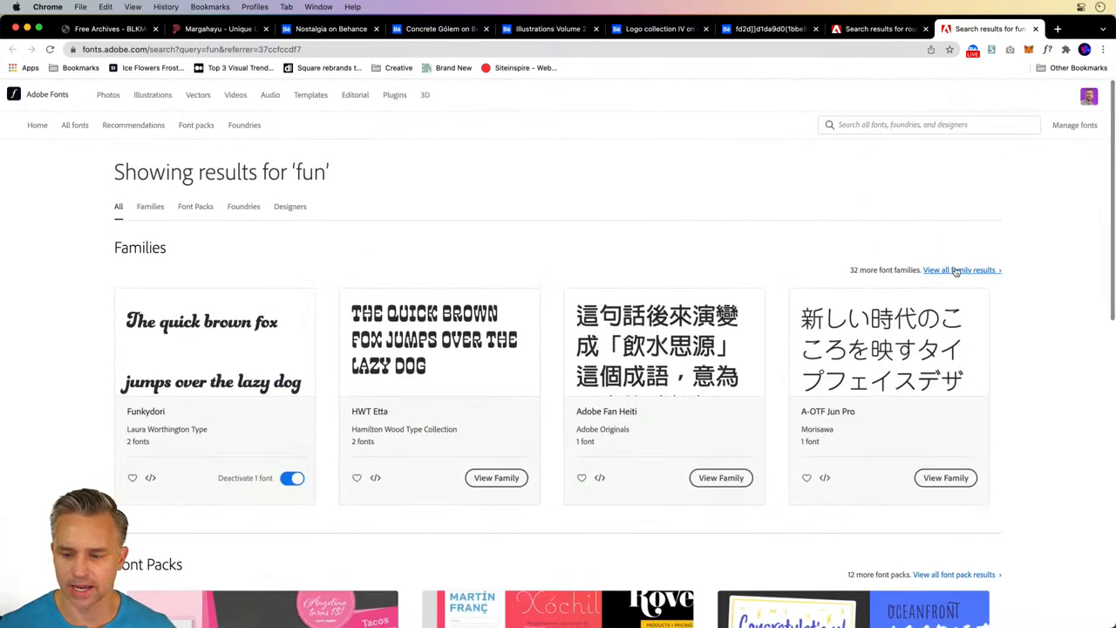
left_click(150, 206)
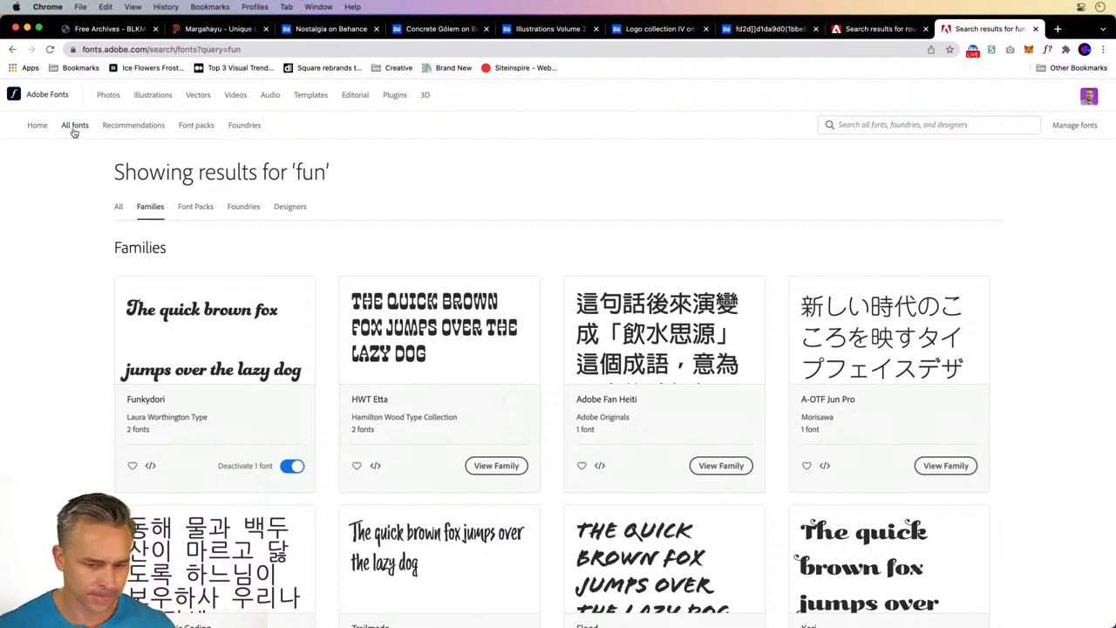
Filter the full font library by the Rough tag and scroll its 69 families
left_click(77, 125)
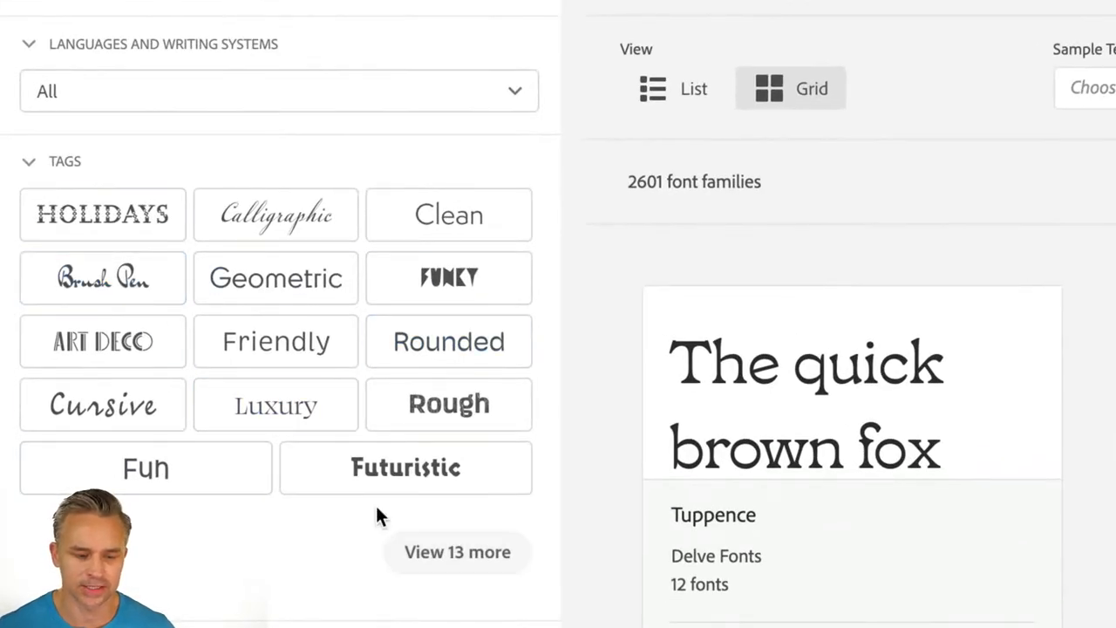
left_click(449, 404)
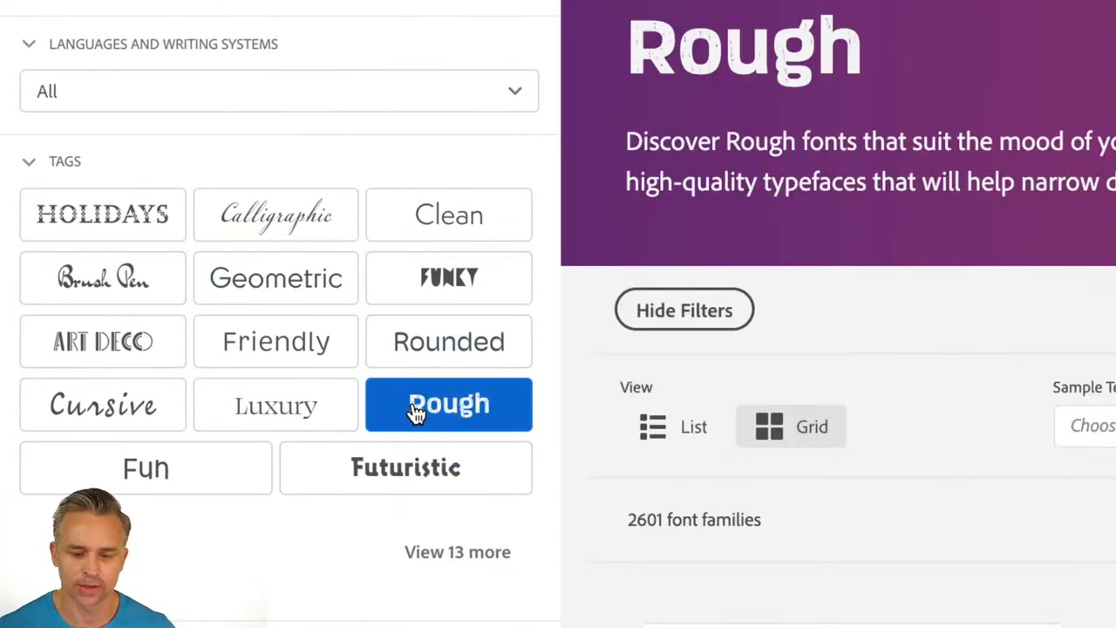
left_click(448, 404)
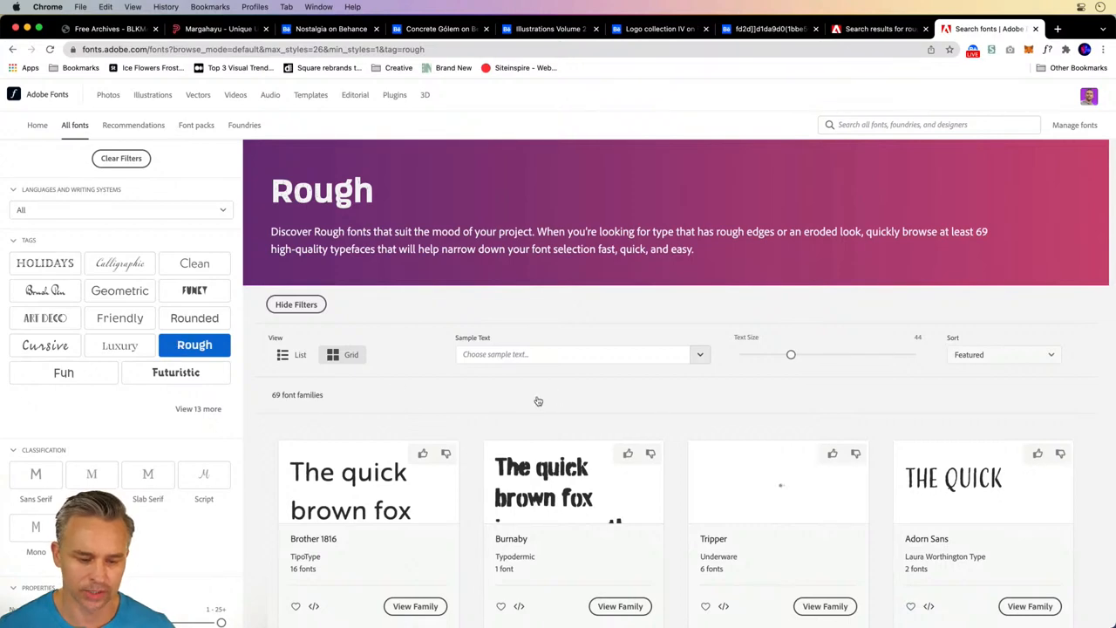
scroll("down", 3)
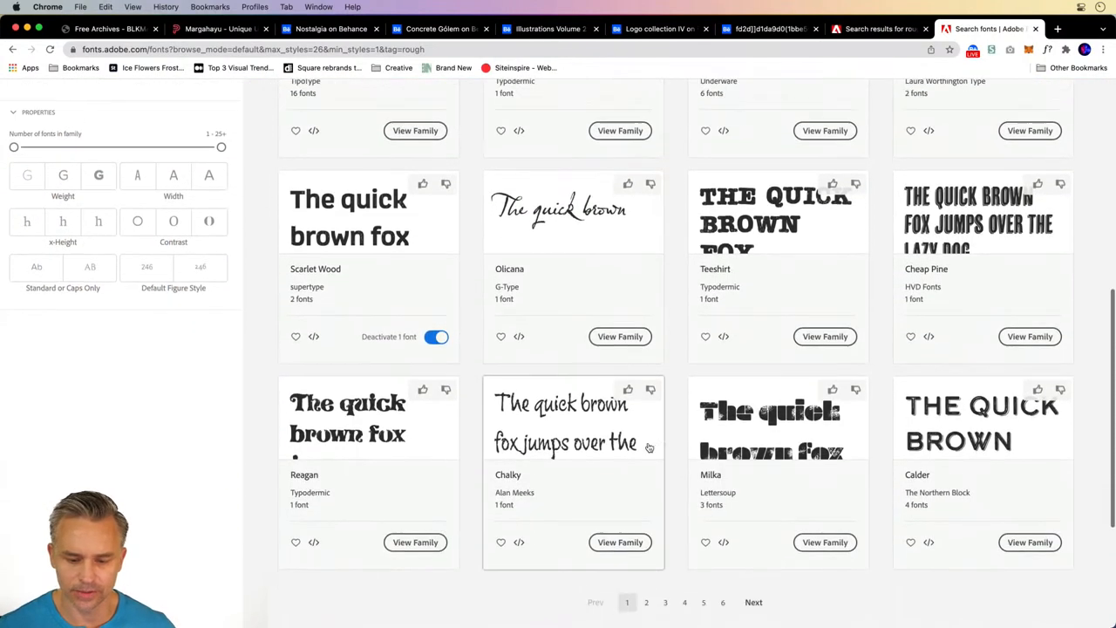
scroll("down", 3)
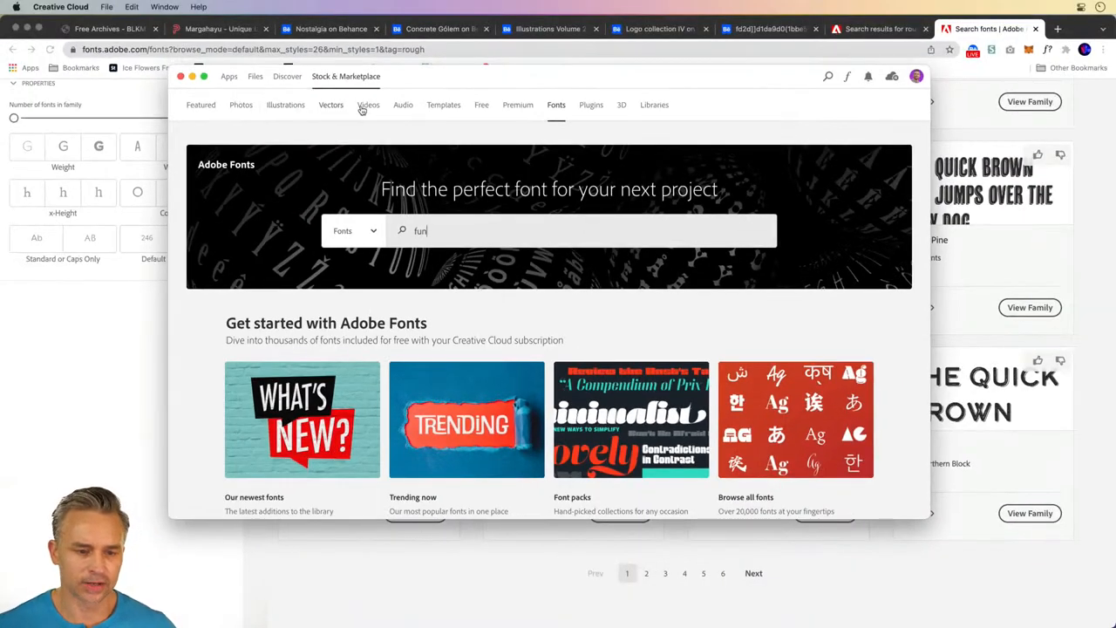
Visit the Audio page, then the Free tab of stock photos, vectors and videos
left_click(403, 105)
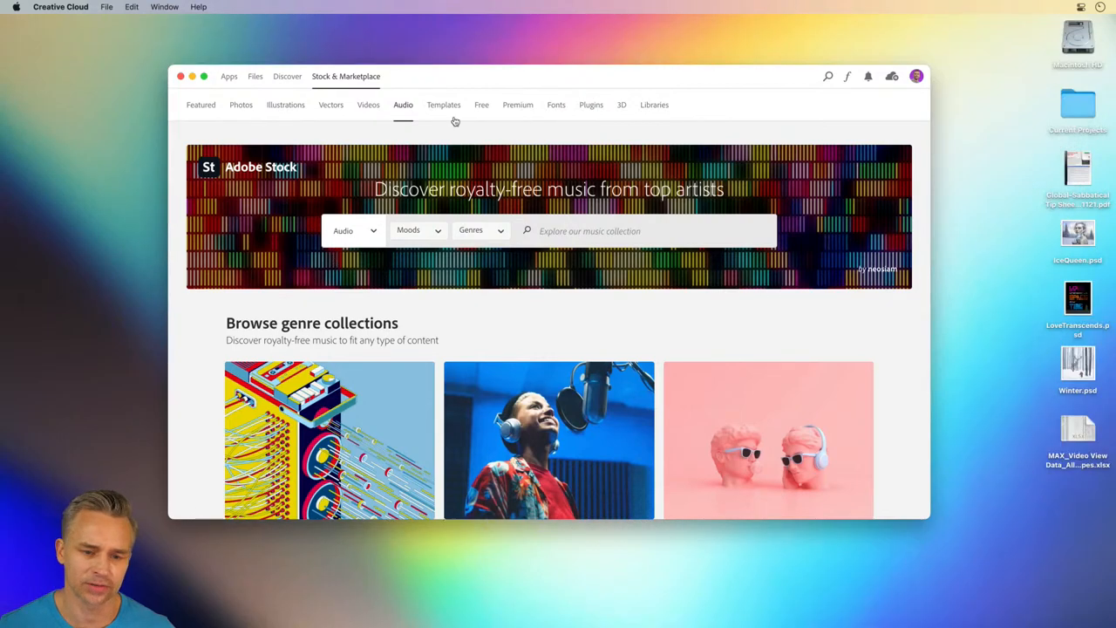
left_click(481, 105)
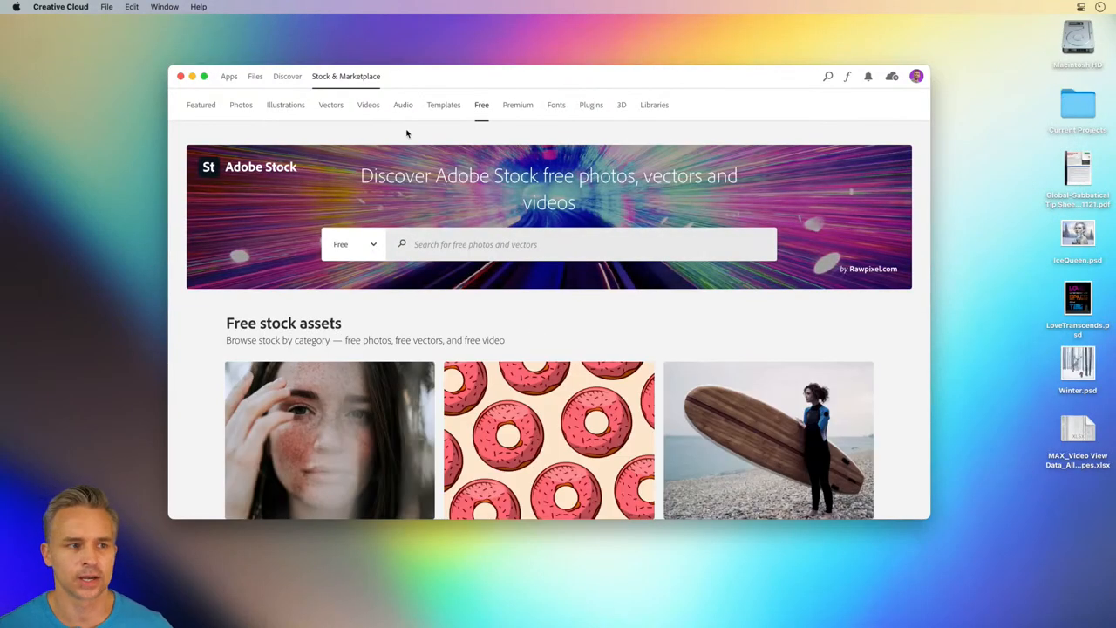